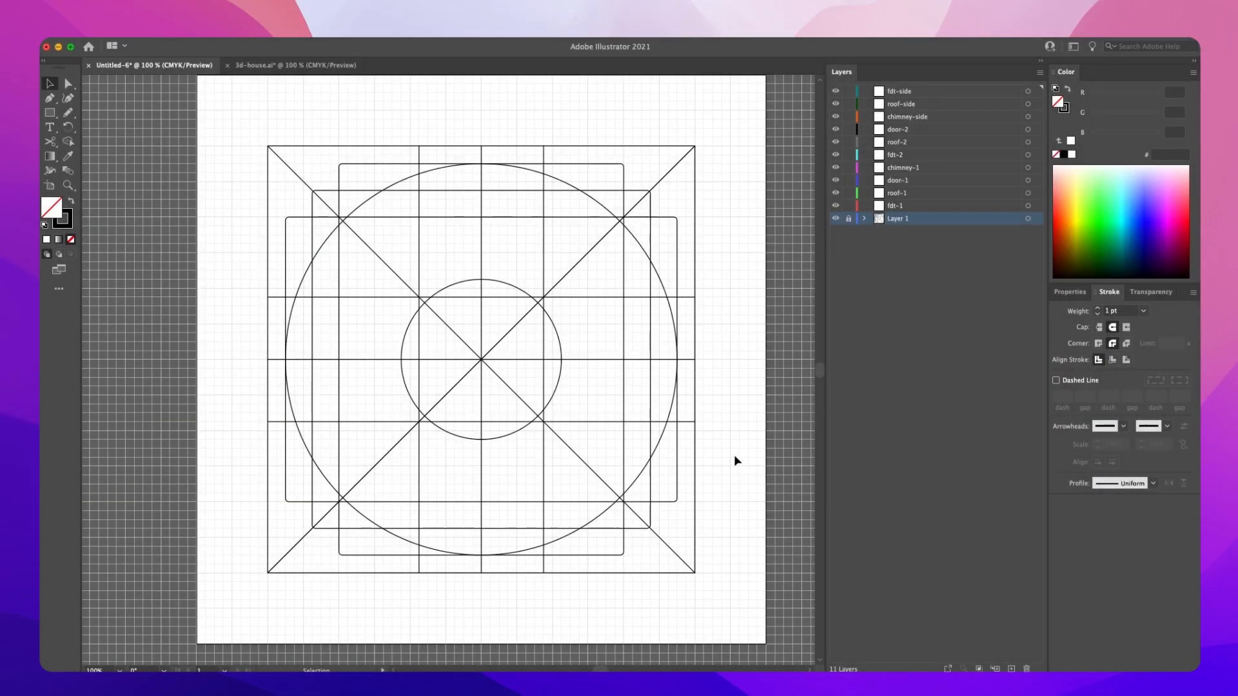
pyautogui.moveTo(649, 321)
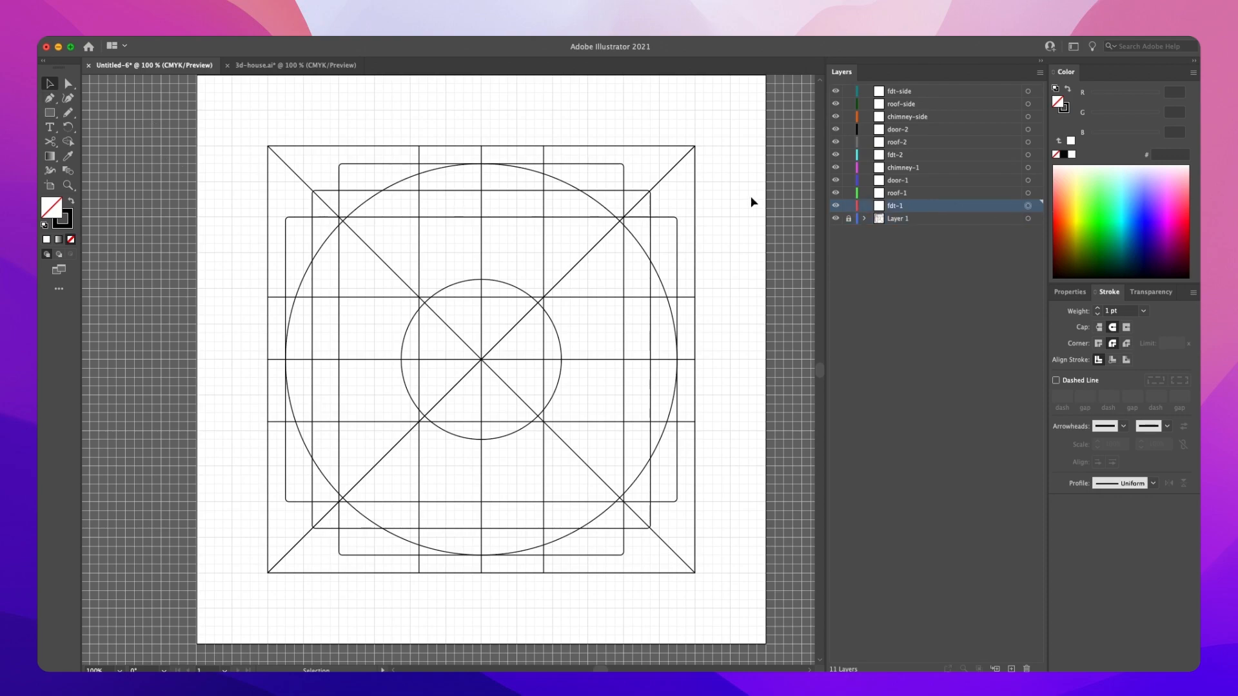
pyautogui.moveTo(928, 171)
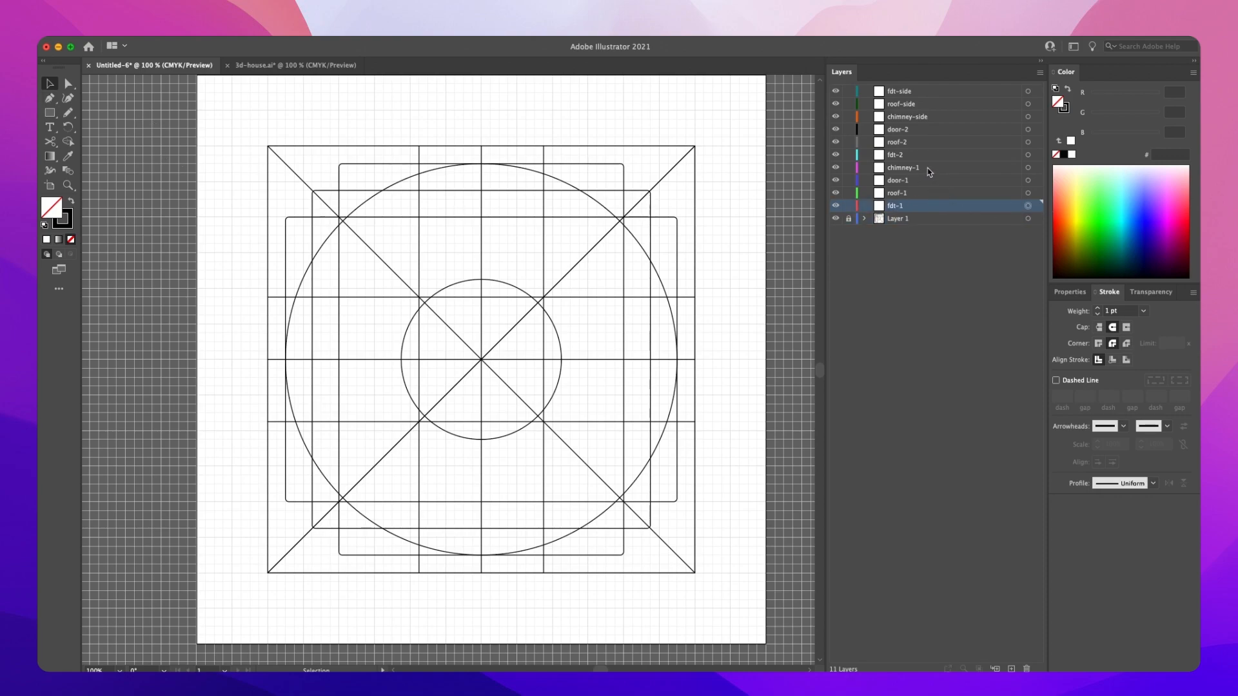
# - Rename the side layers to chimney-side-2, roof-side-2 and fdt-side-2 via Layer Options
pyautogui.click(902, 168)
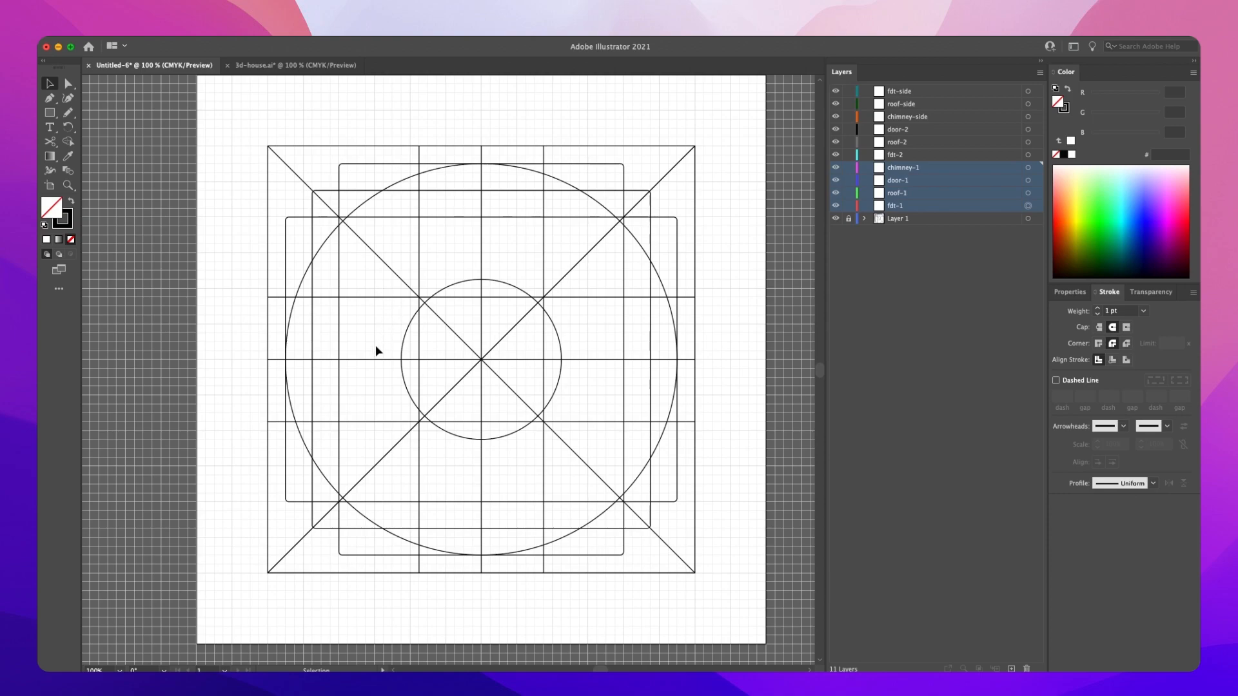
pyautogui.moveTo(601, 523)
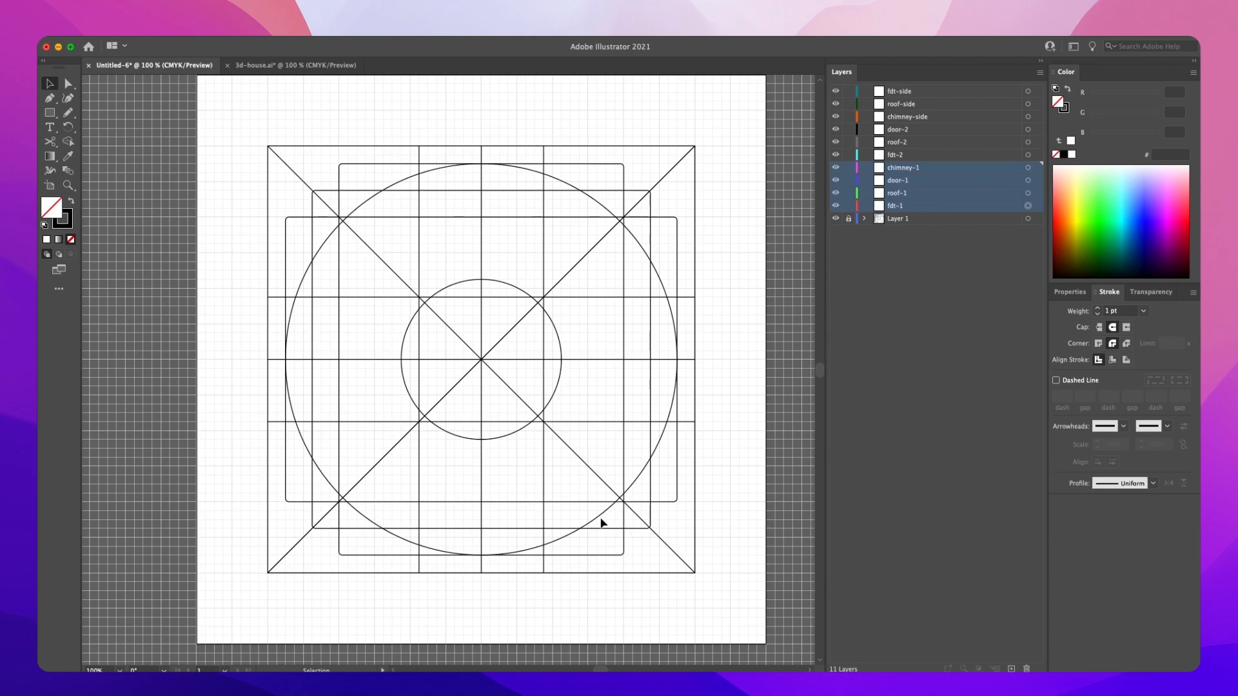
pyautogui.click(895, 153)
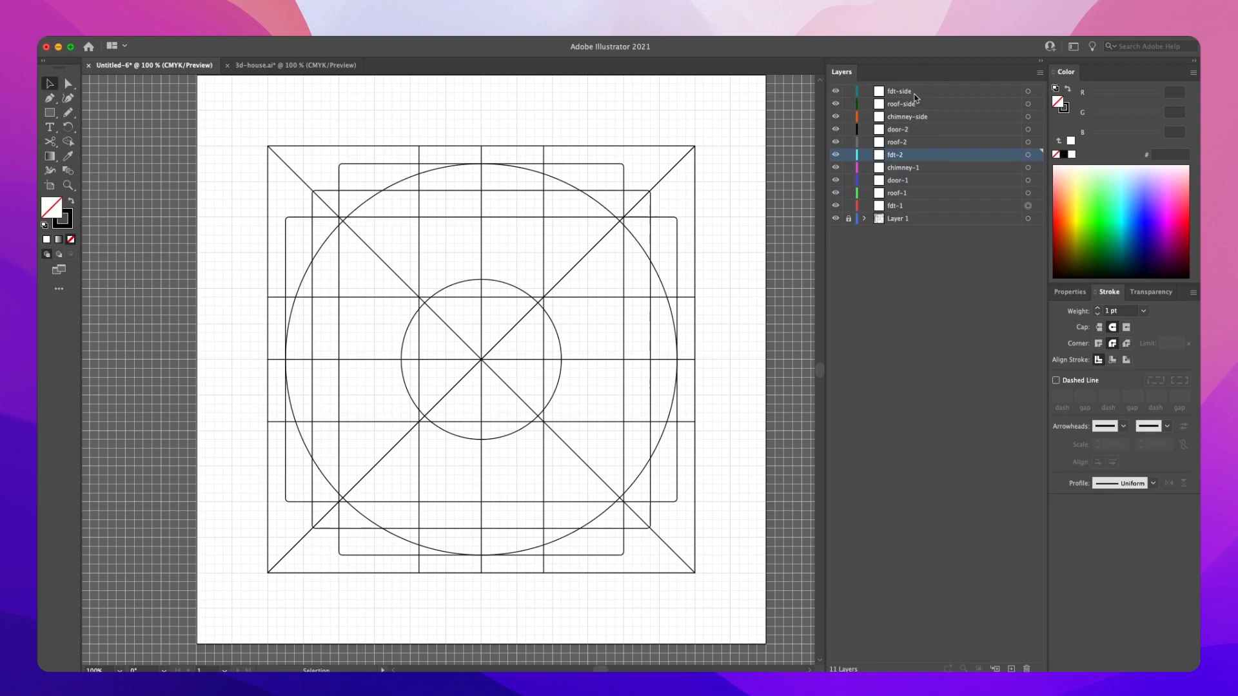
pyautogui.doubleClick(907, 116)
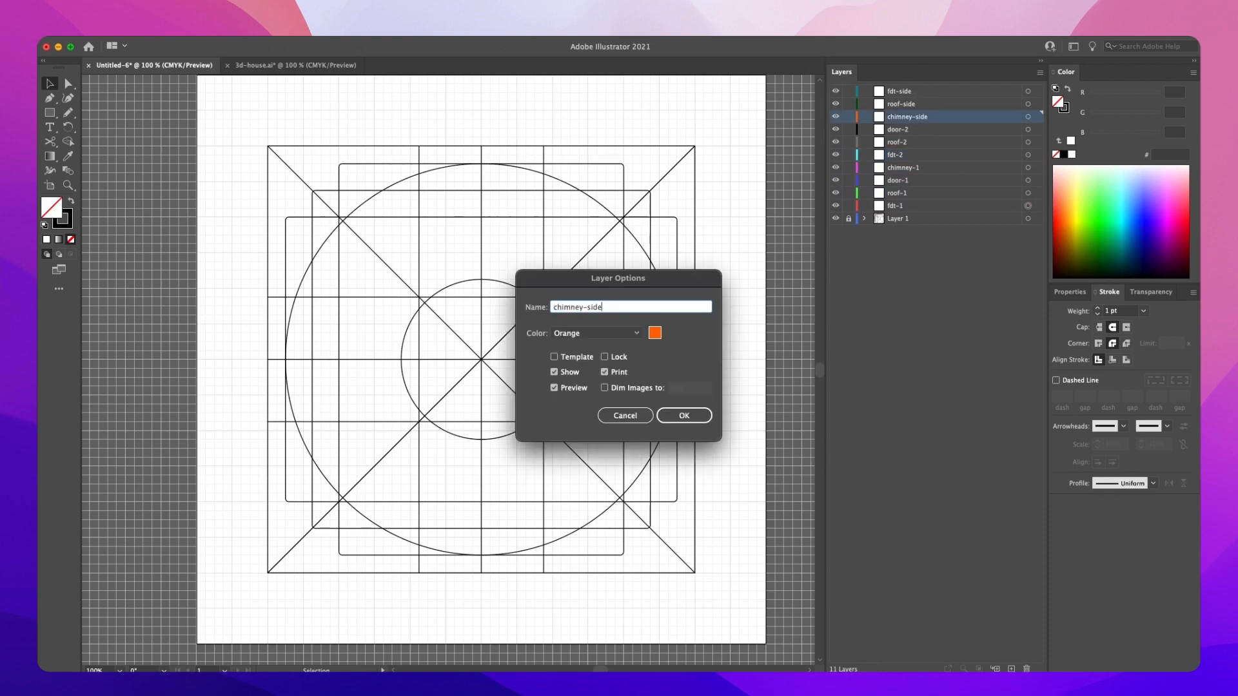
pyautogui.click(682, 416)
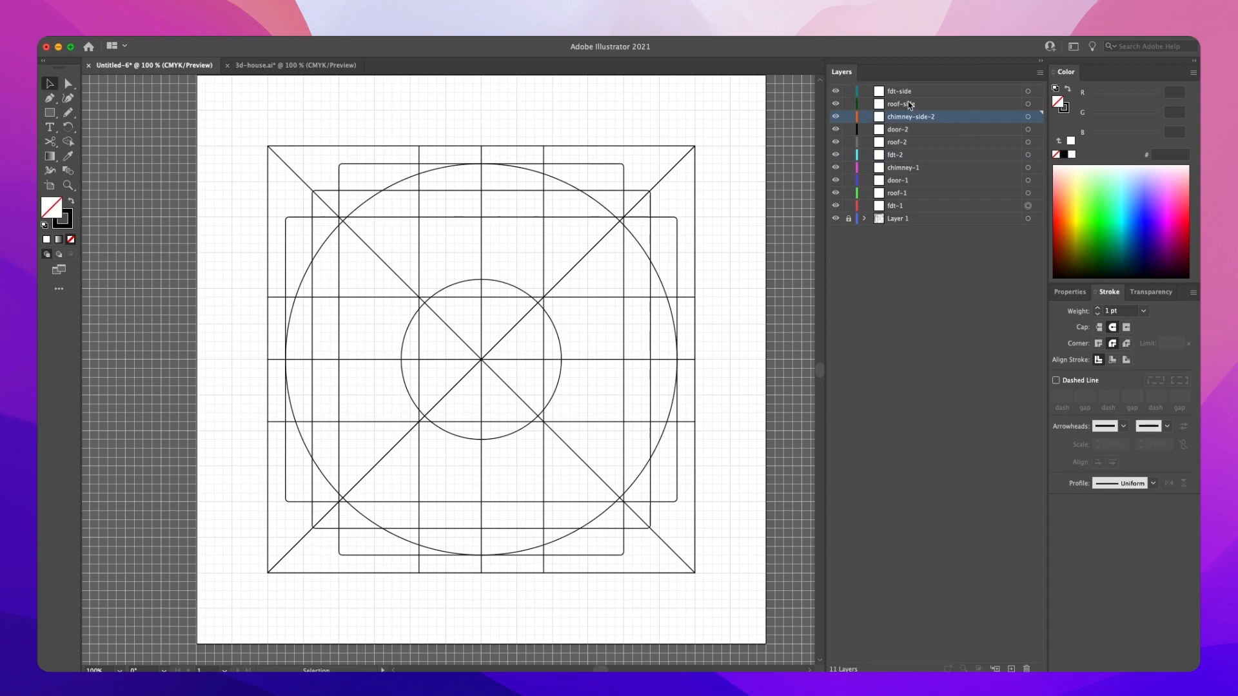
pyautogui.click(904, 103)
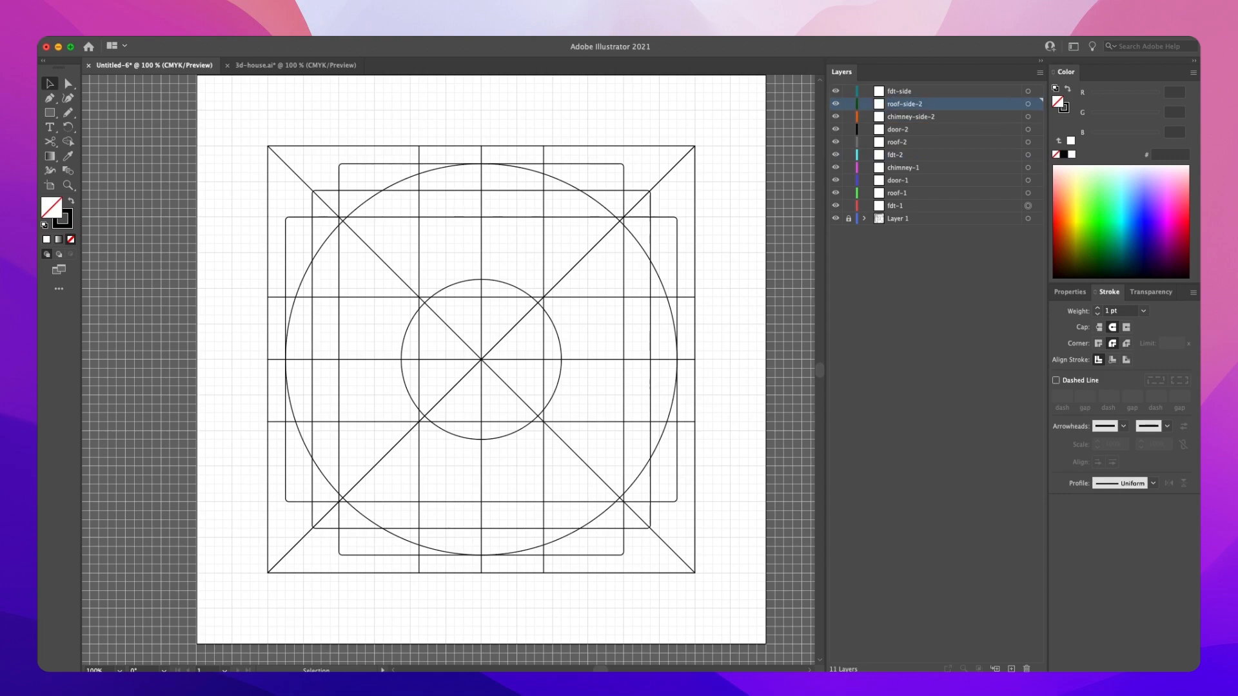
pyautogui.doubleClick(899, 90)
pyautogui.write('-2')
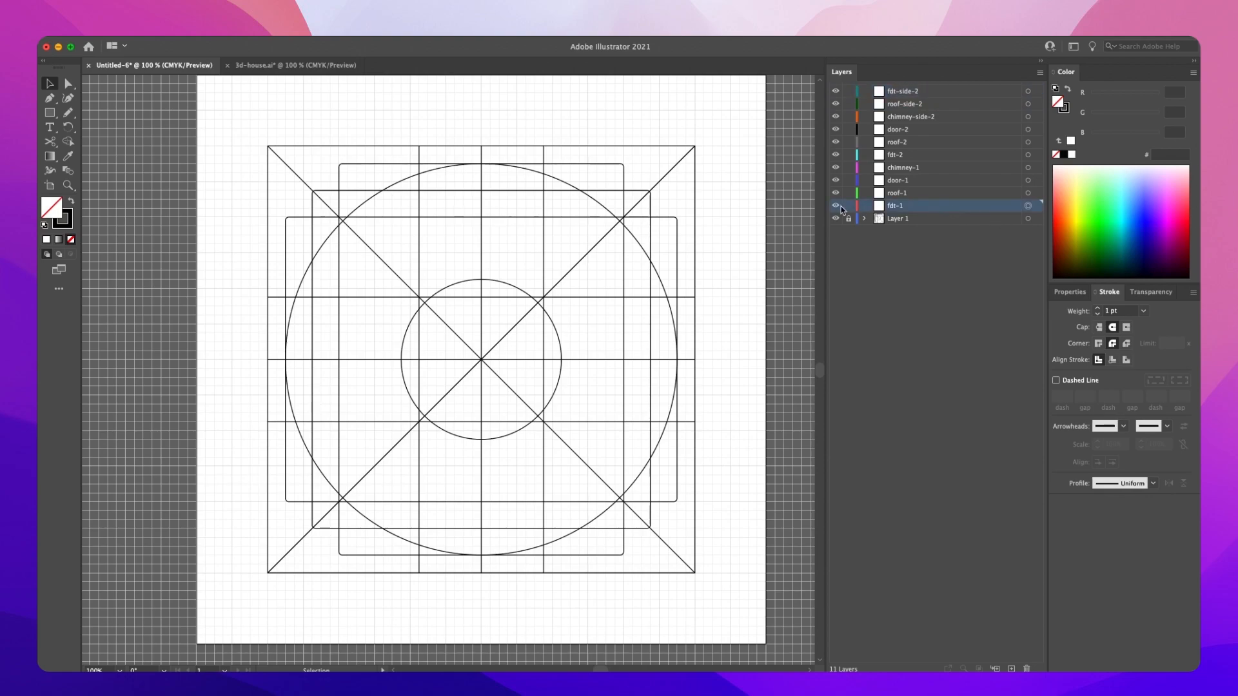
# - Draw the walls, roof, door and chimney on fdt-1, roof-1, door-1 and chimney-1 with 20 pt round strokes
pyautogui.click(49, 98)
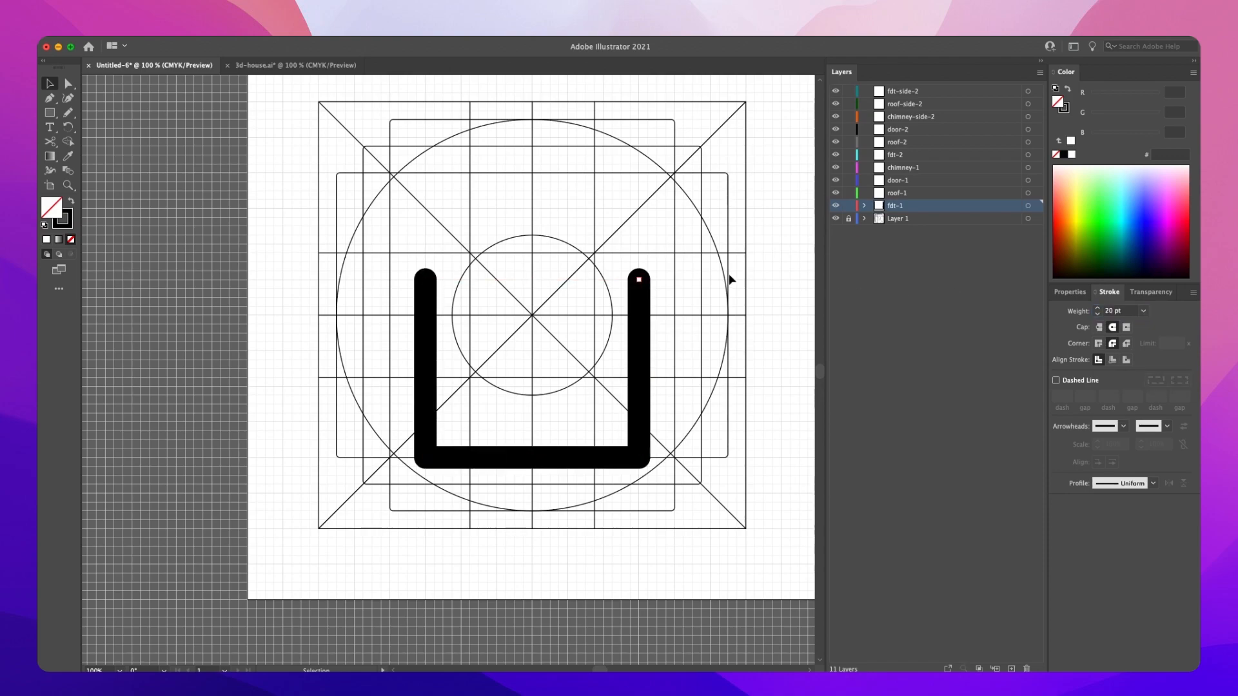
pyautogui.click(896, 192)
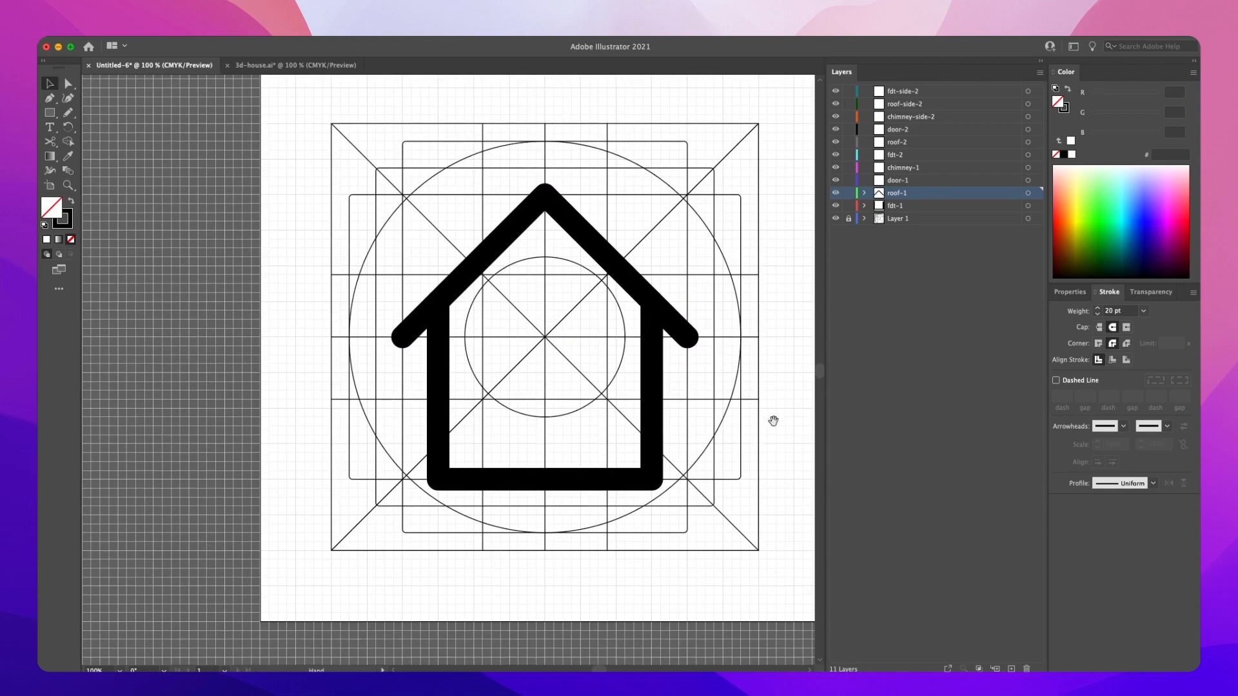
pyautogui.click(898, 181)
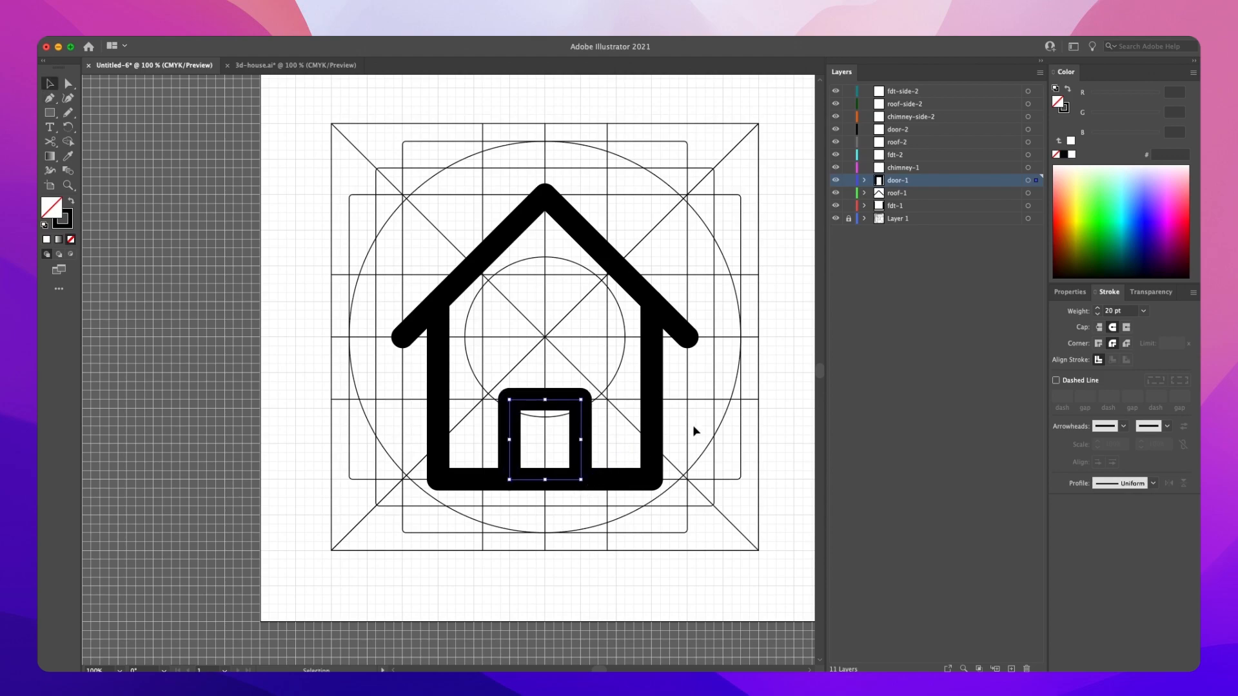
pyautogui.click(903, 167)
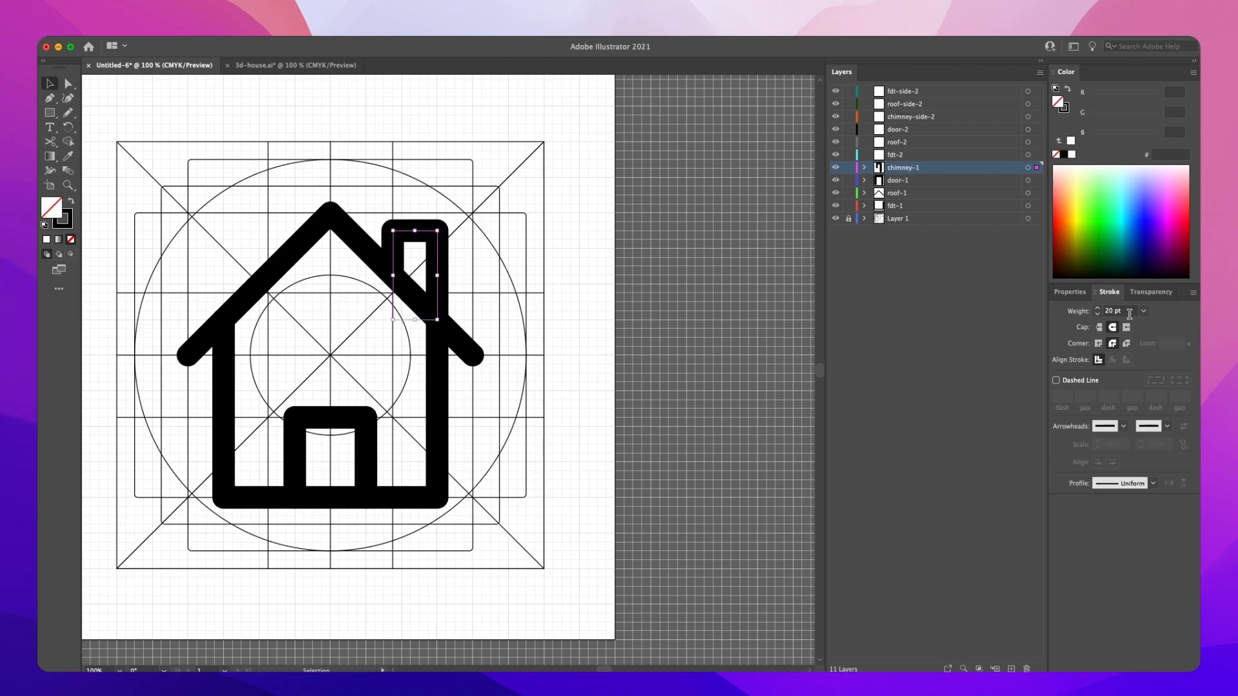
# - Reduce the chimney's stroke weight so it reads thinner than the walls
pyautogui.click(1098, 315)
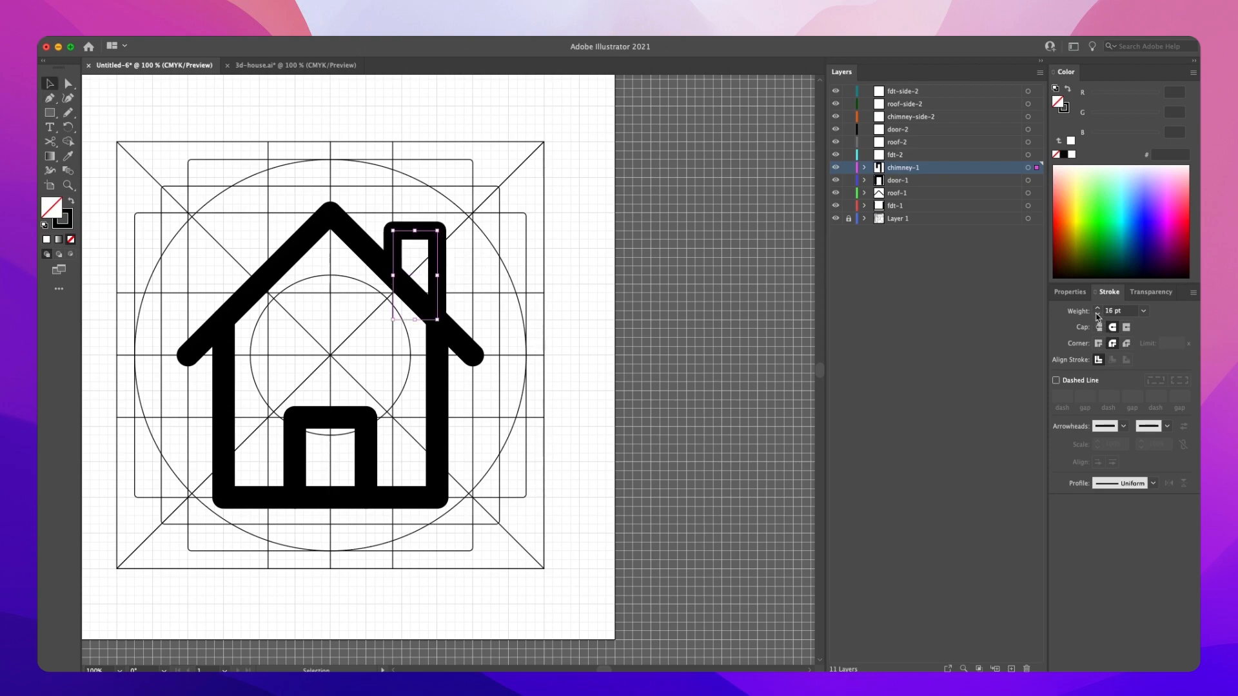
pyautogui.click(1098, 312)
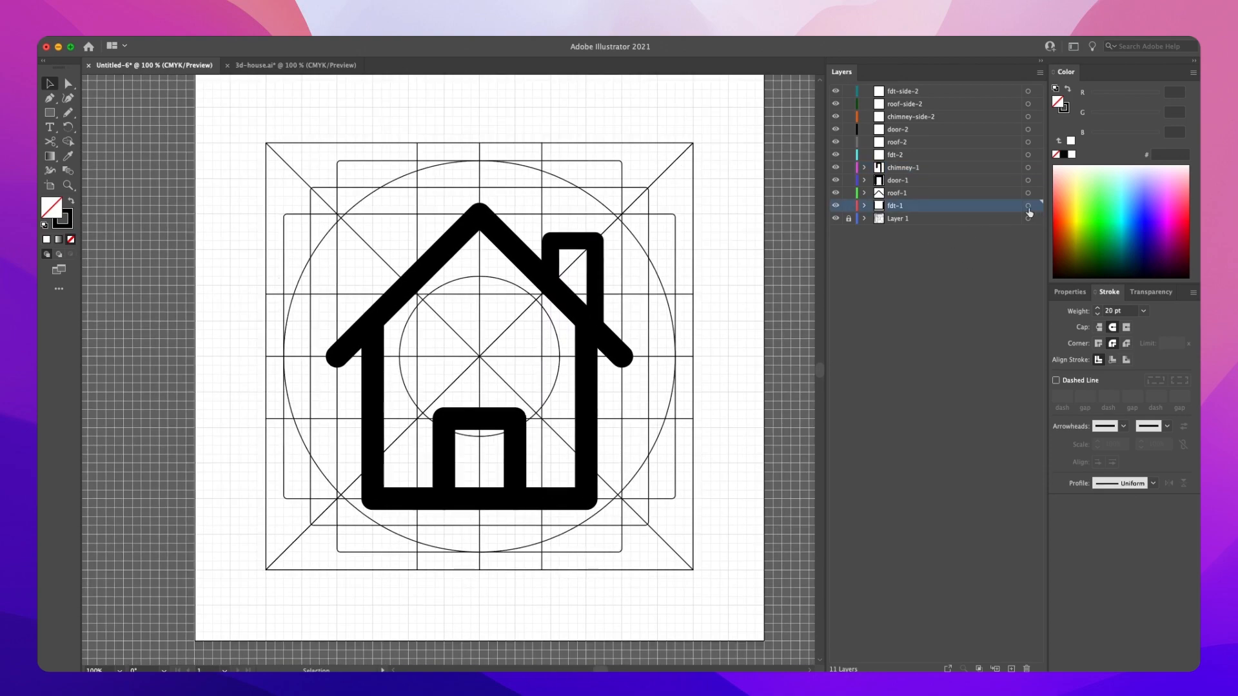
# - Copy the walls path from fdt-1 into the fdt-2 layer
pyautogui.click(1028, 205)
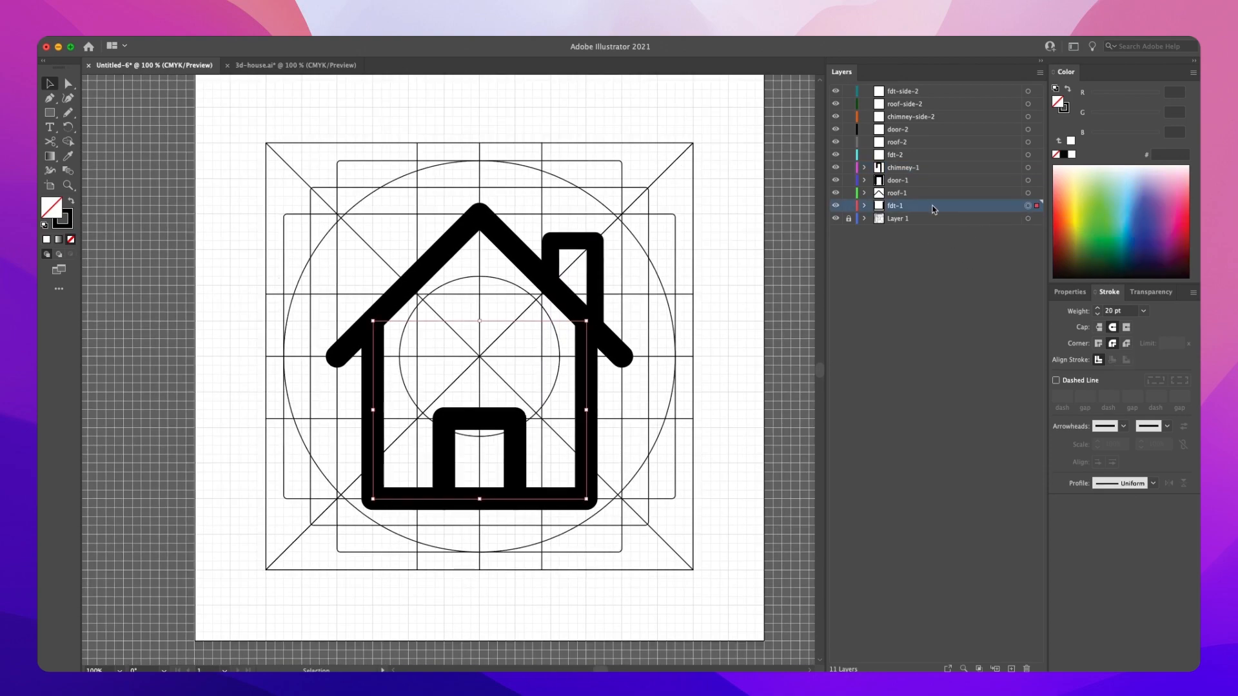
pyautogui.click(895, 154)
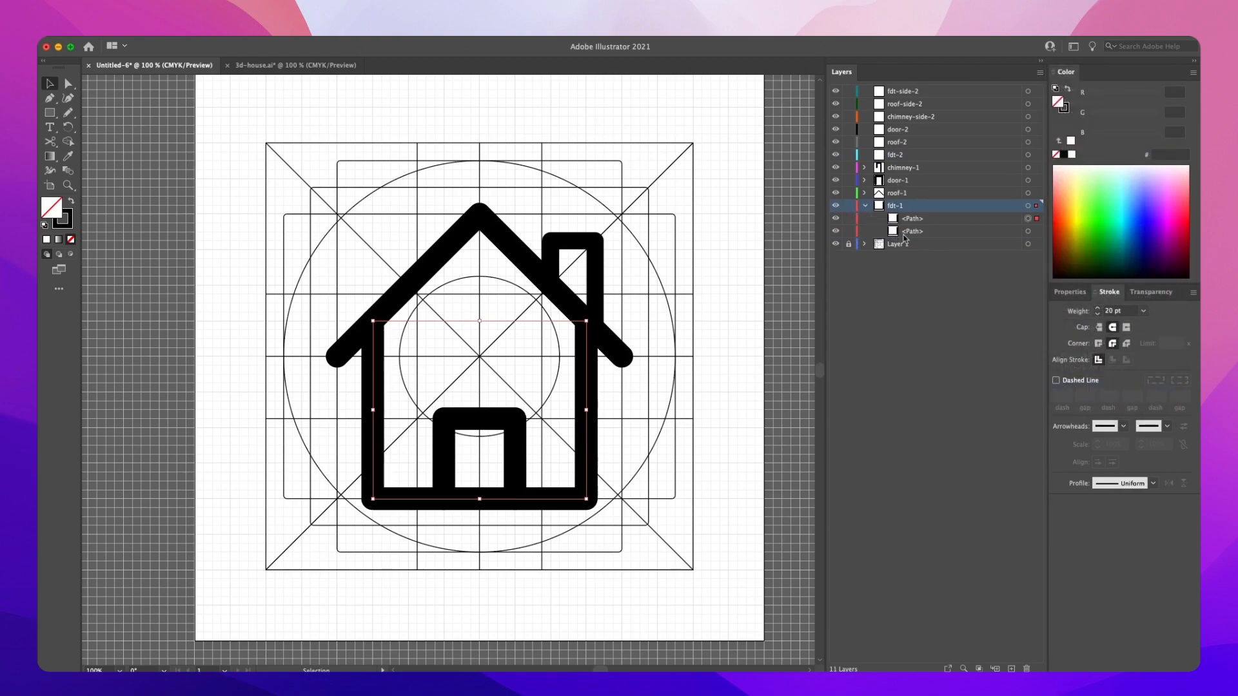
pyautogui.click(912, 218)
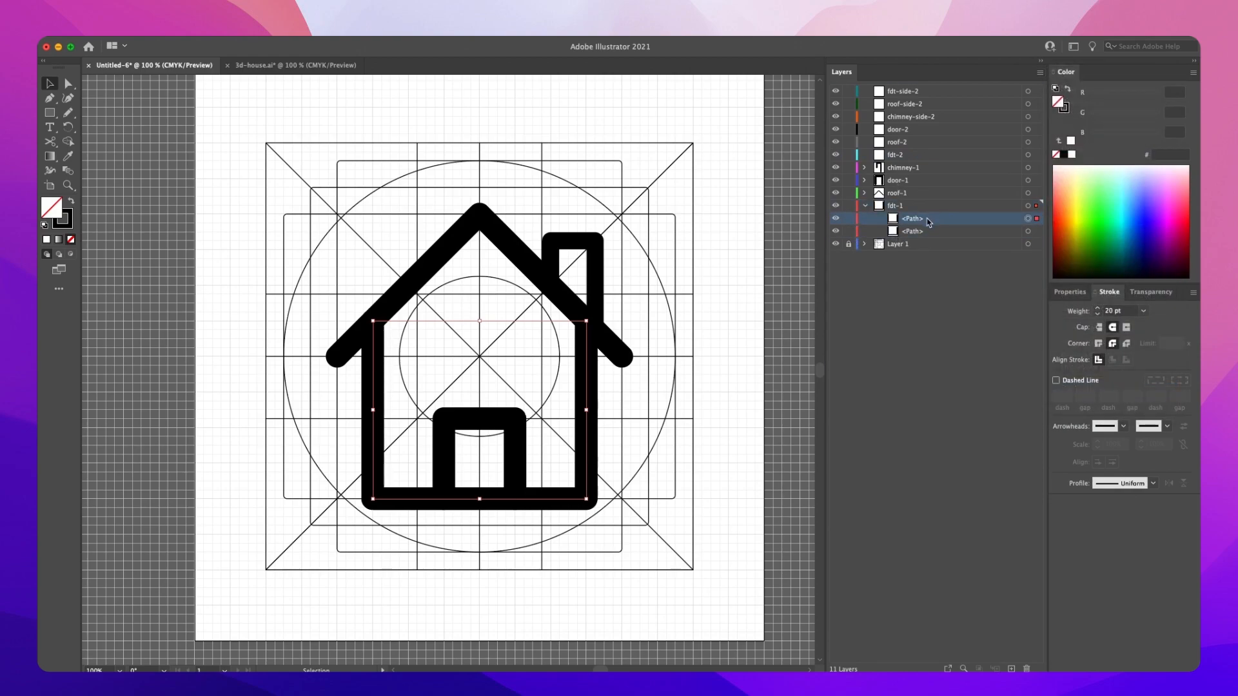
pyautogui.click(864, 205)
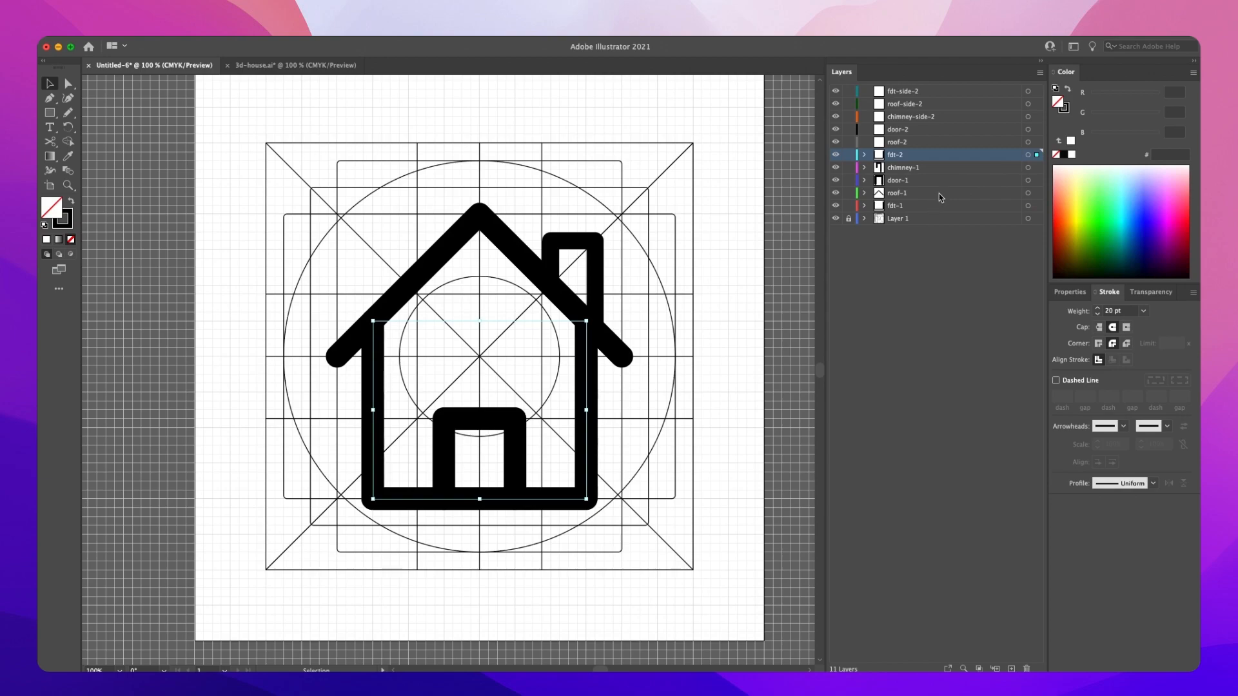
# - Copy the roof and door paths into roof-2 and door-2, then hide and lock the -1 layers
pyautogui.click(896, 192)
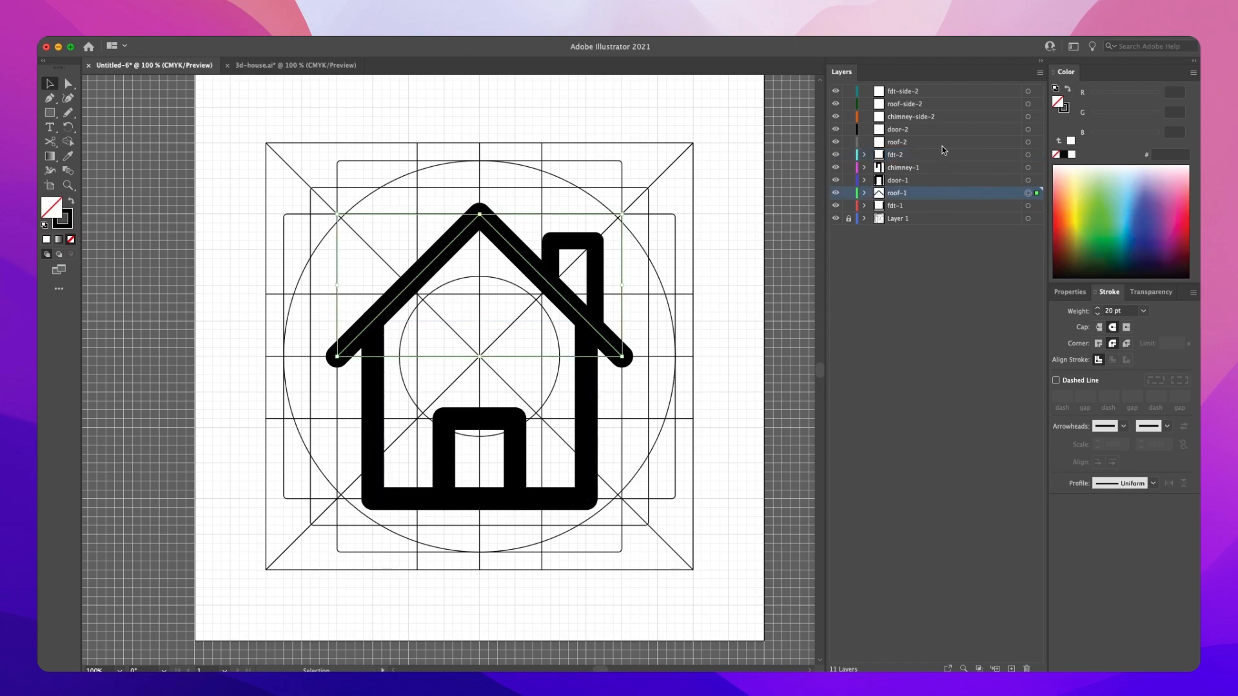
pyautogui.click(898, 142)
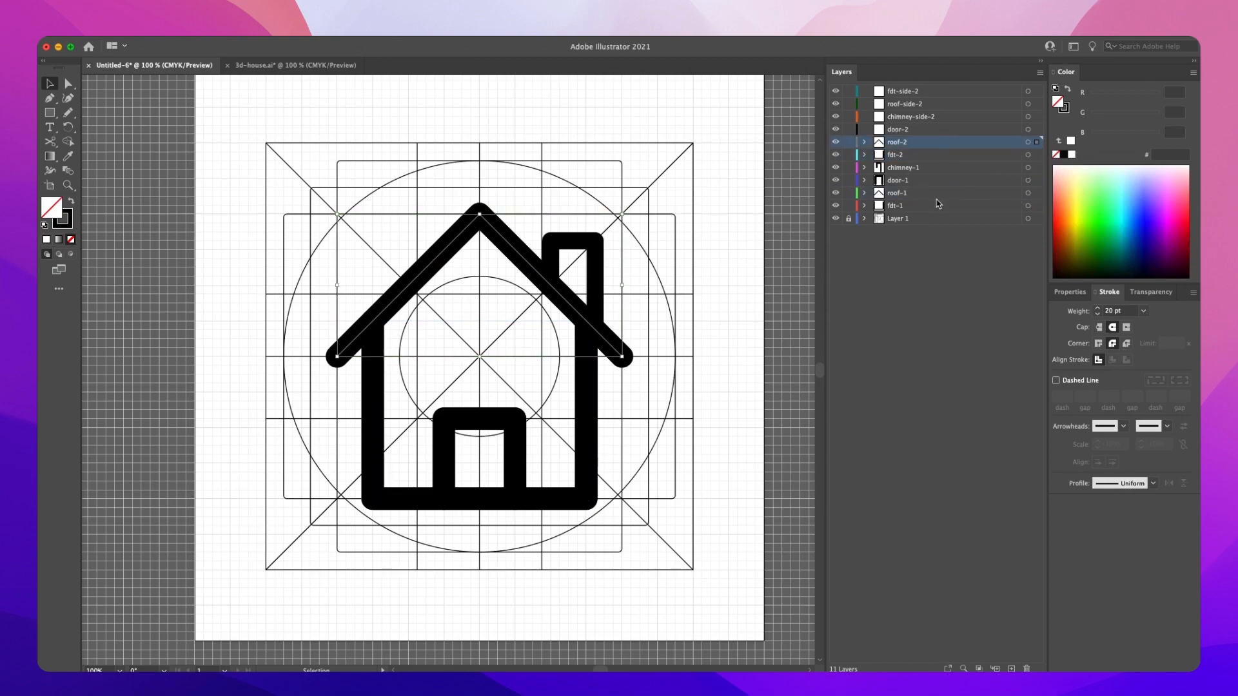
pyautogui.click(898, 180)
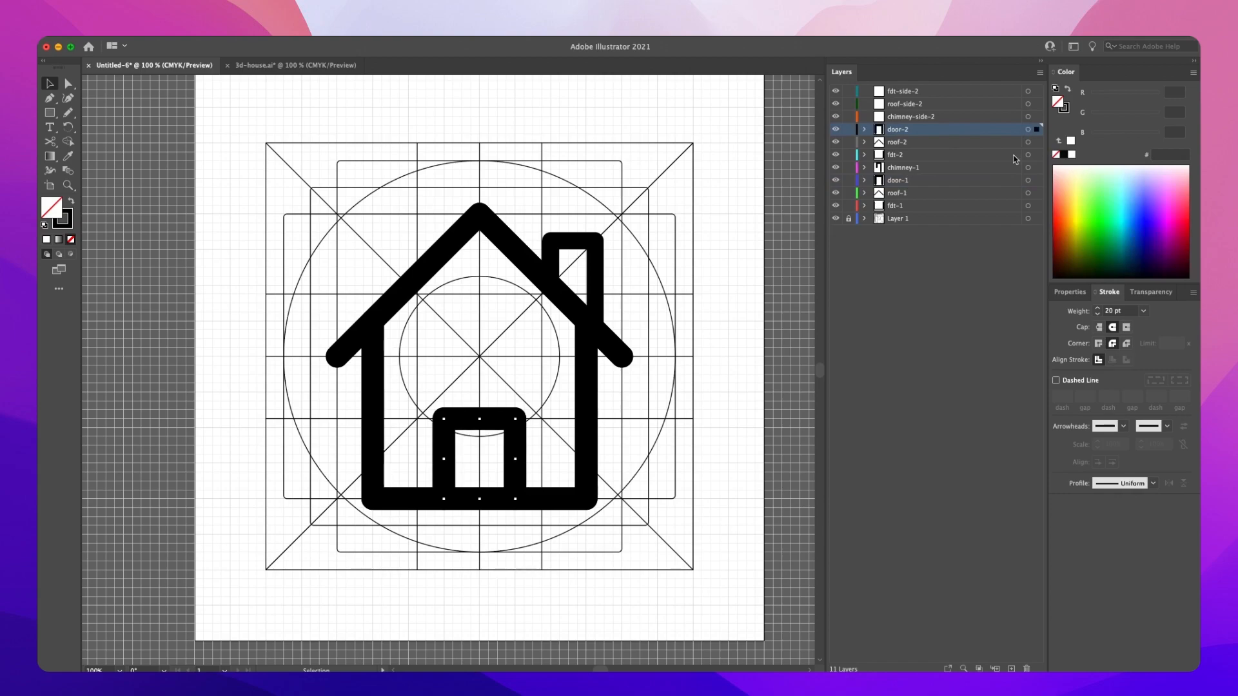
pyautogui.click(903, 168)
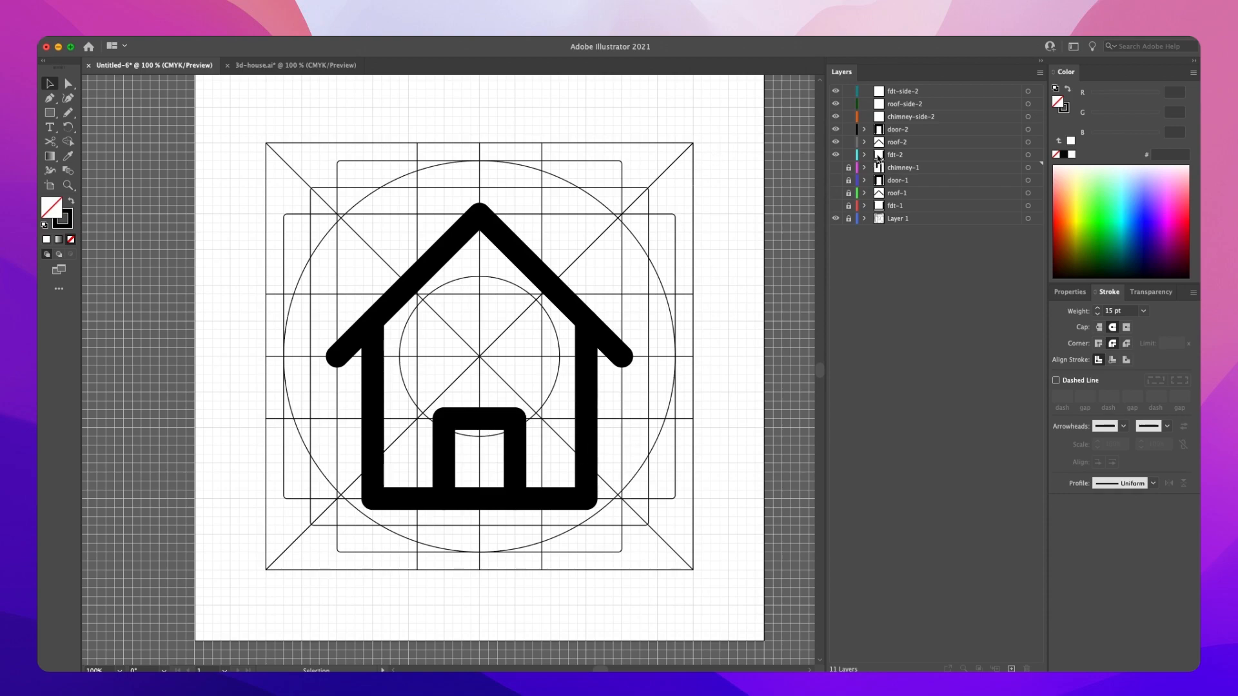
# - Show chimney-1 again, shift the -2 copies left and make fdt-side-2 the working layer
pyautogui.click(903, 168)
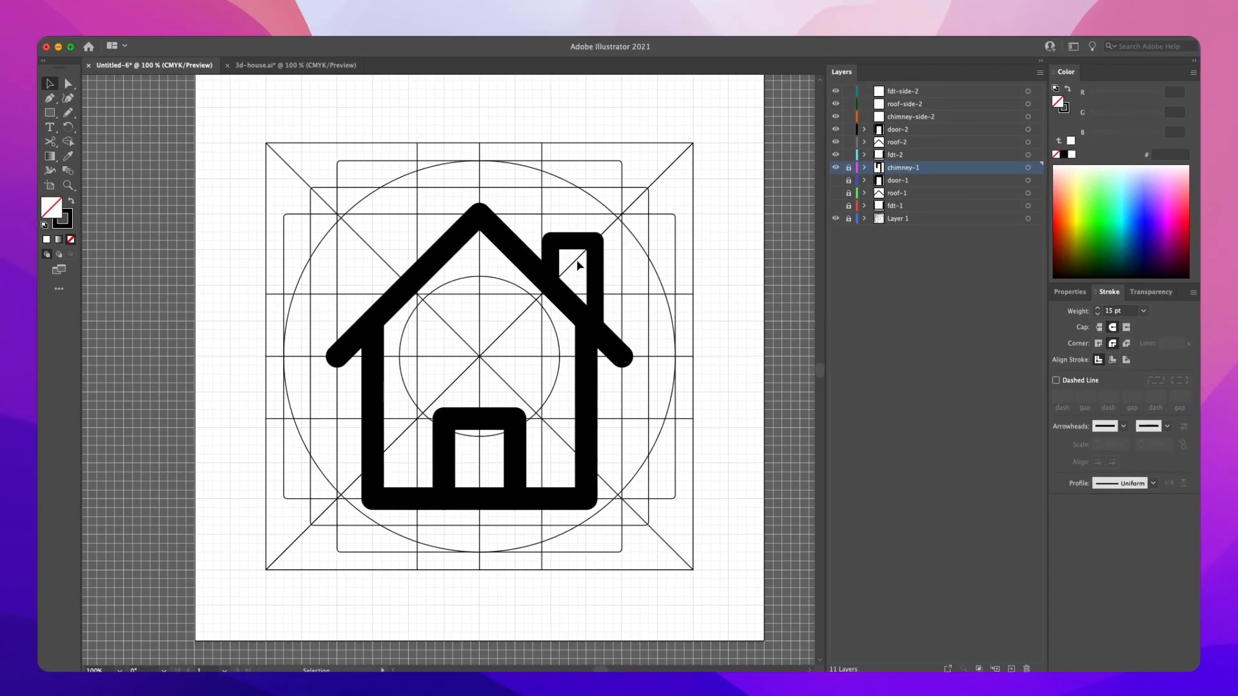
pyautogui.click(848, 168)
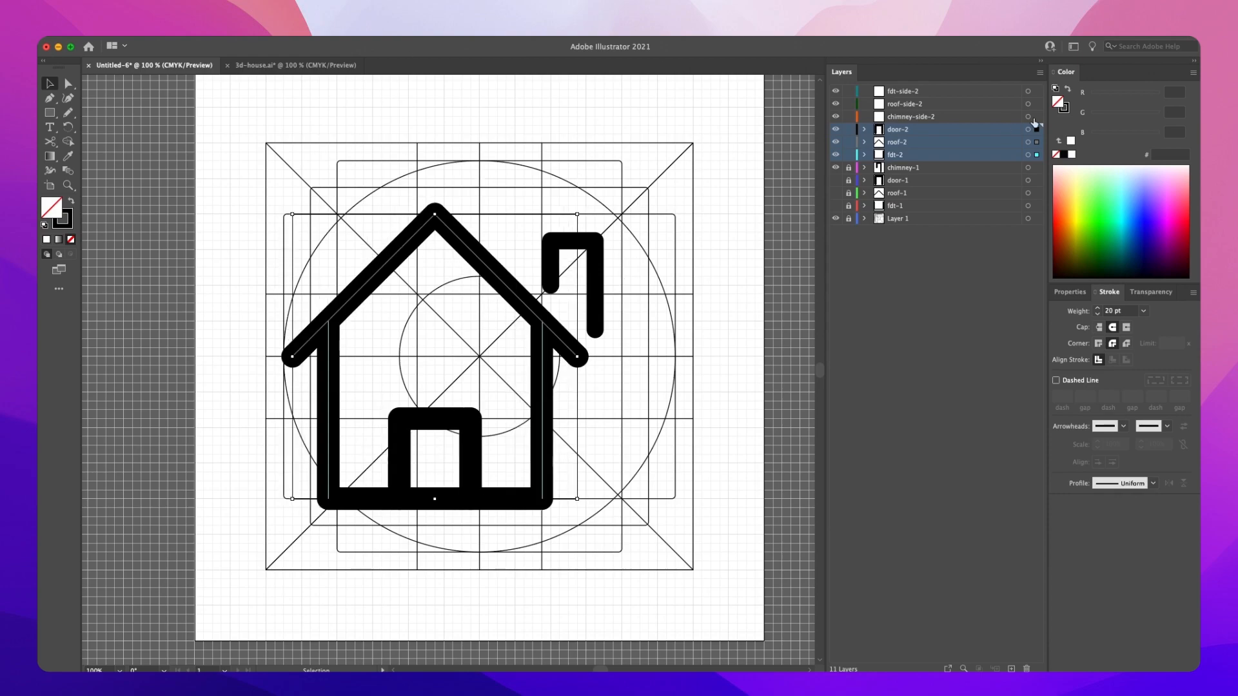
pyautogui.click(903, 91)
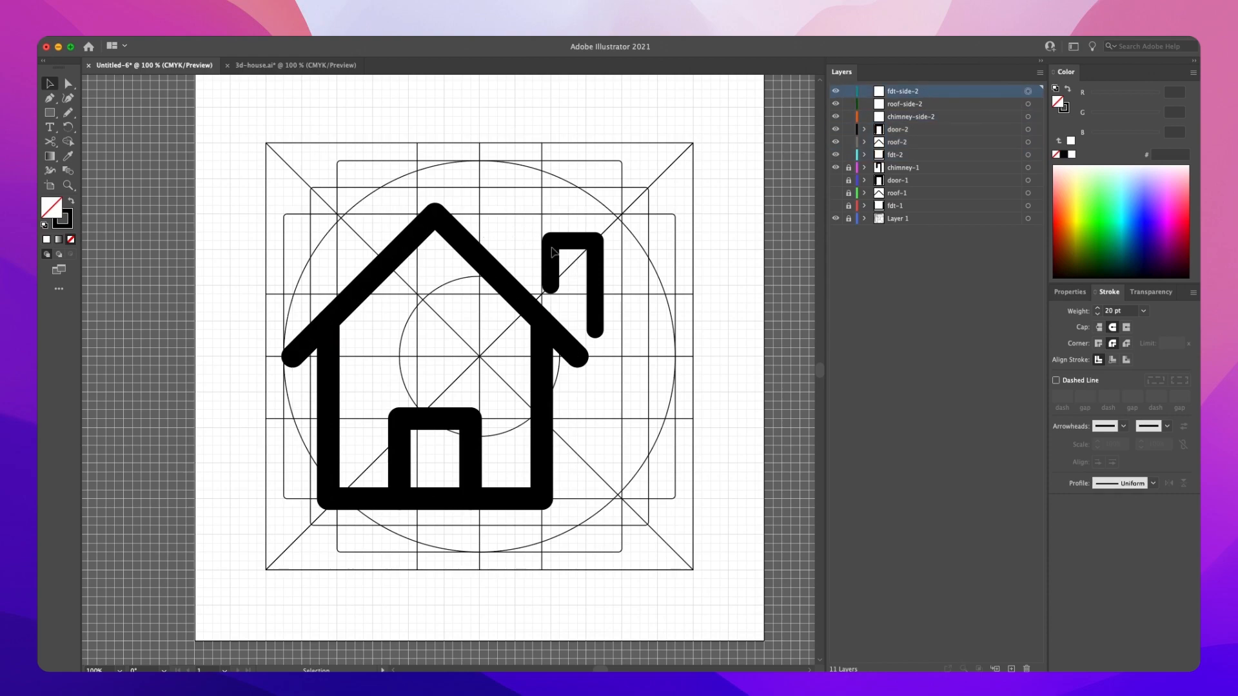
# - Draw the side roof on roof-side-2 and side wall on fdt-side-2, with the side chimney at 15 pt
pyautogui.click(903, 103)
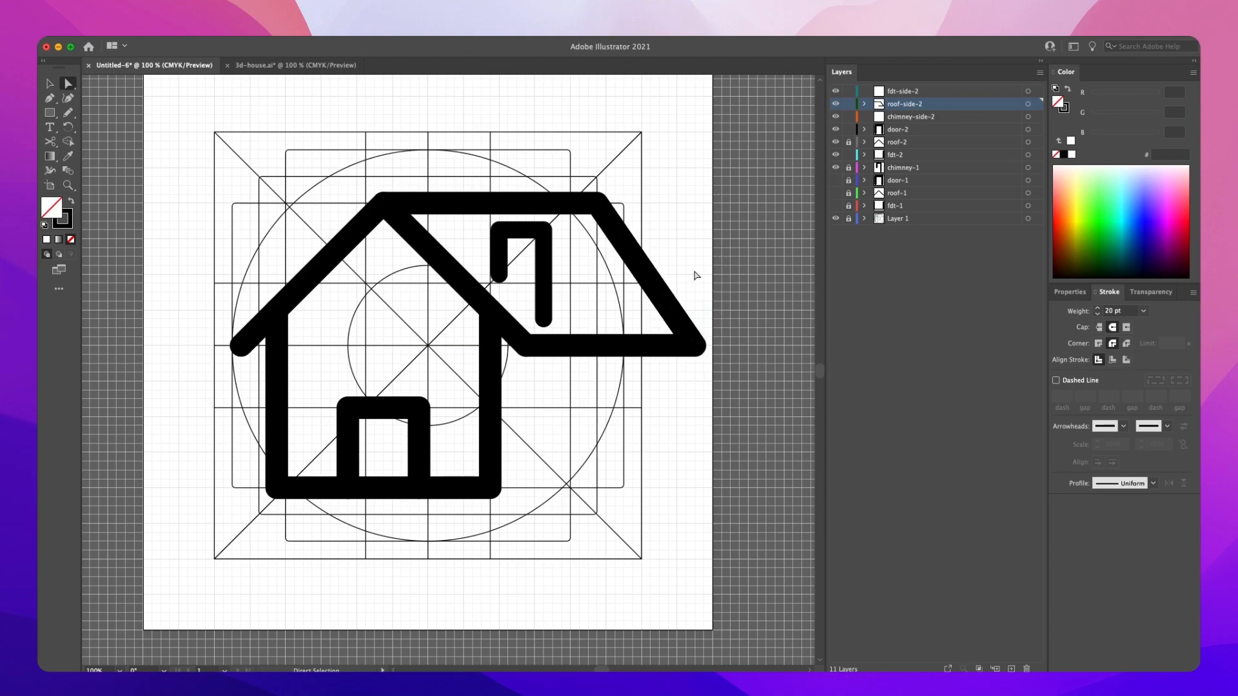
pyautogui.click(901, 90)
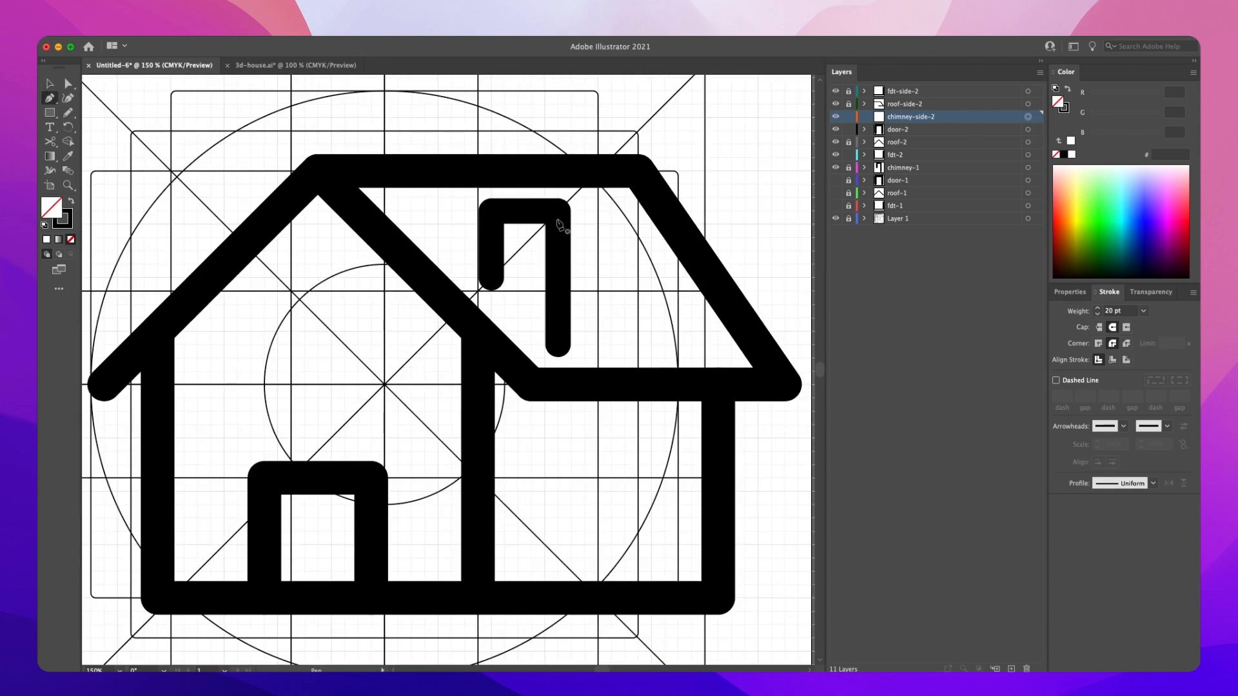
pyautogui.moveTo(553, 217)
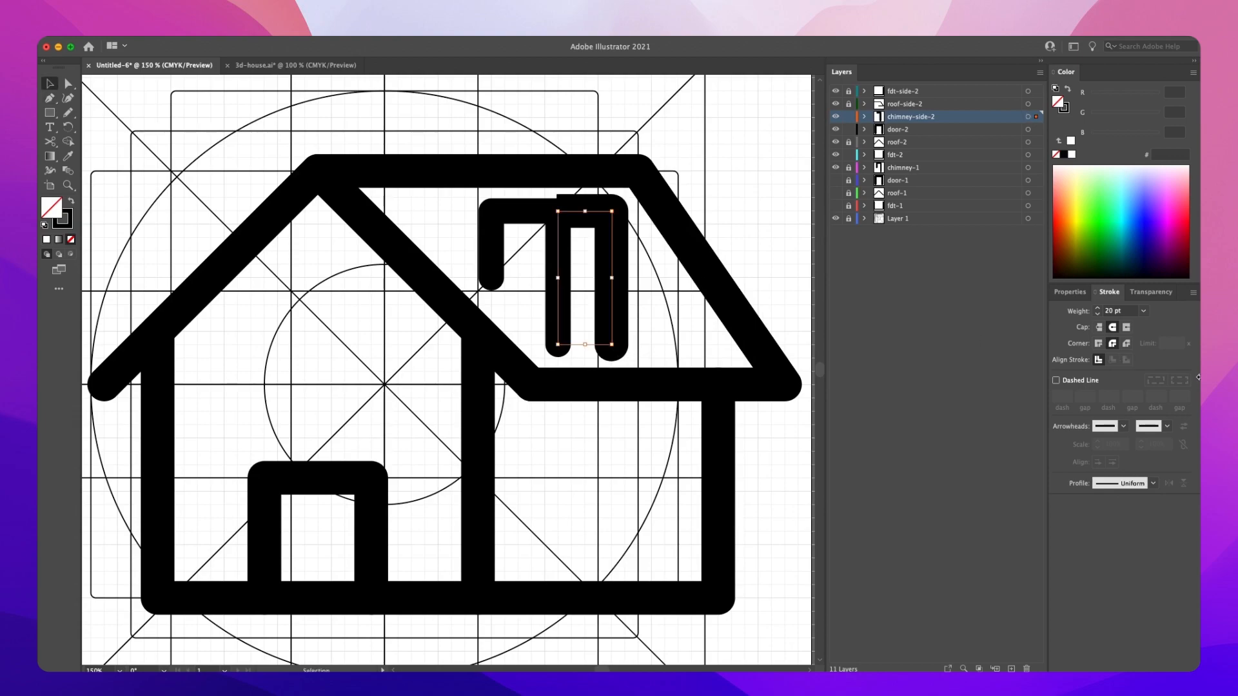
pyautogui.click(1097, 311)
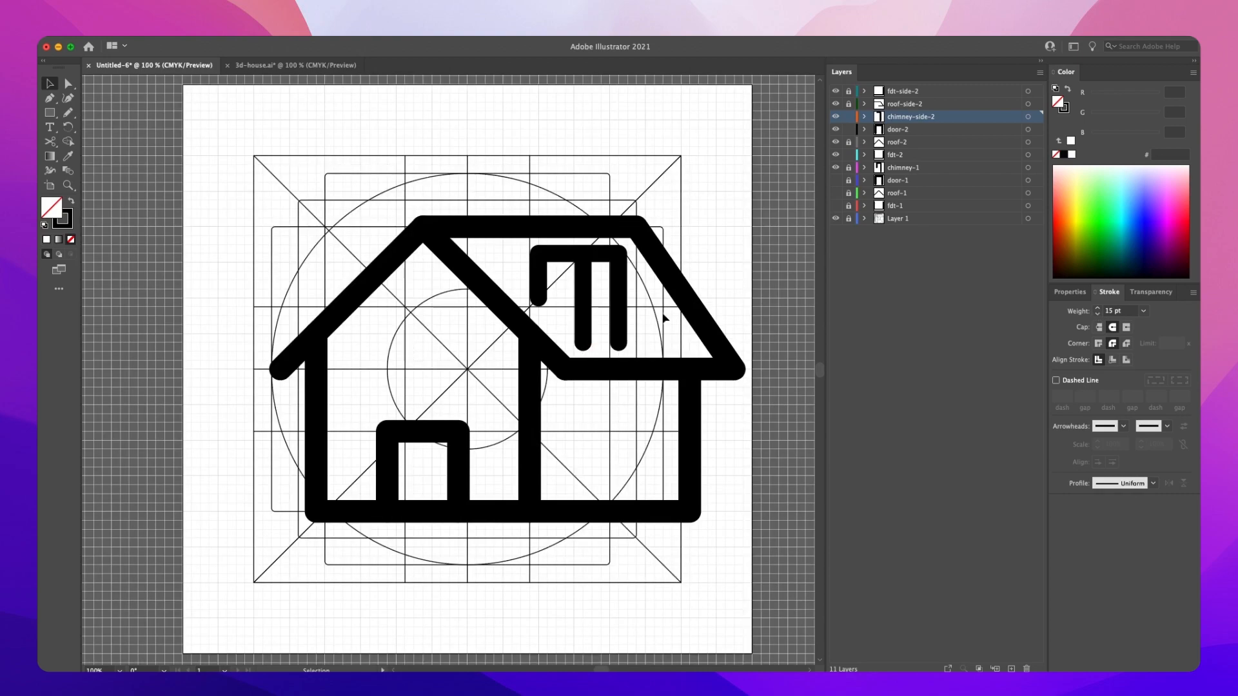
pyautogui.moveTo(665, 315)
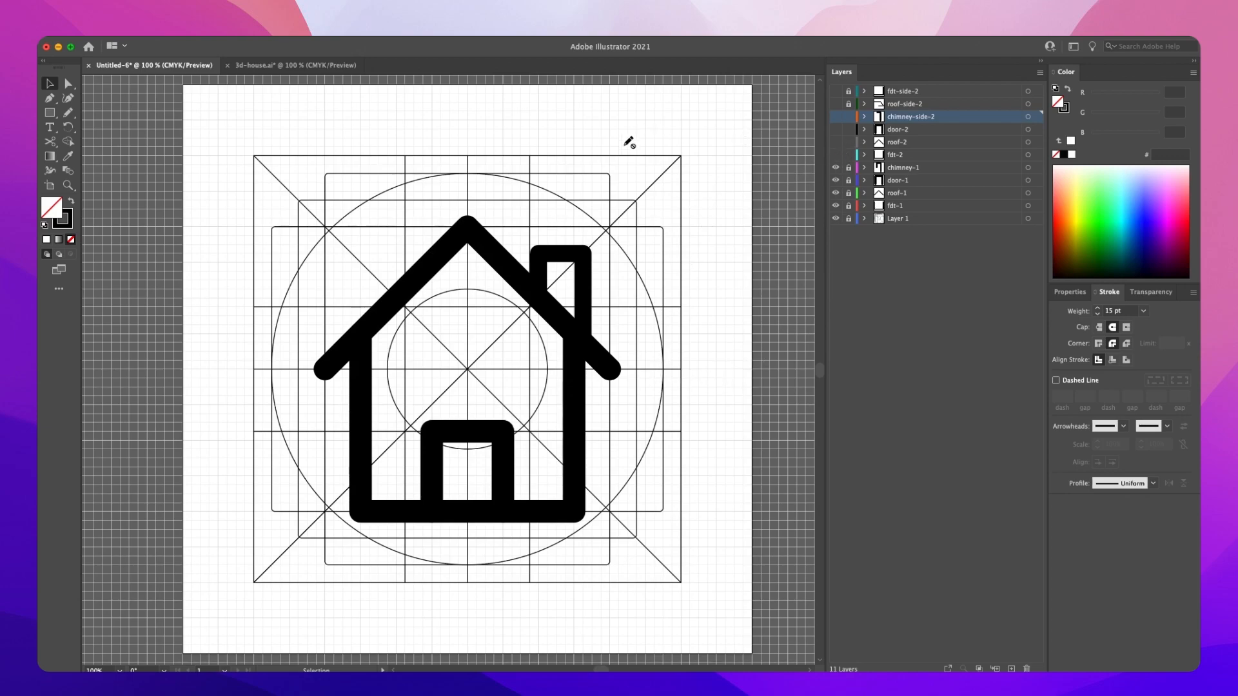
pyautogui.moveTo(675, 248)
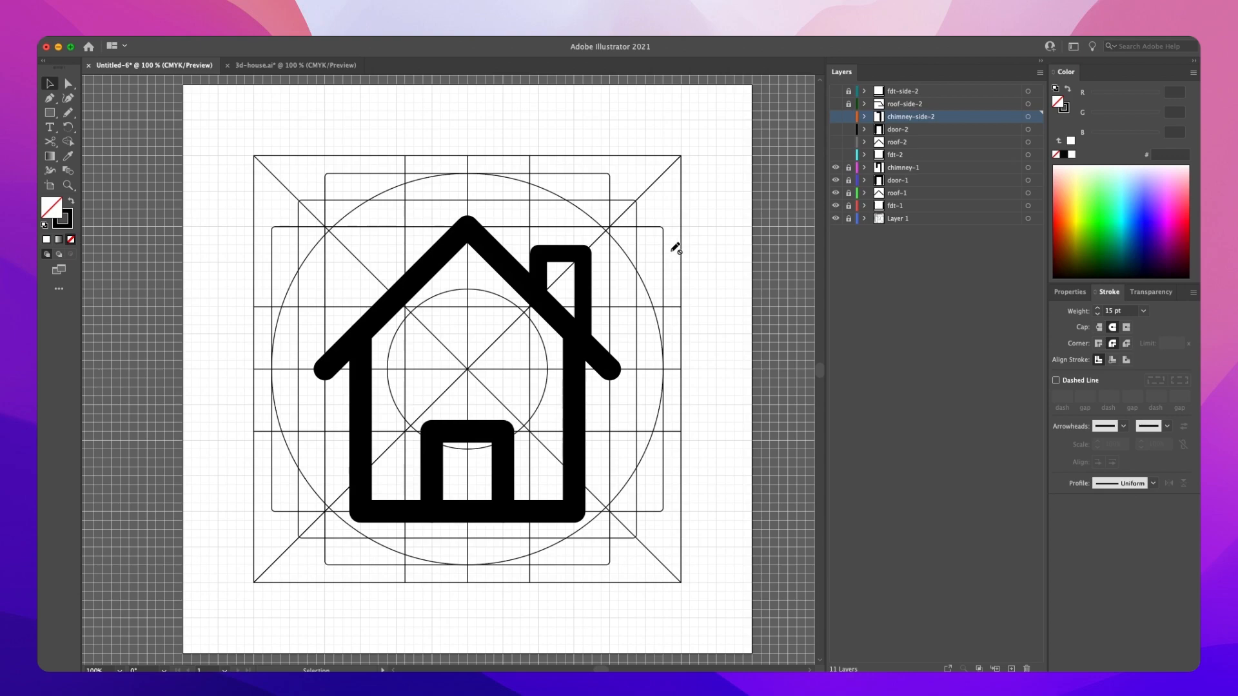
pyautogui.moveTo(673, 257)
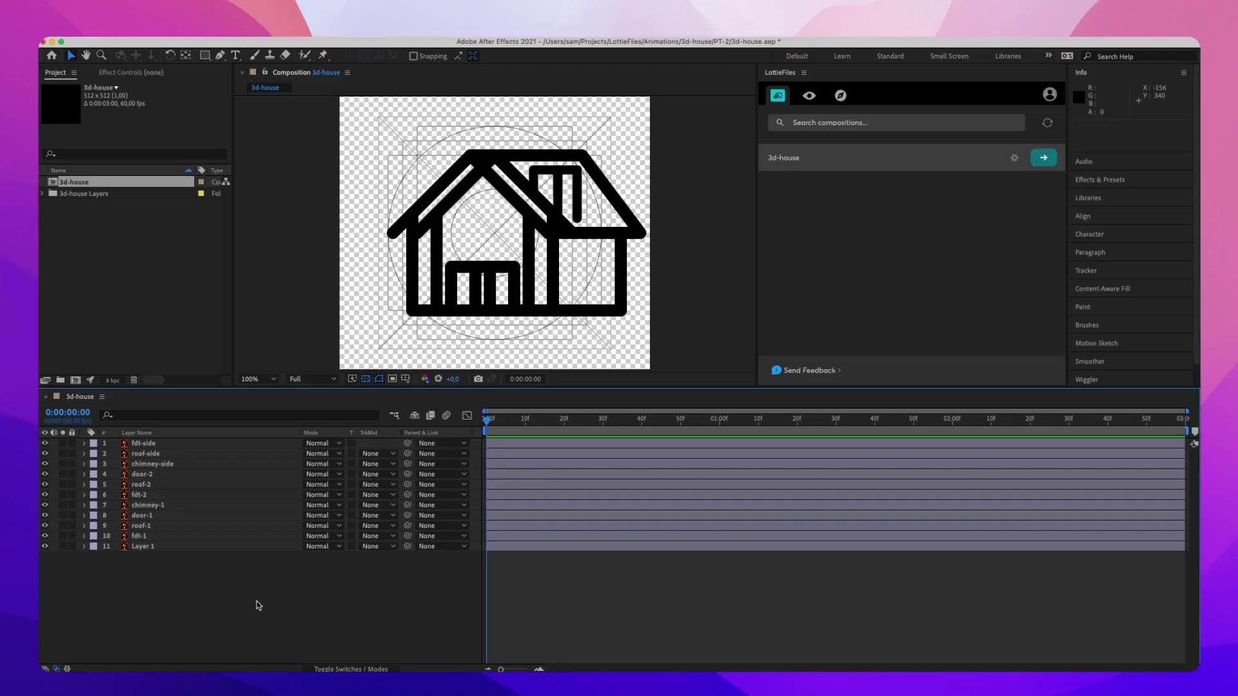
pyautogui.moveTo(182, 610)
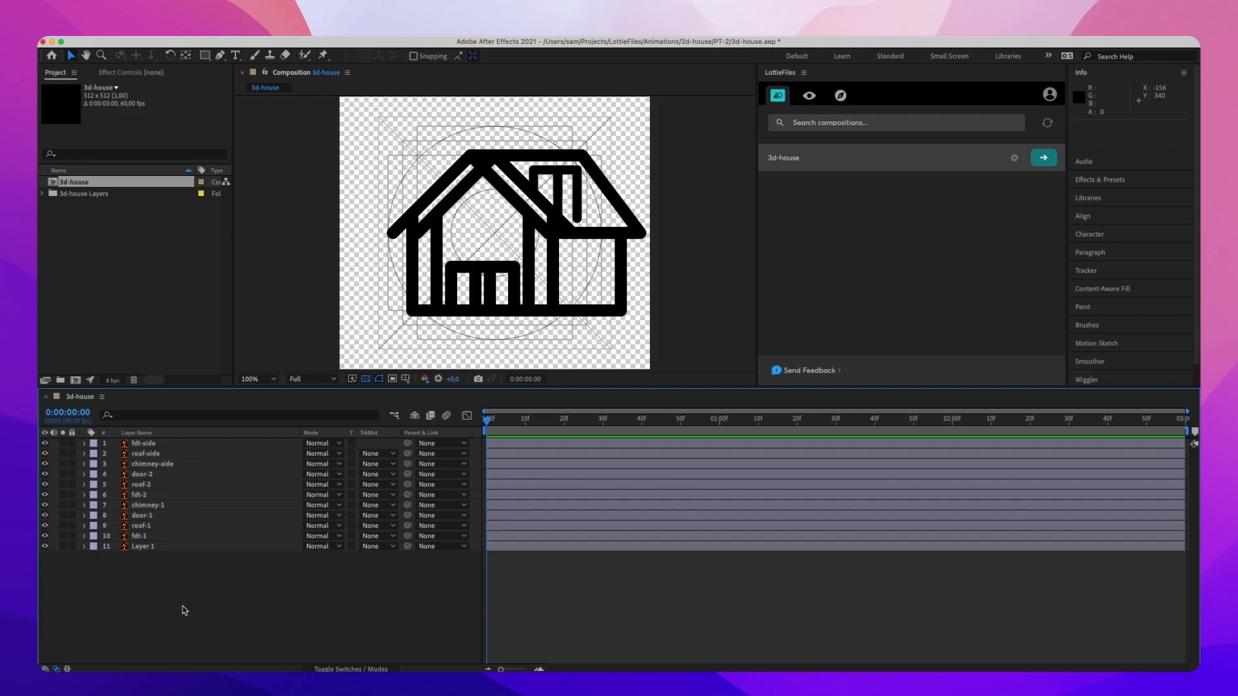
pyautogui.moveTo(124, 209)
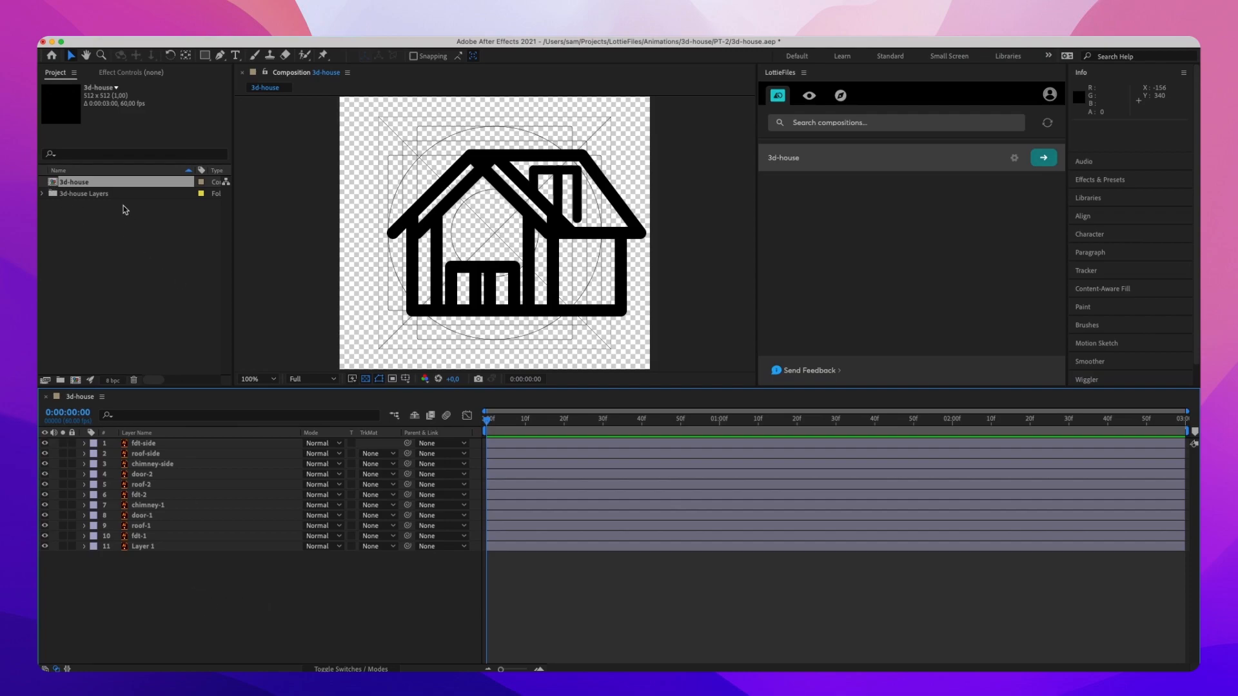
pyautogui.moveTo(154, 558)
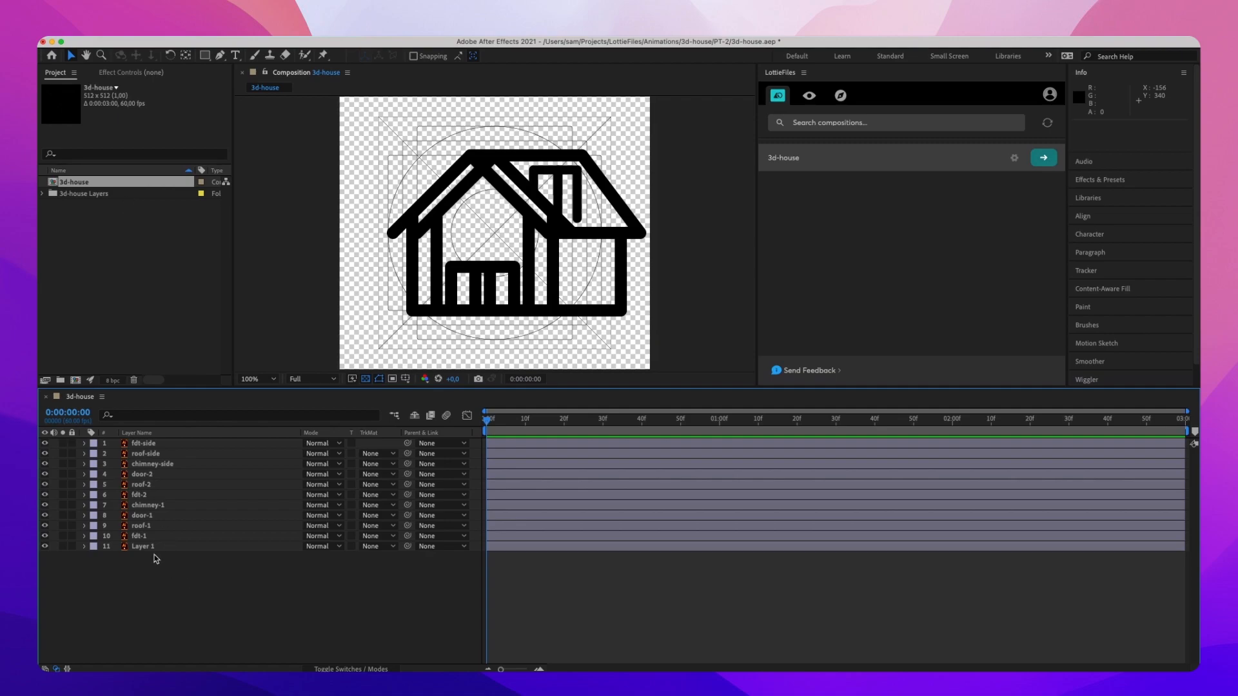
# - Create shape layers from all imported house vector layers and select the originals for removal
pyautogui.rightClick(154, 559)
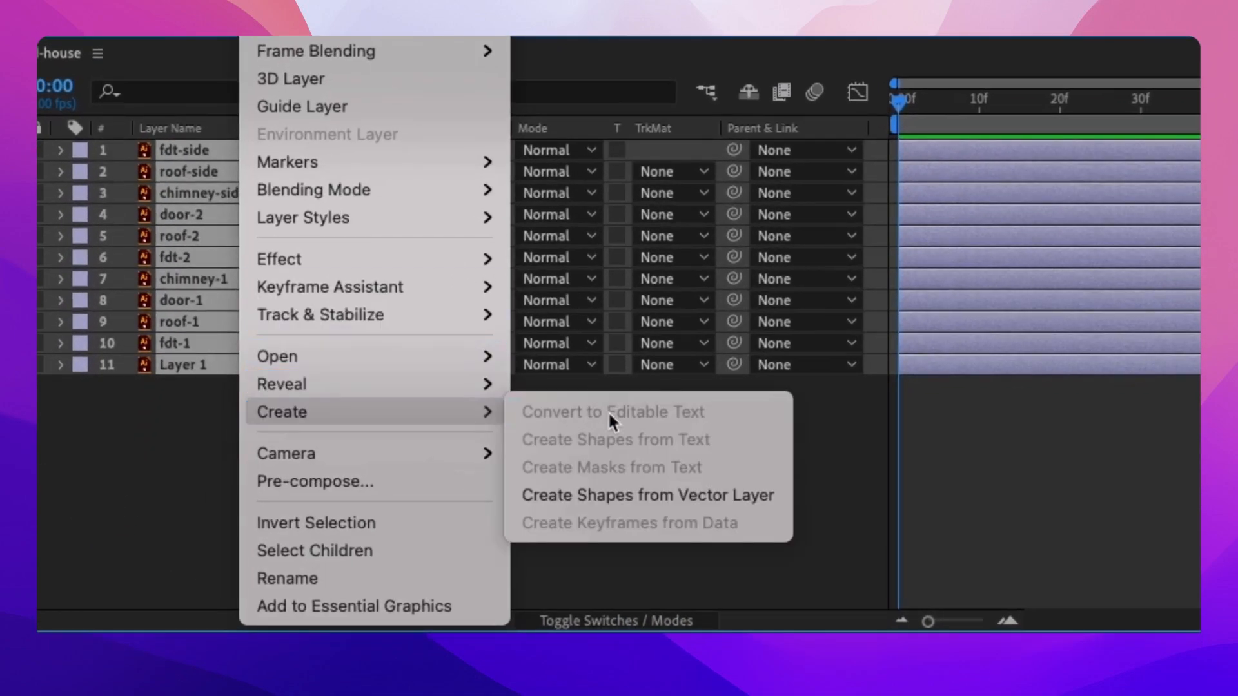
pyautogui.moveTo(606, 496)
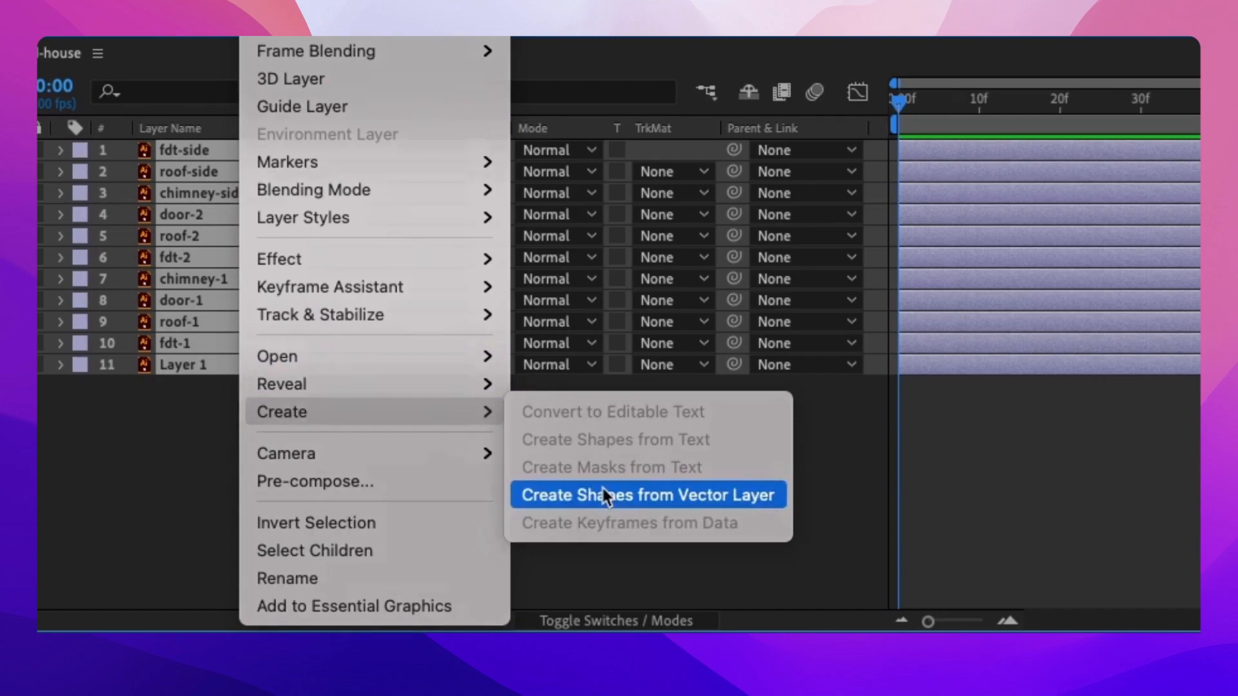
pyautogui.click(647, 495)
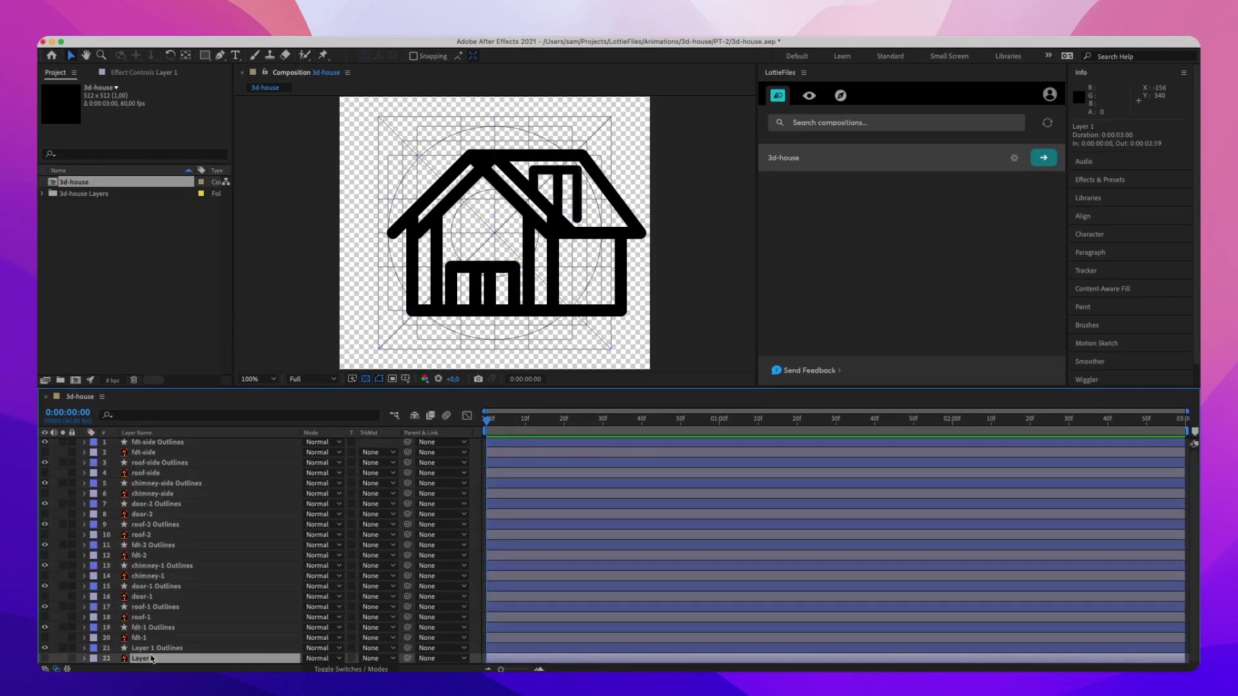
pyautogui.click(146, 617)
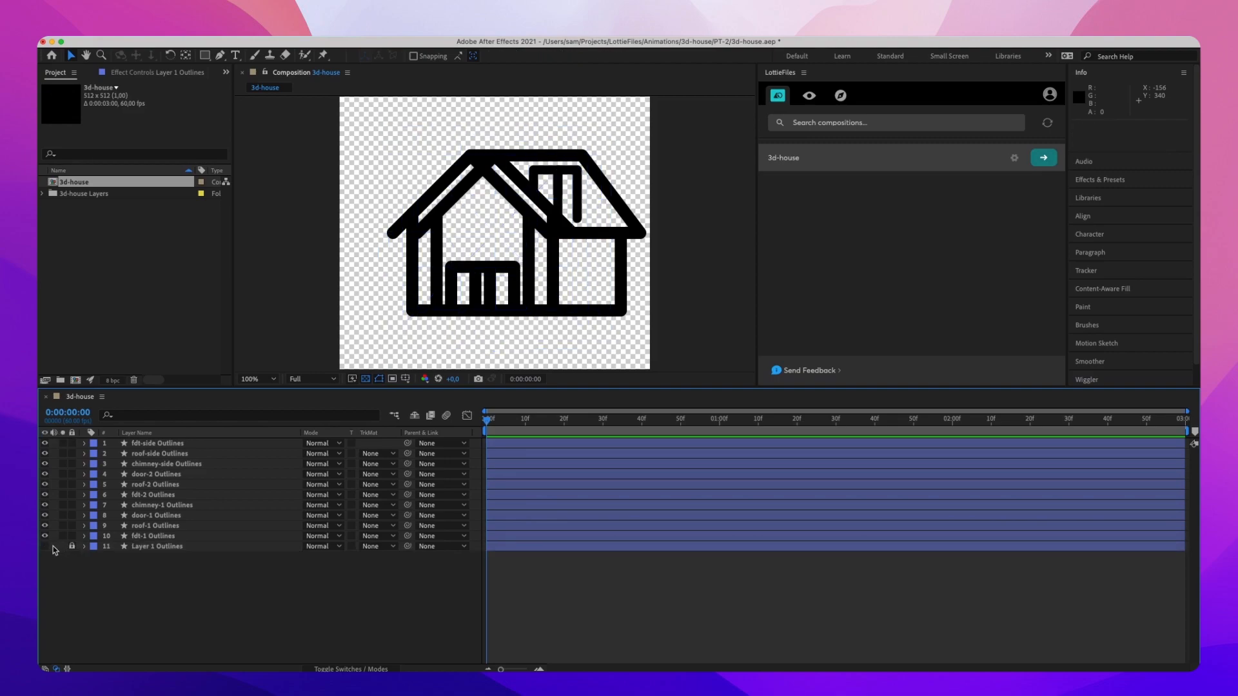
# - Give the front-view -1 Outlines layers the Sea Foam label colour
pyautogui.click(153, 536)
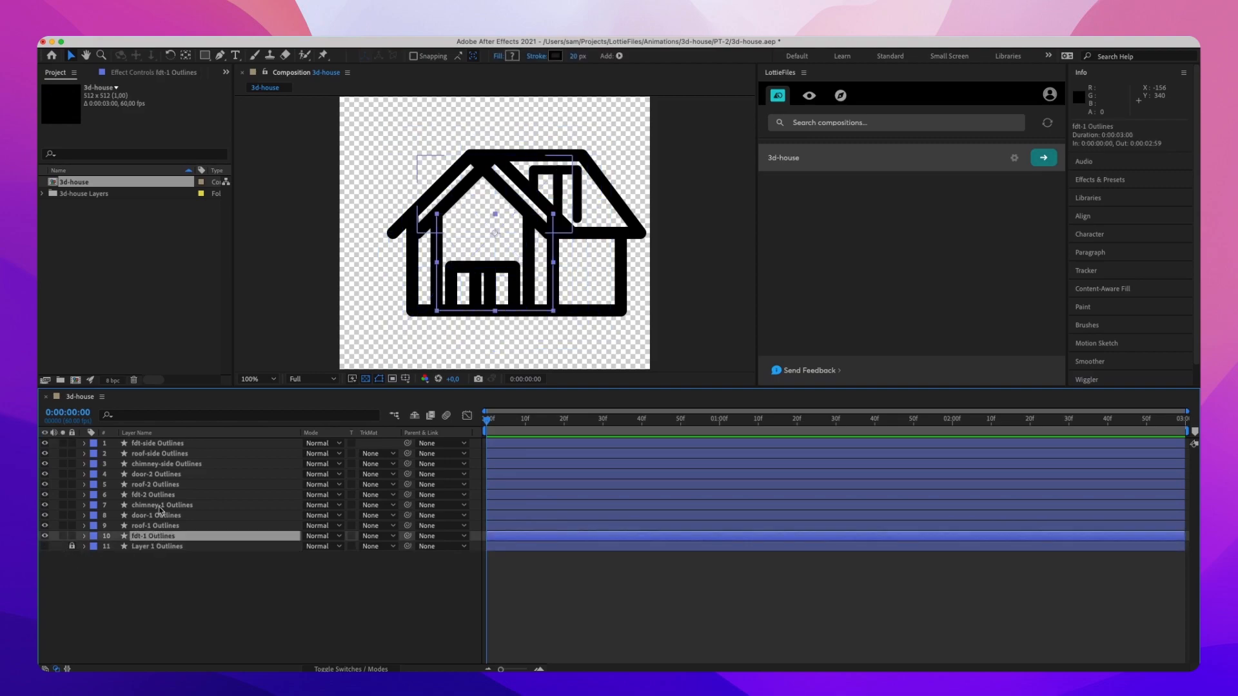
pyautogui.click(162, 504)
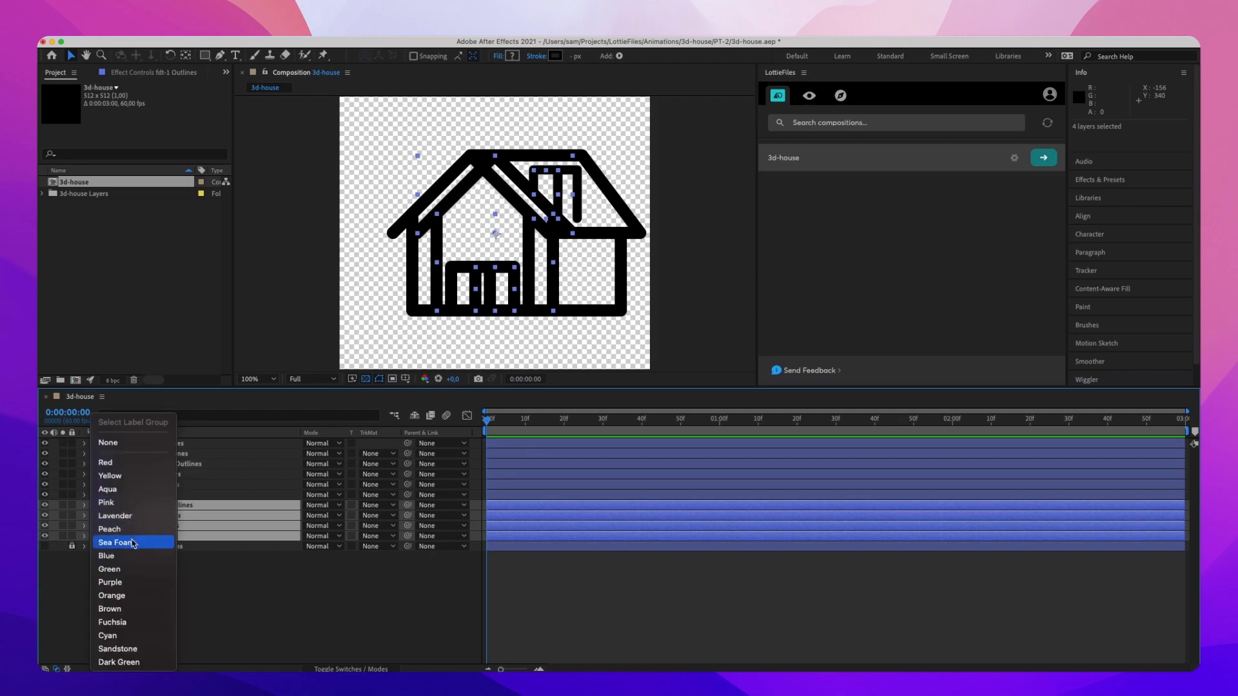
pyautogui.click(115, 543)
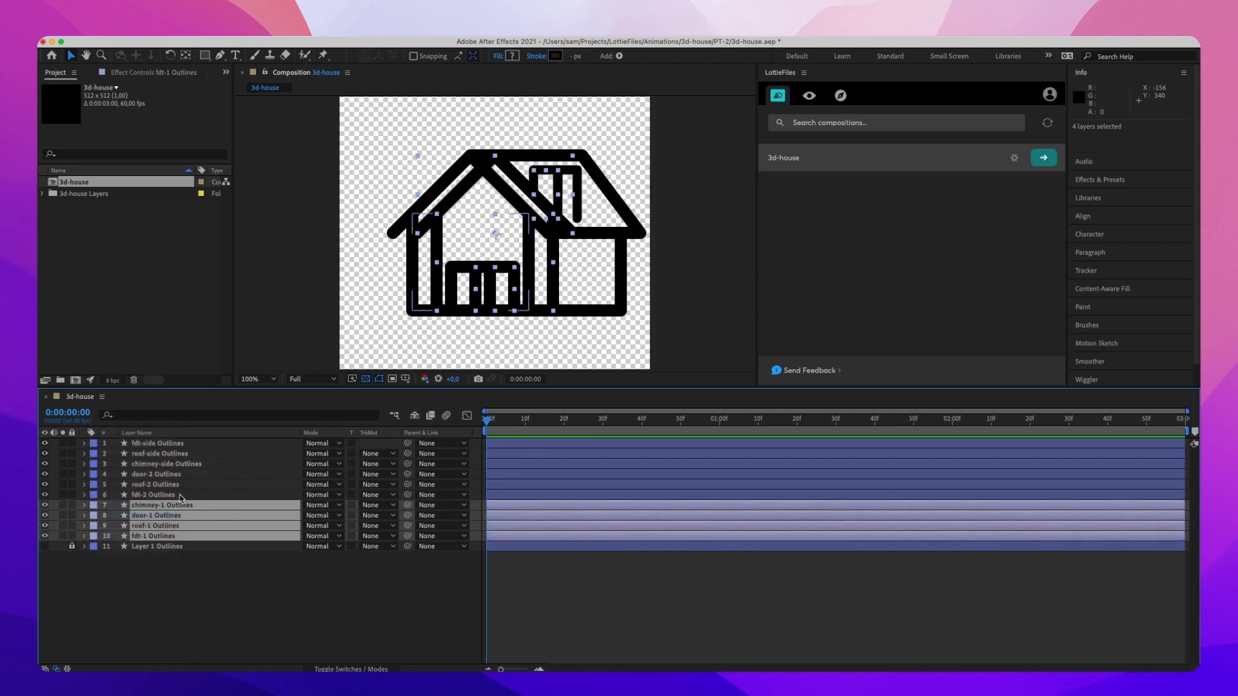
# - Give the six second-pose and side Outlines layers the Purple label colour
pyautogui.click(153, 494)
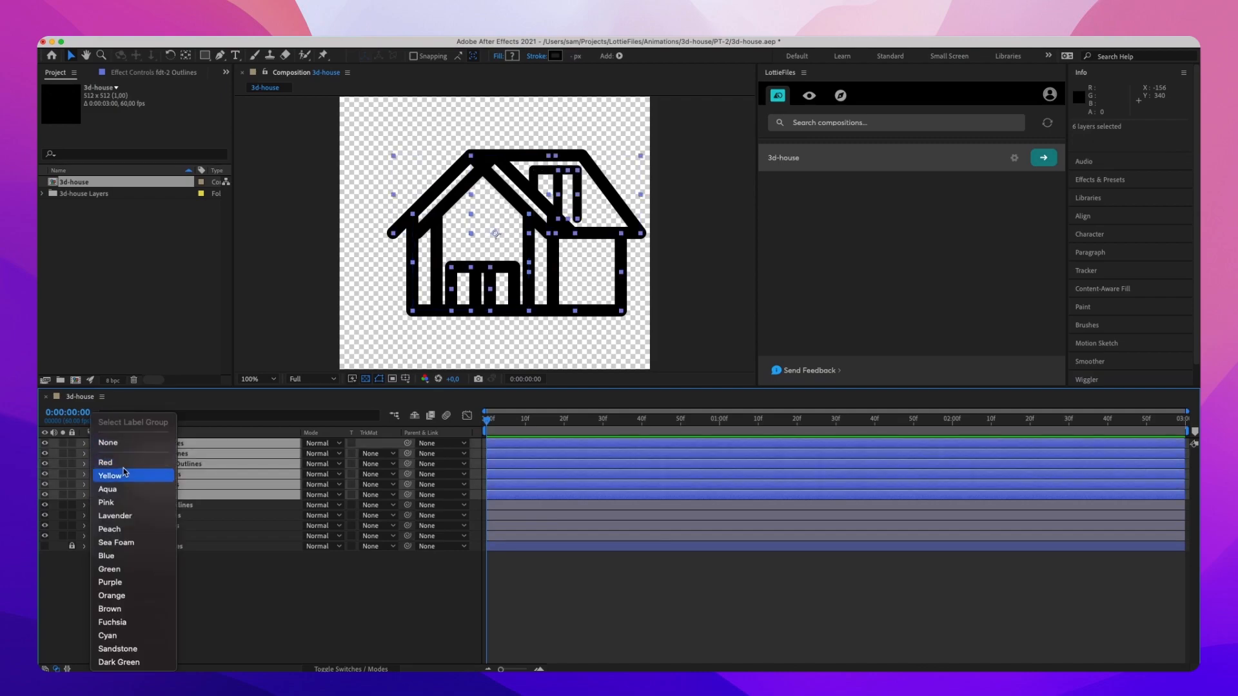
pyautogui.moveTo(123, 583)
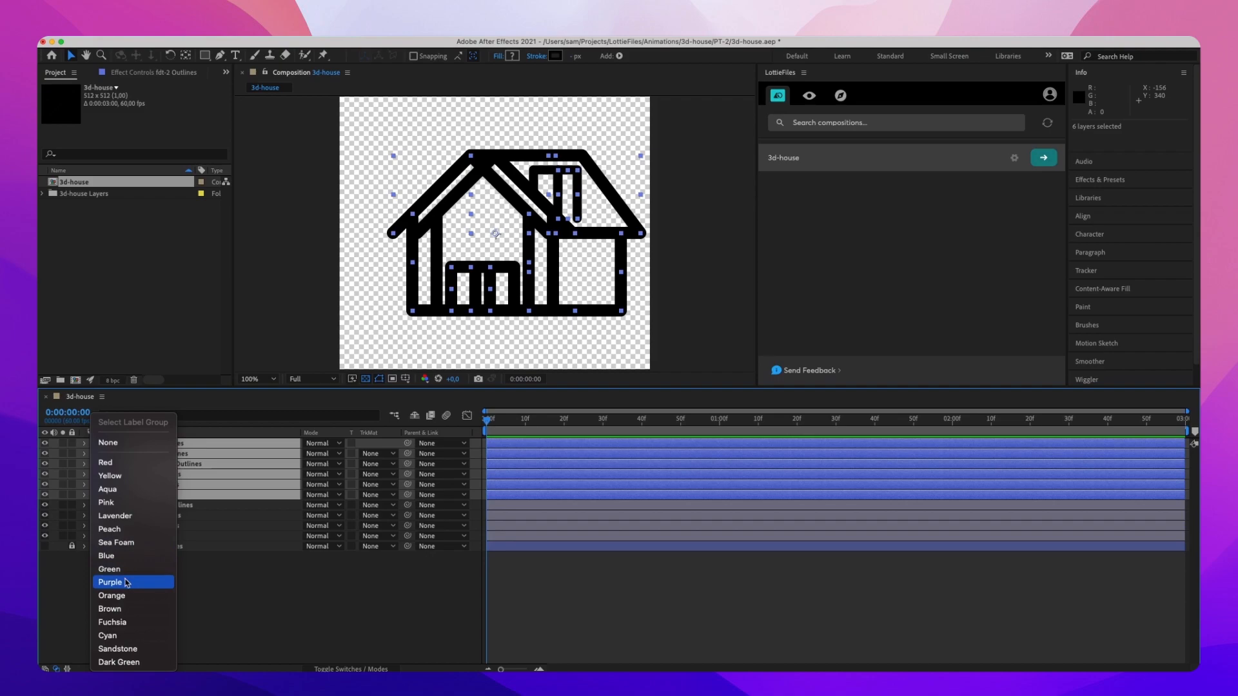
pyautogui.click(111, 582)
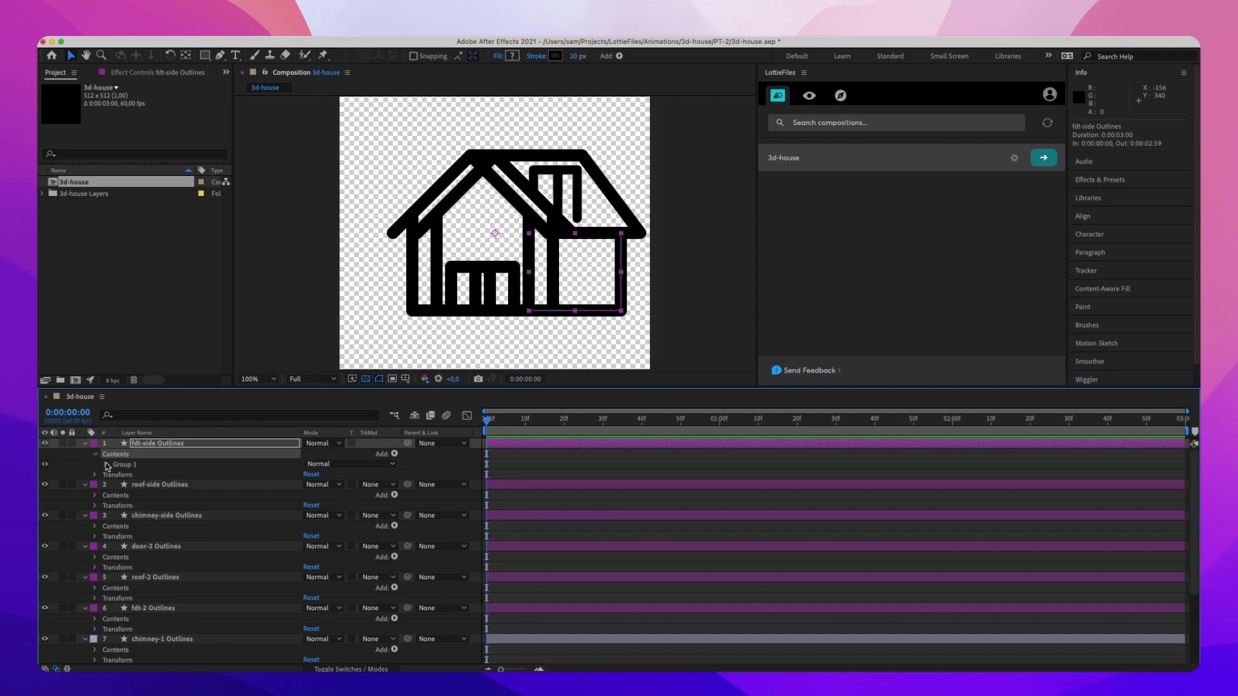
# - Twirl down fdt-side Outlines to show Contents, Group 1 and Transform
pyautogui.click(94, 464)
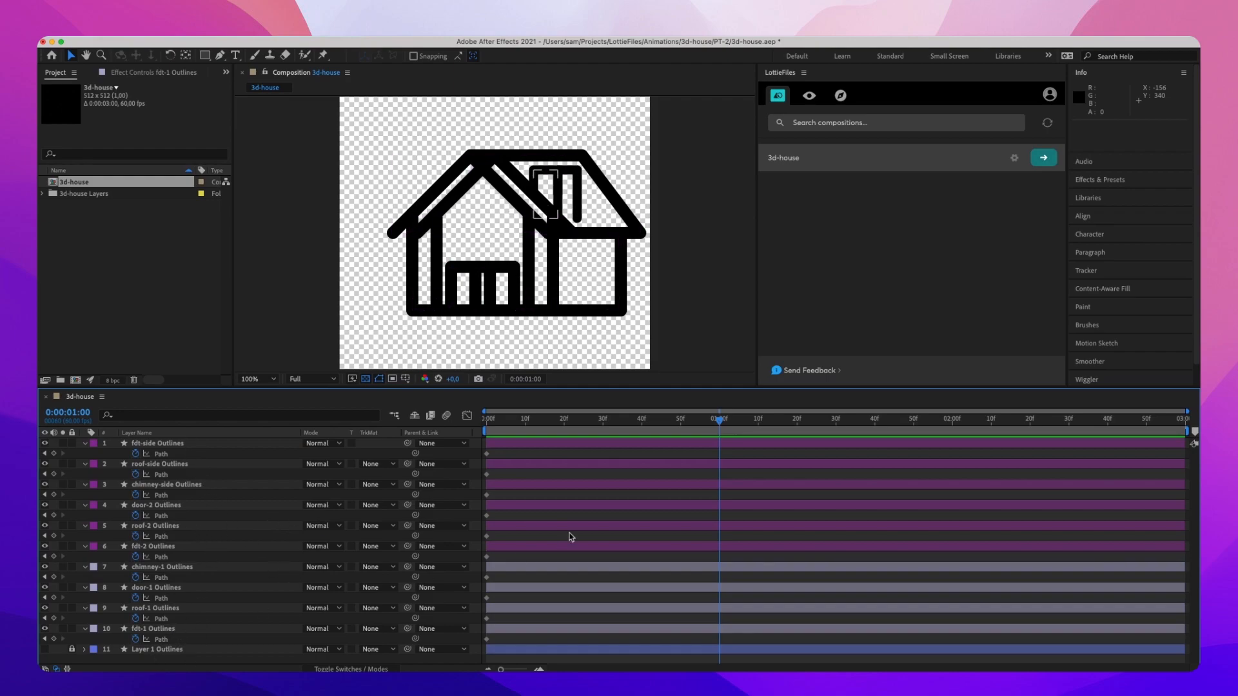
# - Paste the fdt-1 and roof-1 path keyframes at 0:00 onto the fdt-2 and roof-2 paths
pyautogui.click(153, 628)
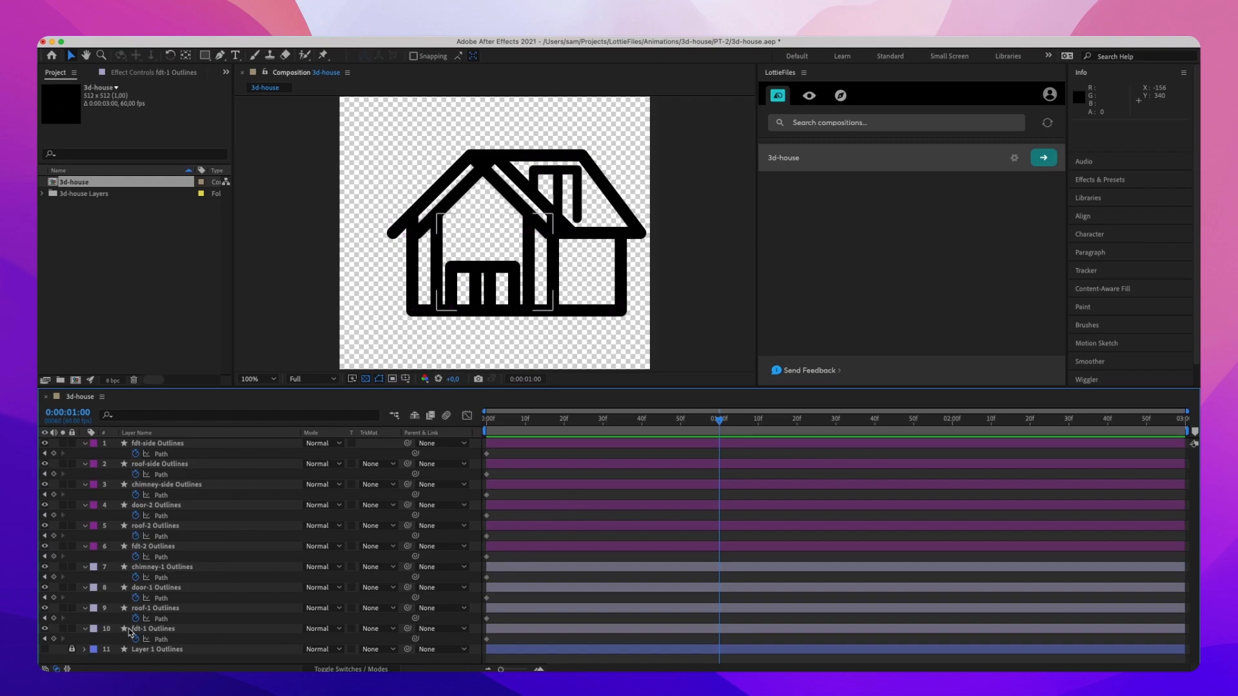
pyautogui.click(150, 545)
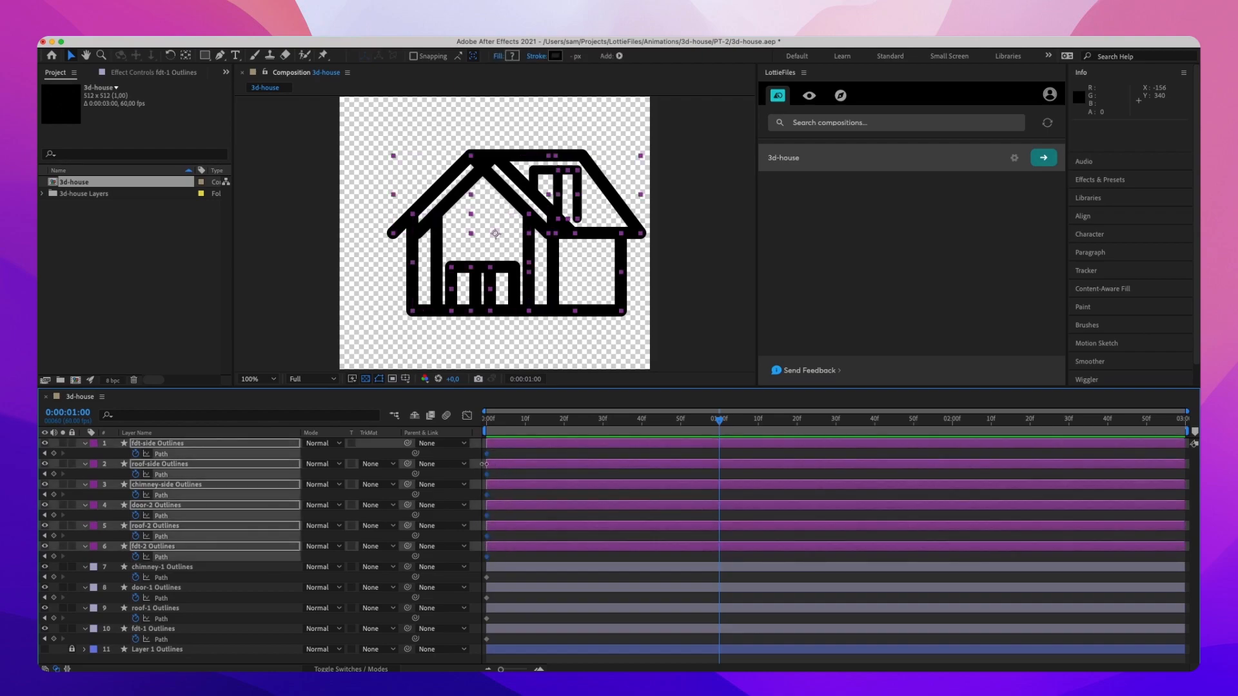
pyautogui.click(490, 458)
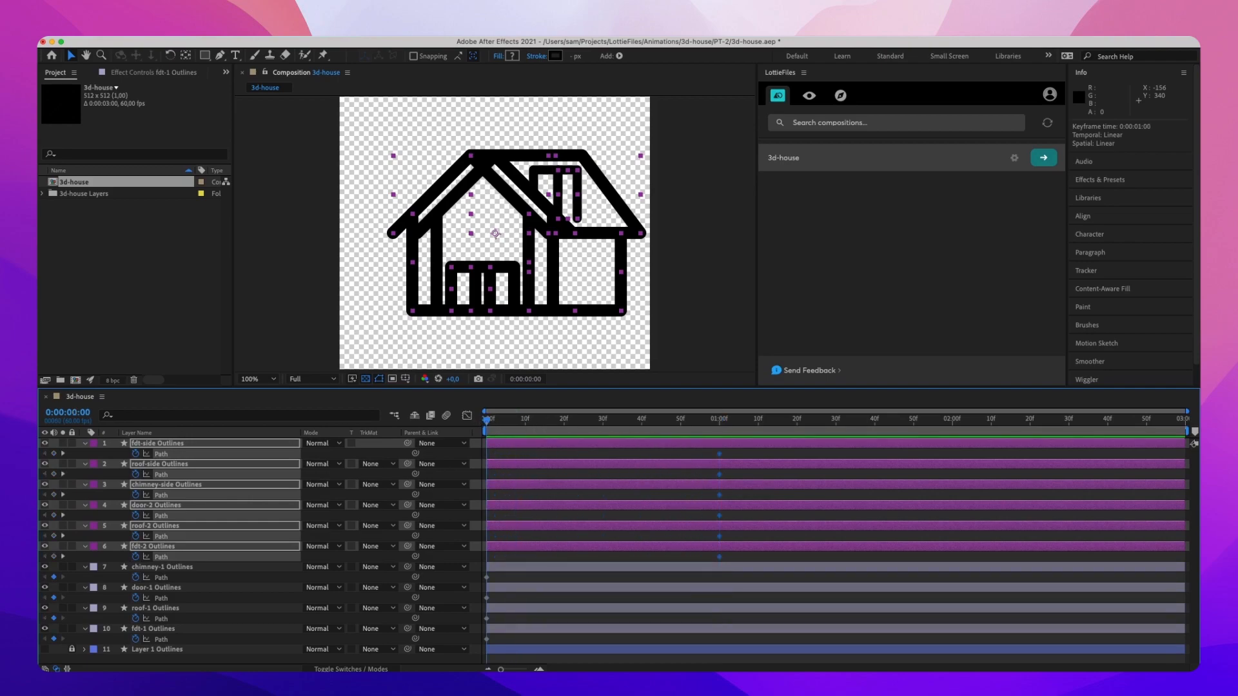
pyautogui.click(158, 628)
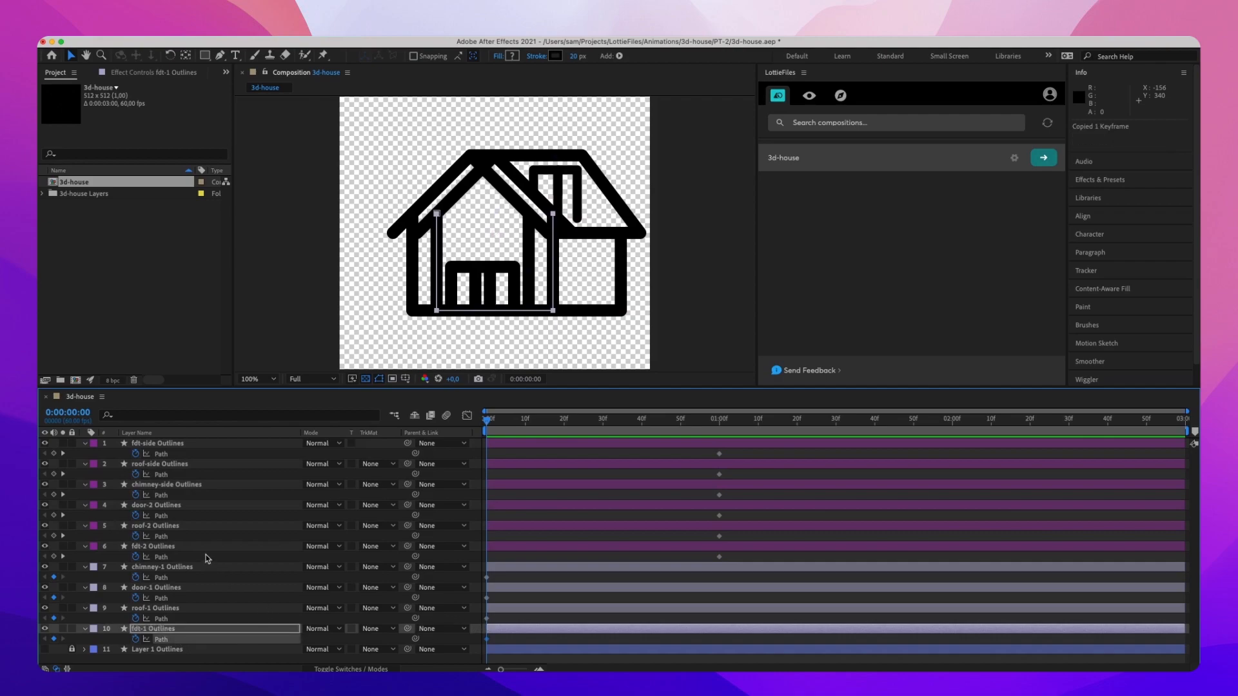
pyautogui.click(153, 546)
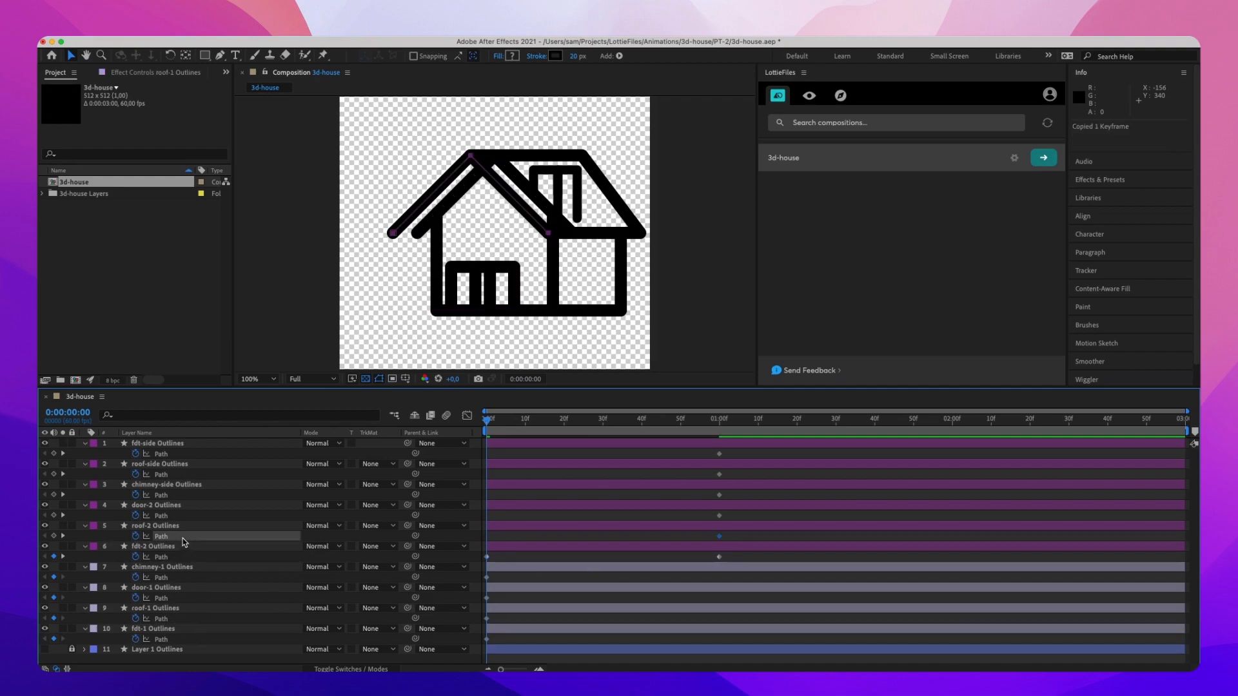
pyautogui.click(155, 589)
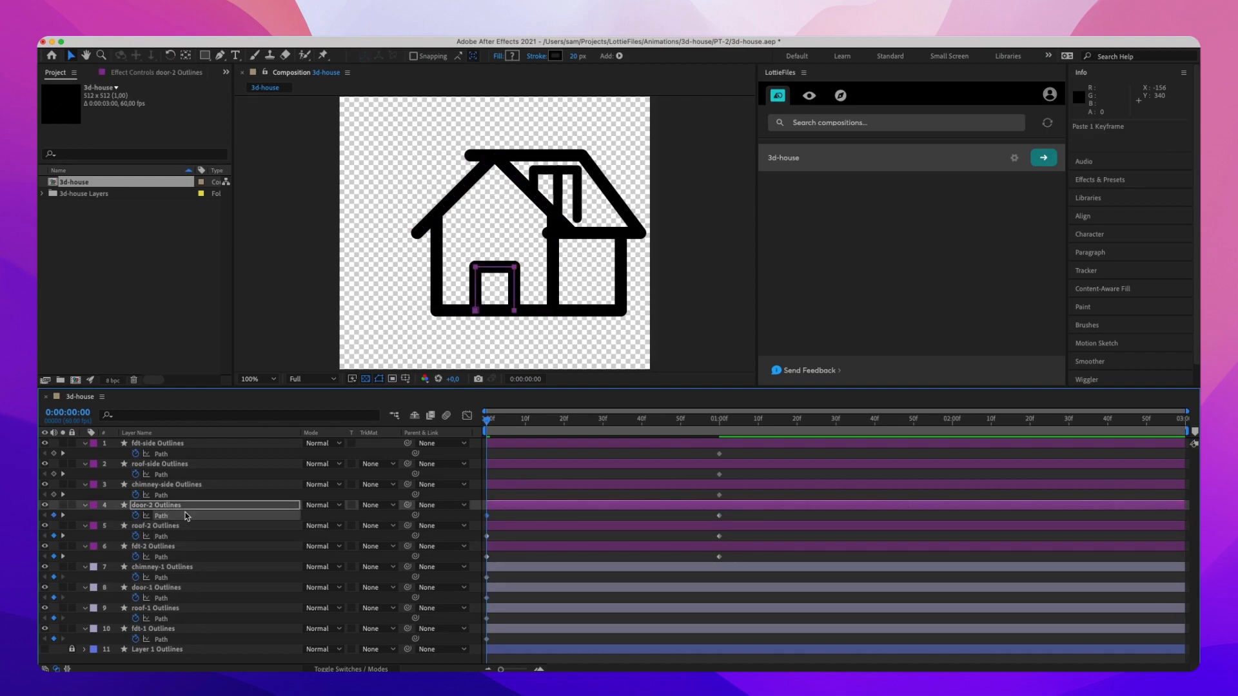
# - Delete the leftover front-view -1 layers and select chimney-side Outlines for reshaping
pyautogui.click(162, 567)
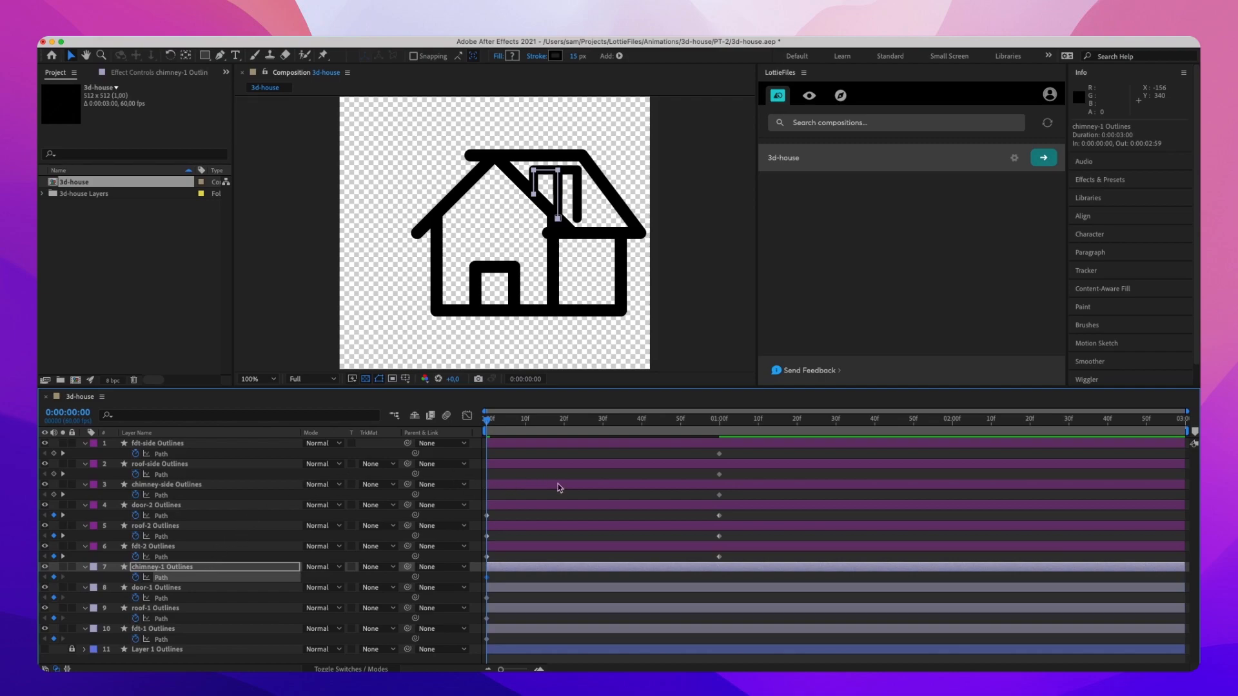
pyautogui.moveTo(232, 545)
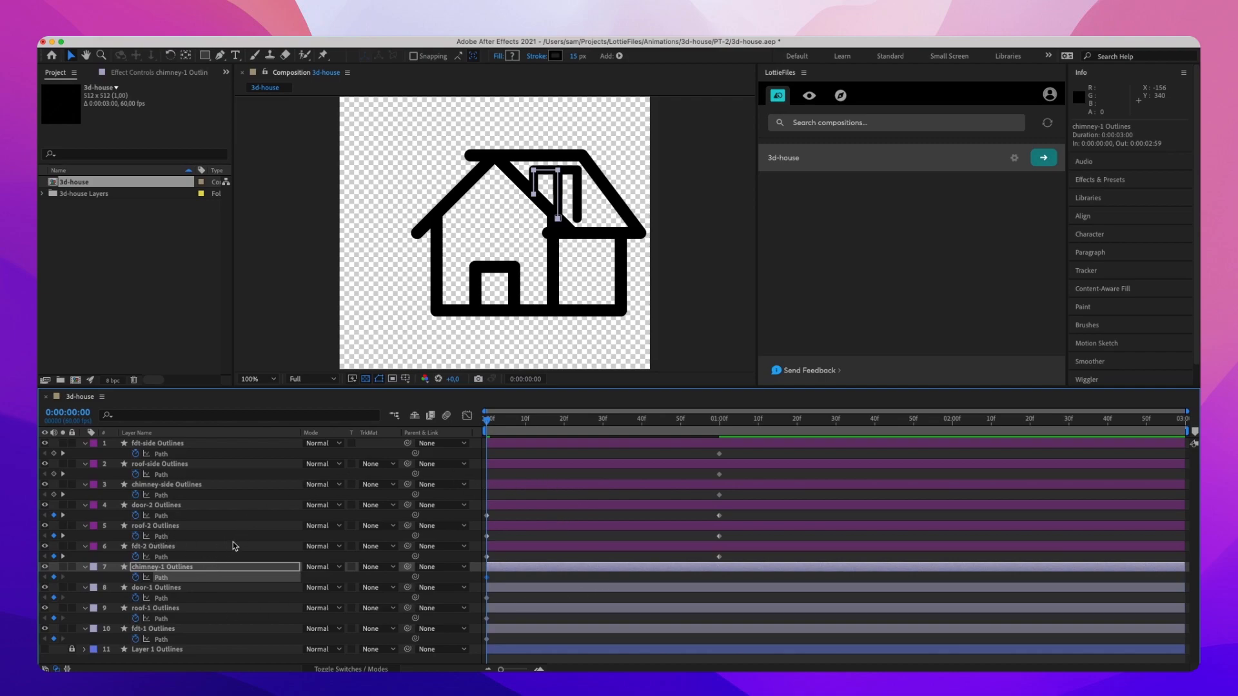
pyautogui.click(155, 588)
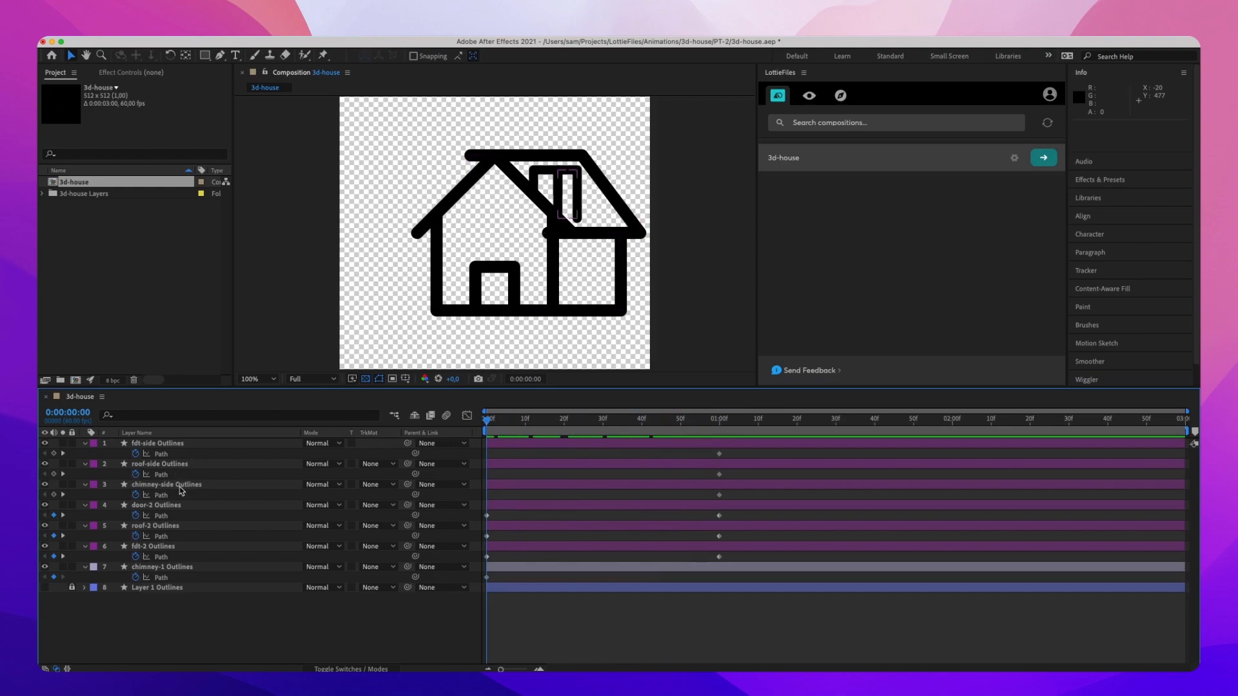
pyautogui.click(166, 483)
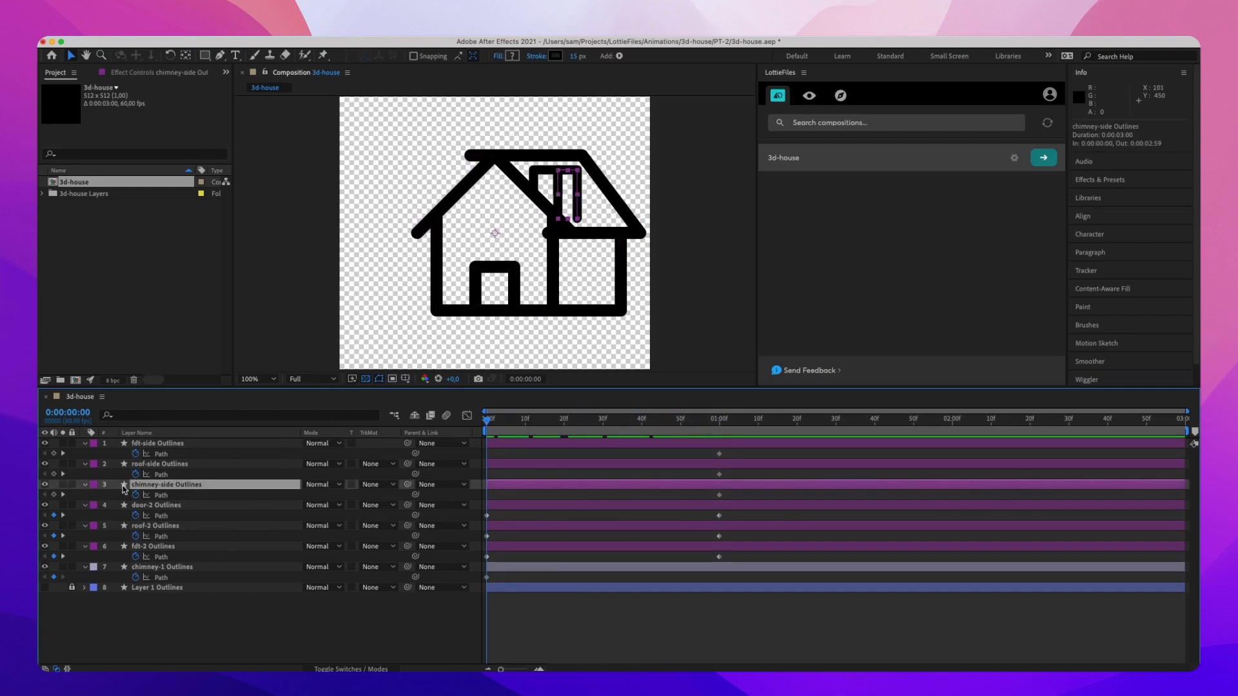
# - Expand chimney-side Outlines to Path 1 and zoom out to fit the whole chimney
pyautogui.click(82, 483)
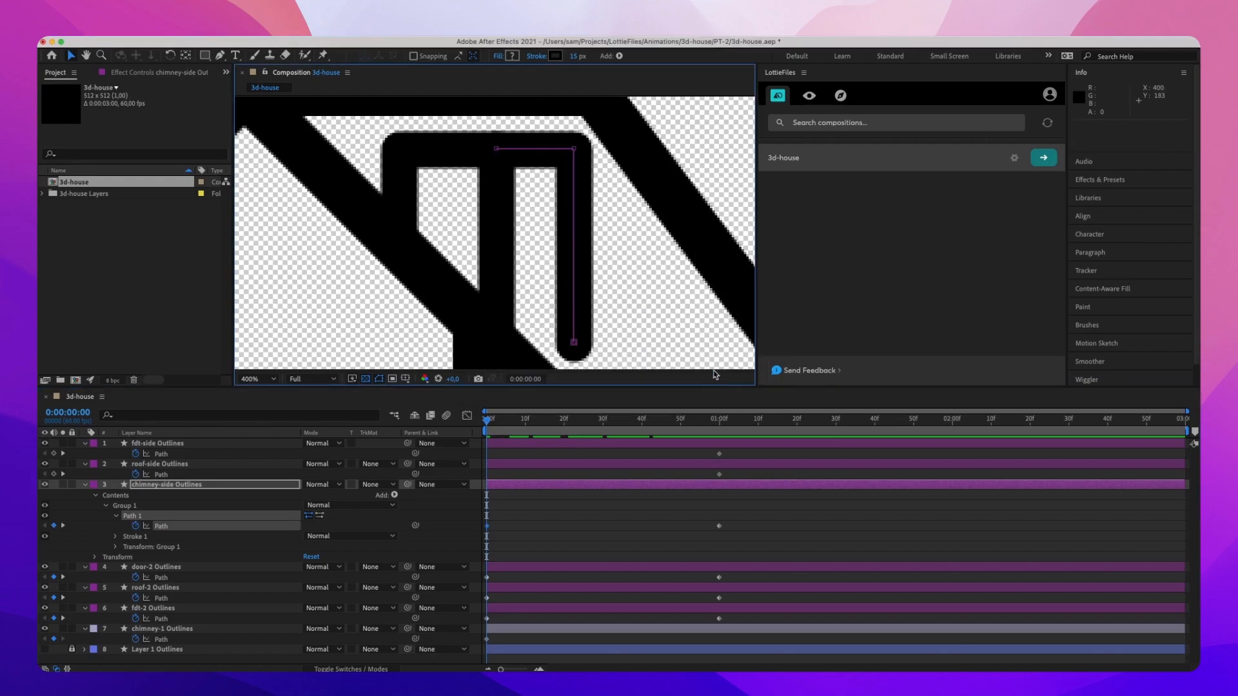
pyautogui.click(252, 378)
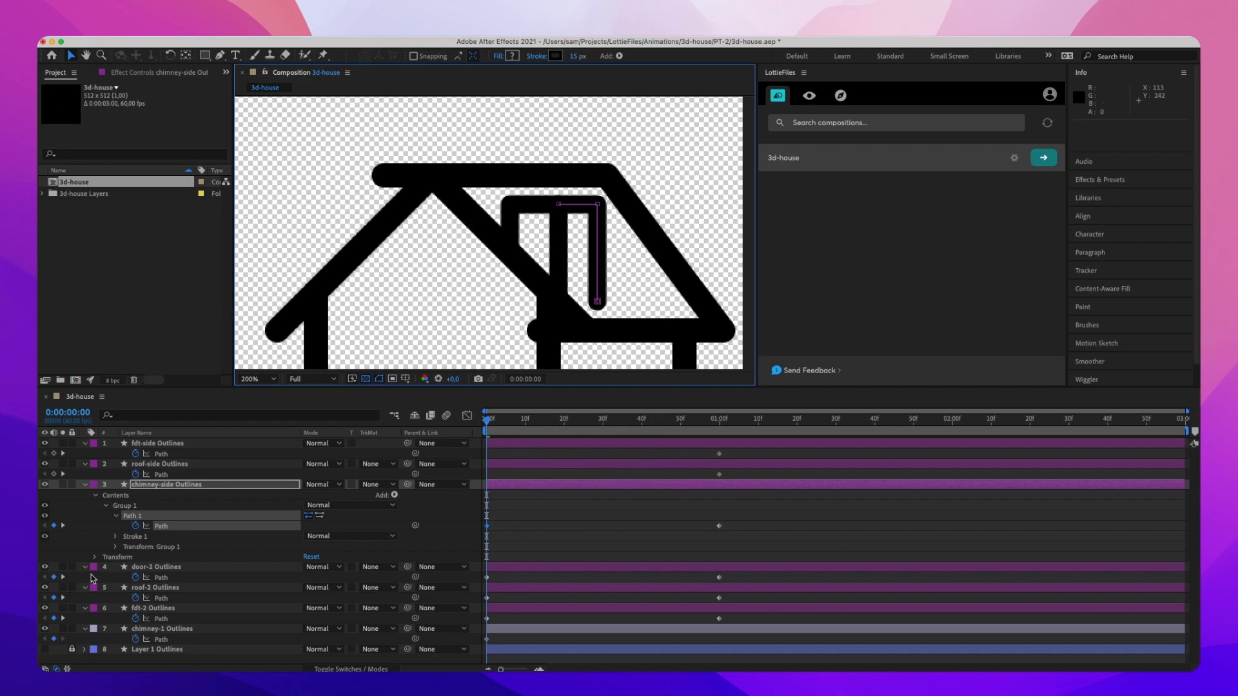
pyautogui.moveTo(561, 279)
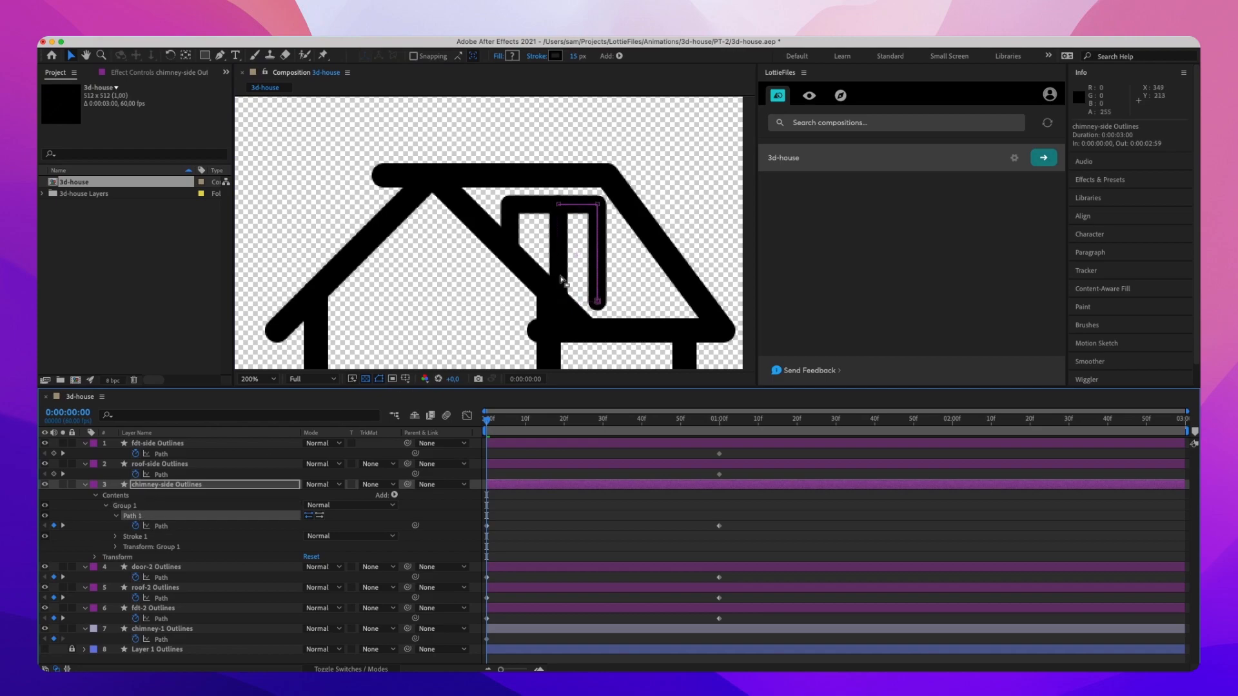
pyautogui.moveTo(588, 209)
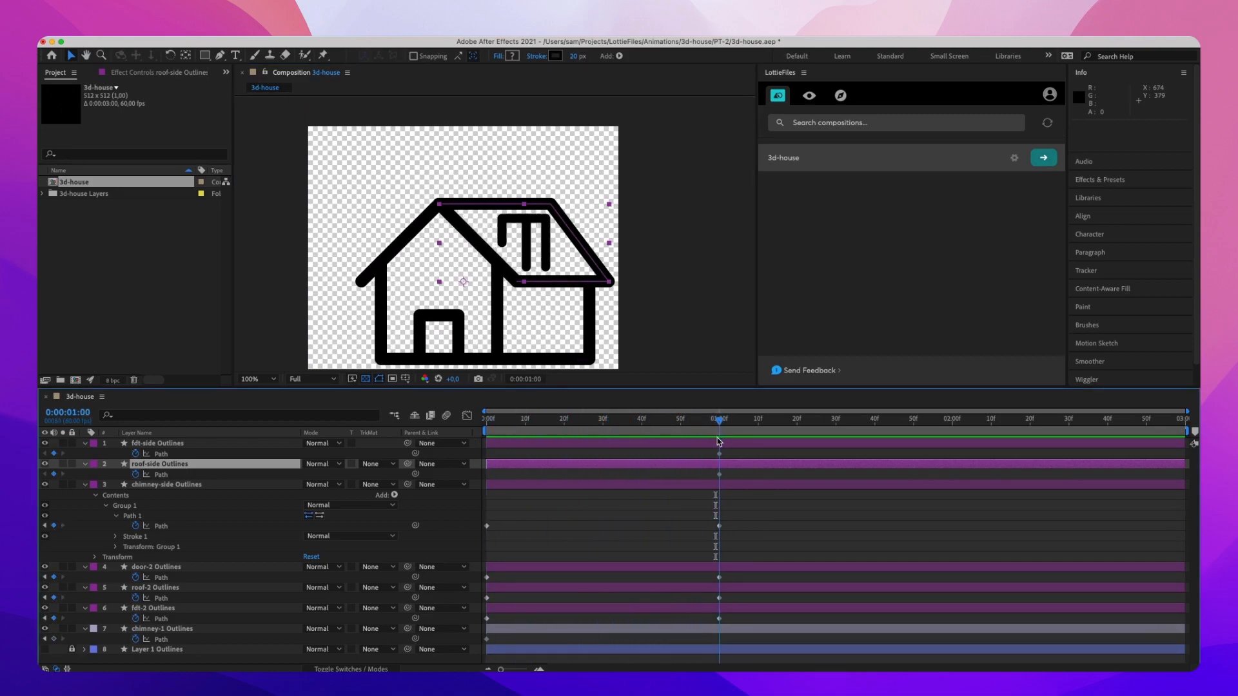
# - At frame 0, drag the roof-side path vertices onto the front roof edge
pyautogui.click(486, 419)
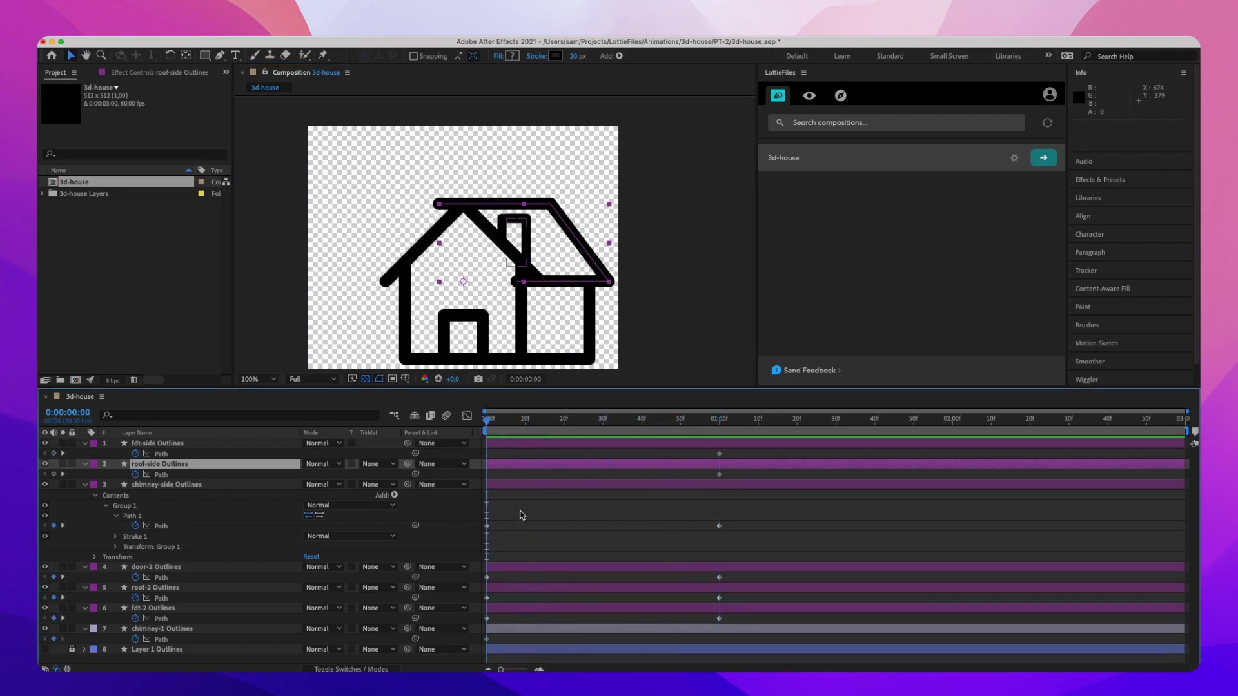
pyautogui.rightClick(93, 484)
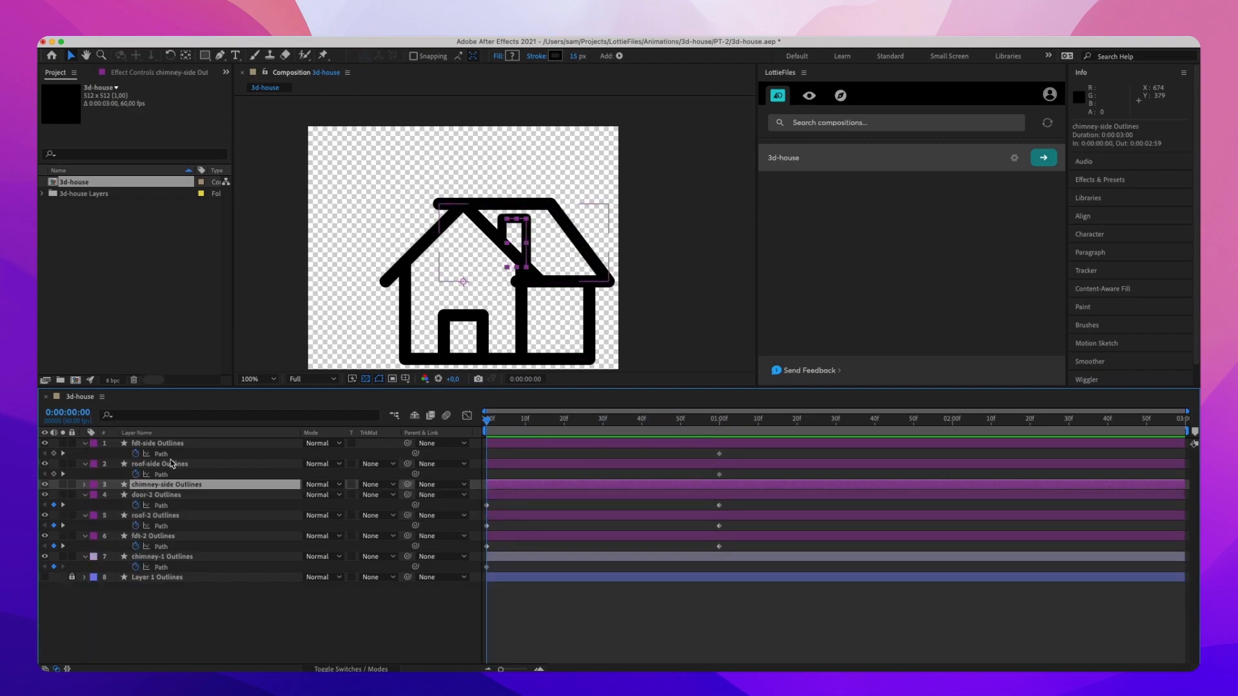
pyautogui.click(163, 463)
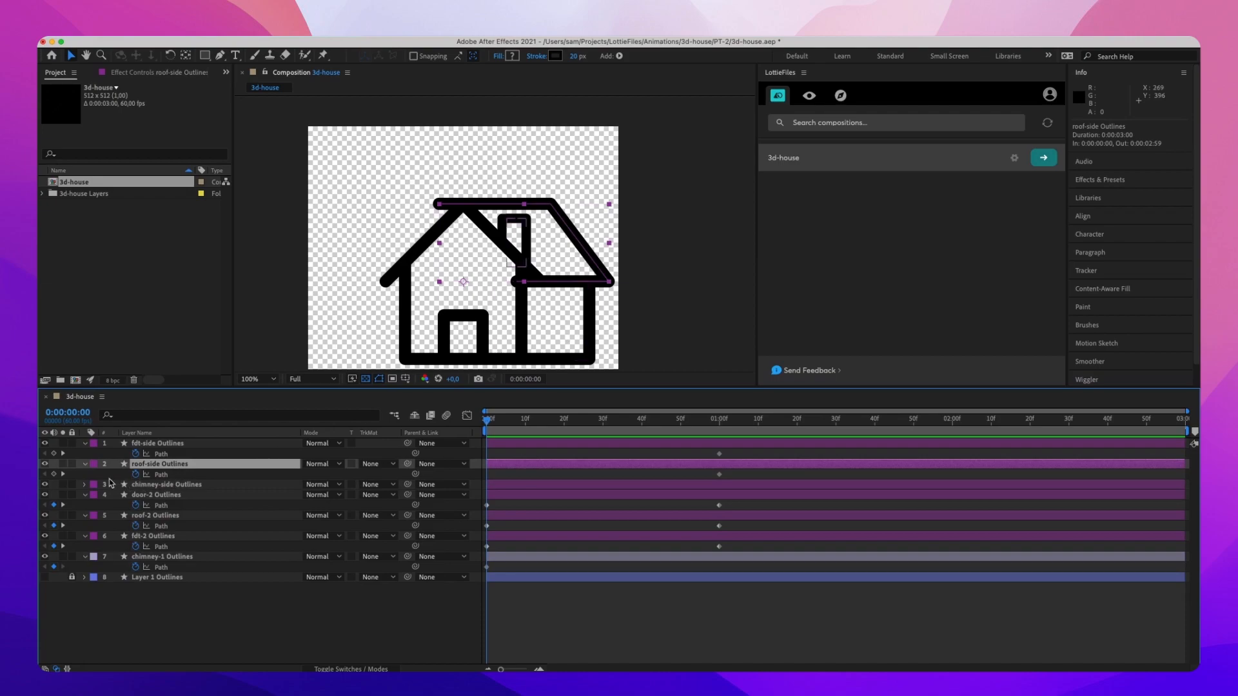
pyautogui.click(157, 442)
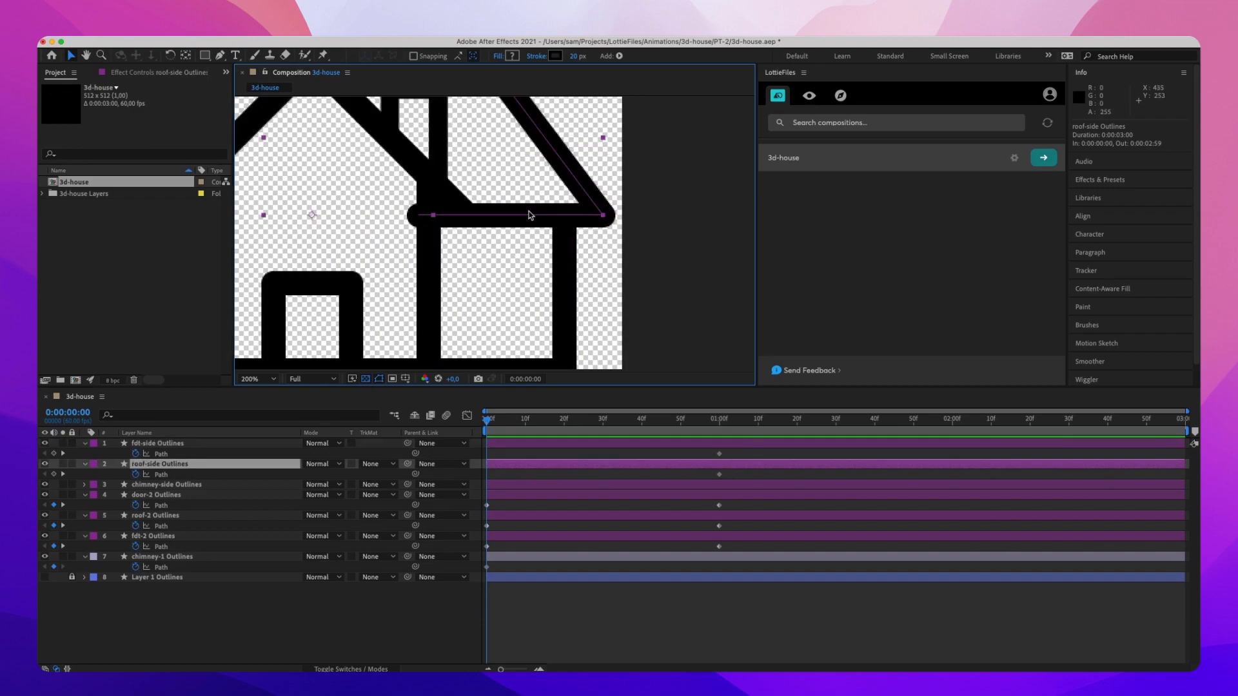
pyautogui.click(267, 378)
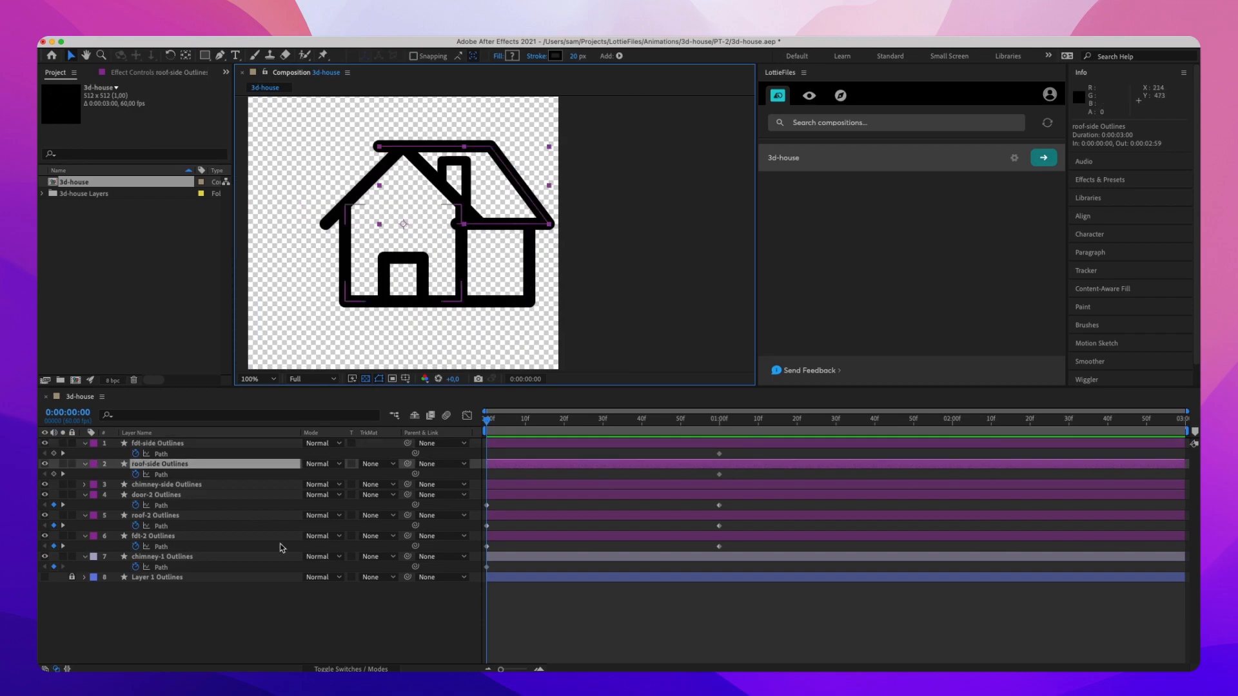
# - Squeeze the fdt-side path onto the front wall edge, checking the whole house afterwards
pyautogui.click(156, 443)
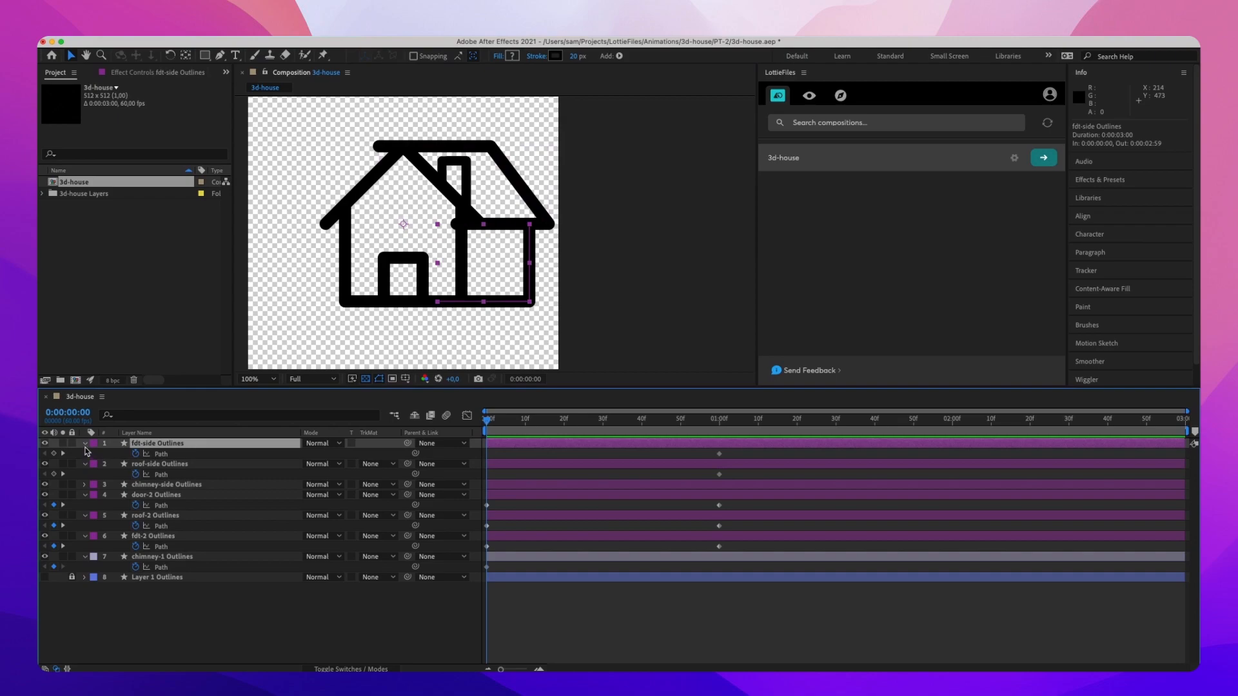
pyautogui.click(62, 442)
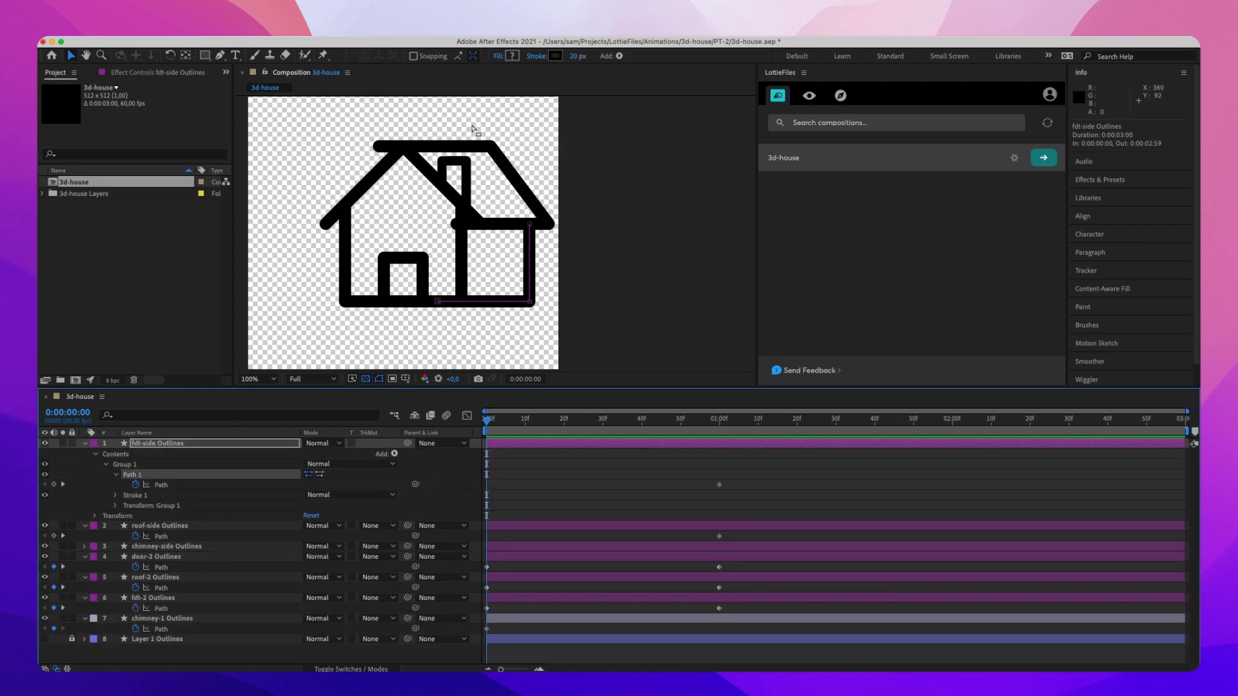
pyautogui.click(252, 380)
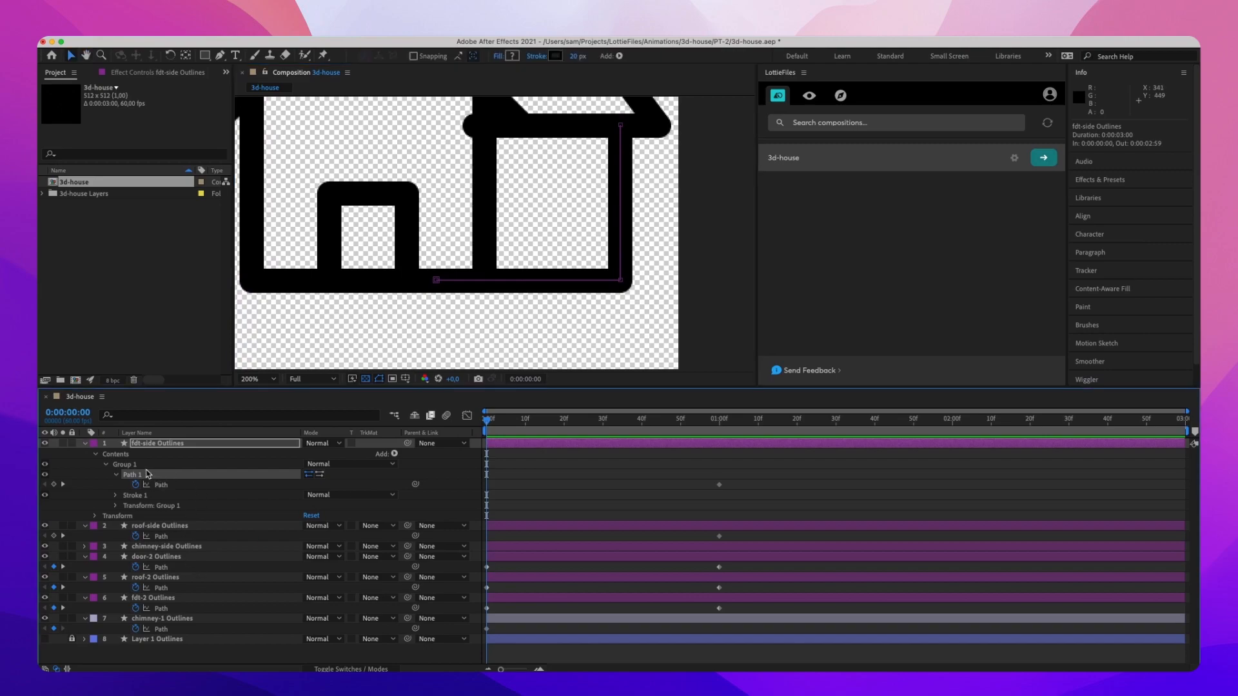
pyautogui.moveTo(570, 275)
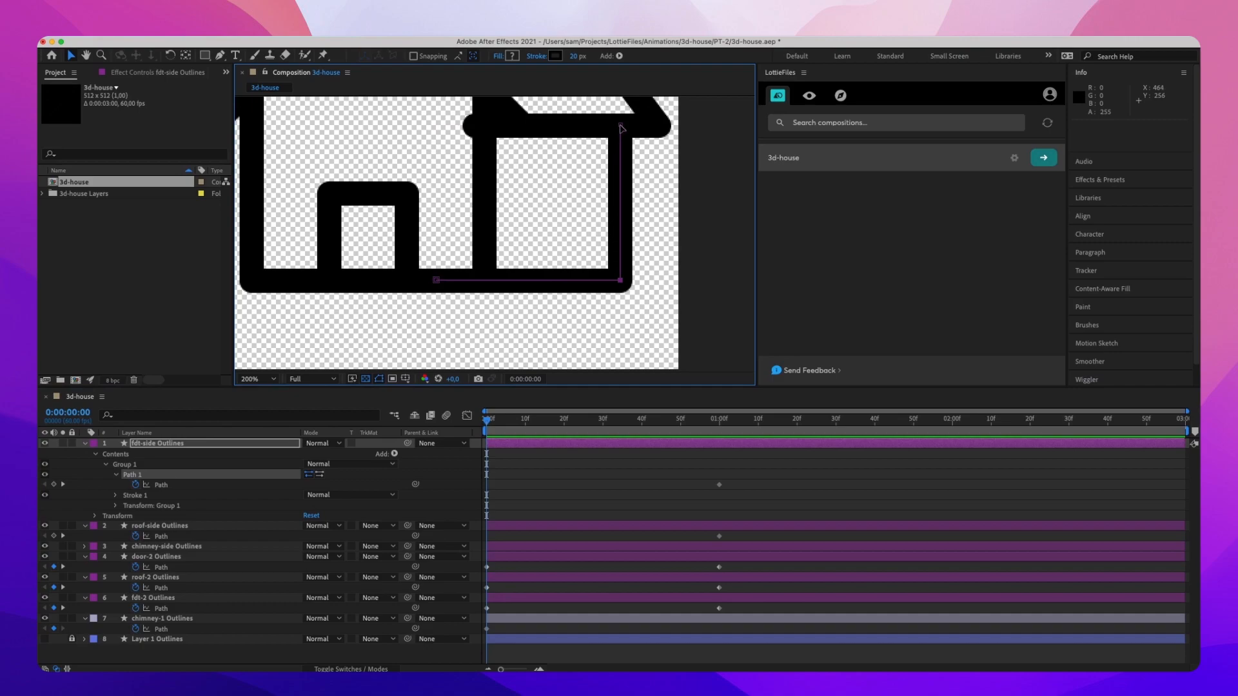
pyautogui.moveTo(621, 281)
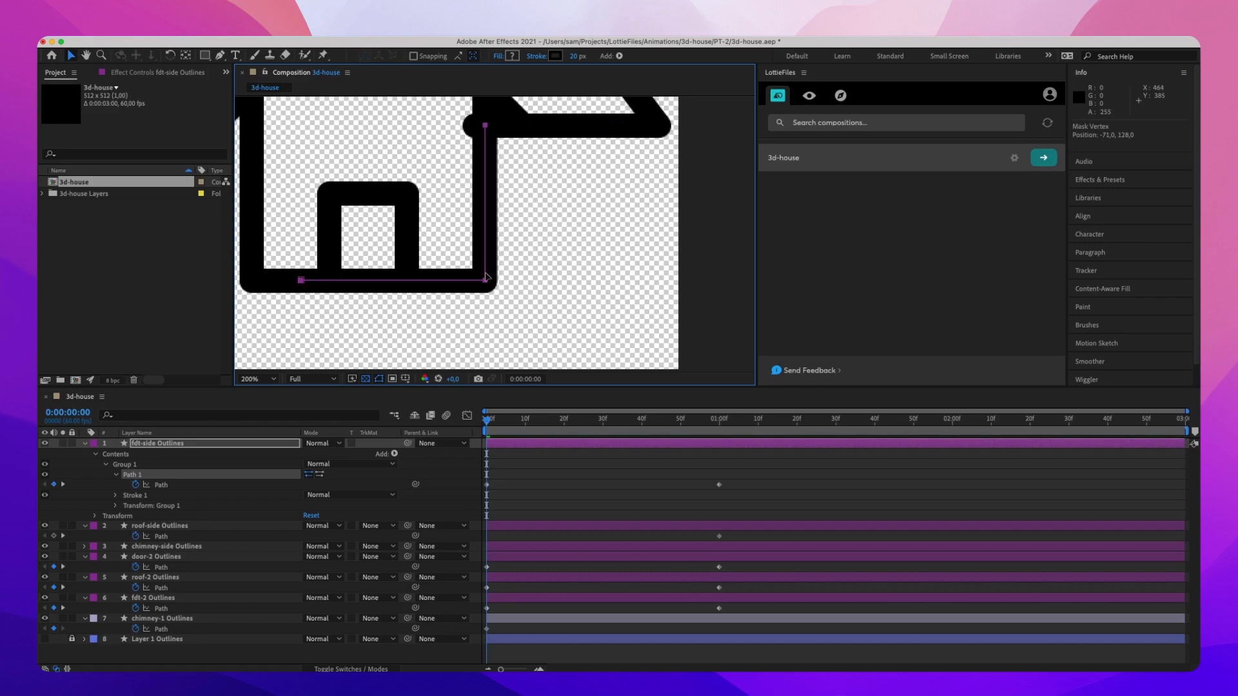
pyautogui.click(549, 419)
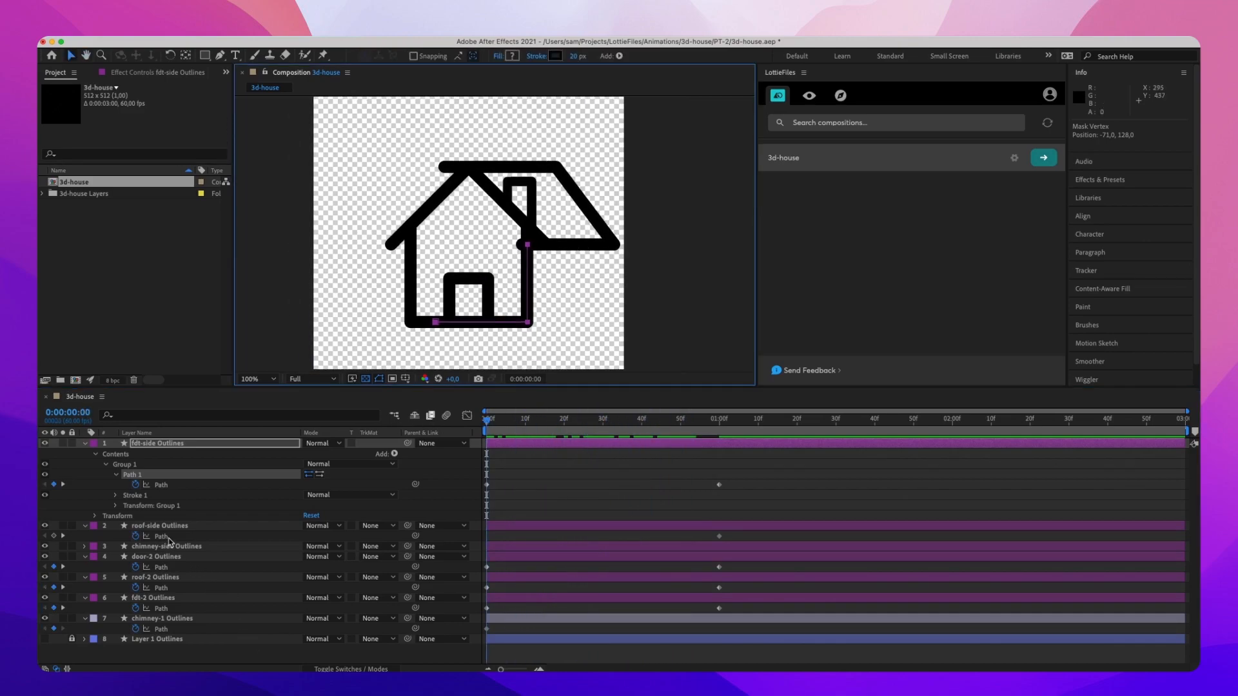
# - Apply Easy Ease (F9) to the Path keyframes and scrub to check the turn
pyautogui.click(157, 525)
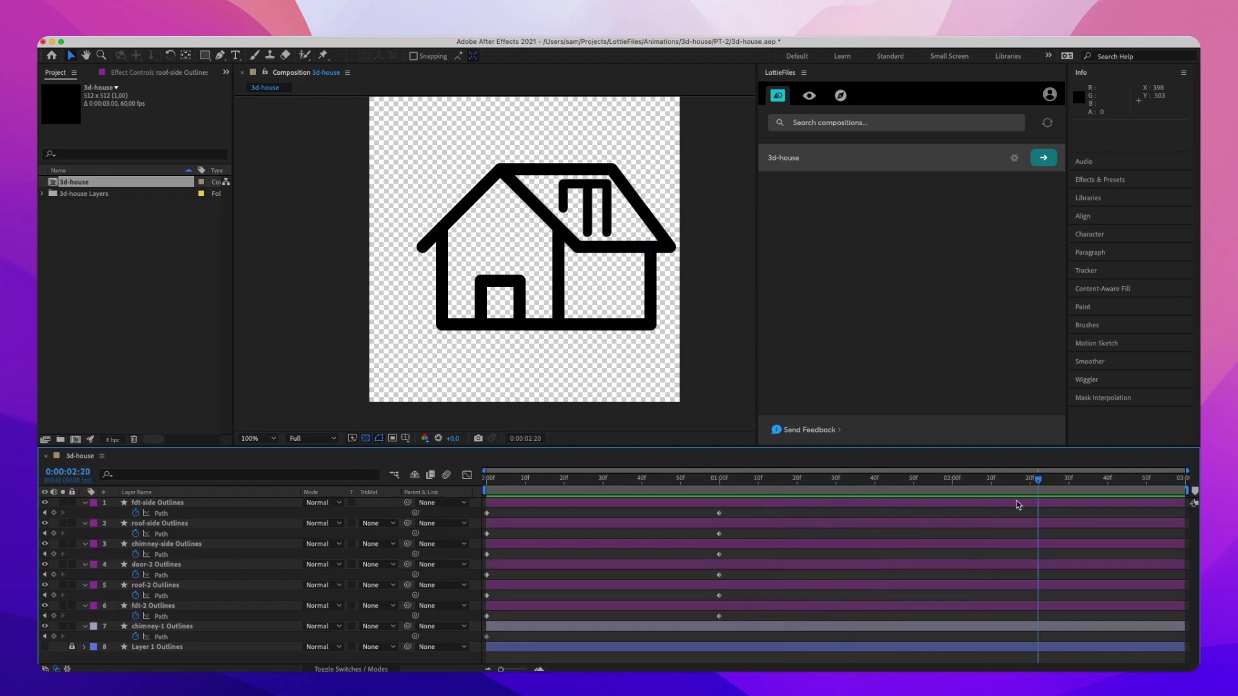
# - Paste matching path keyframes at 1:20 onto the side-view and second-set Outlines layers
pyautogui.click(953, 479)
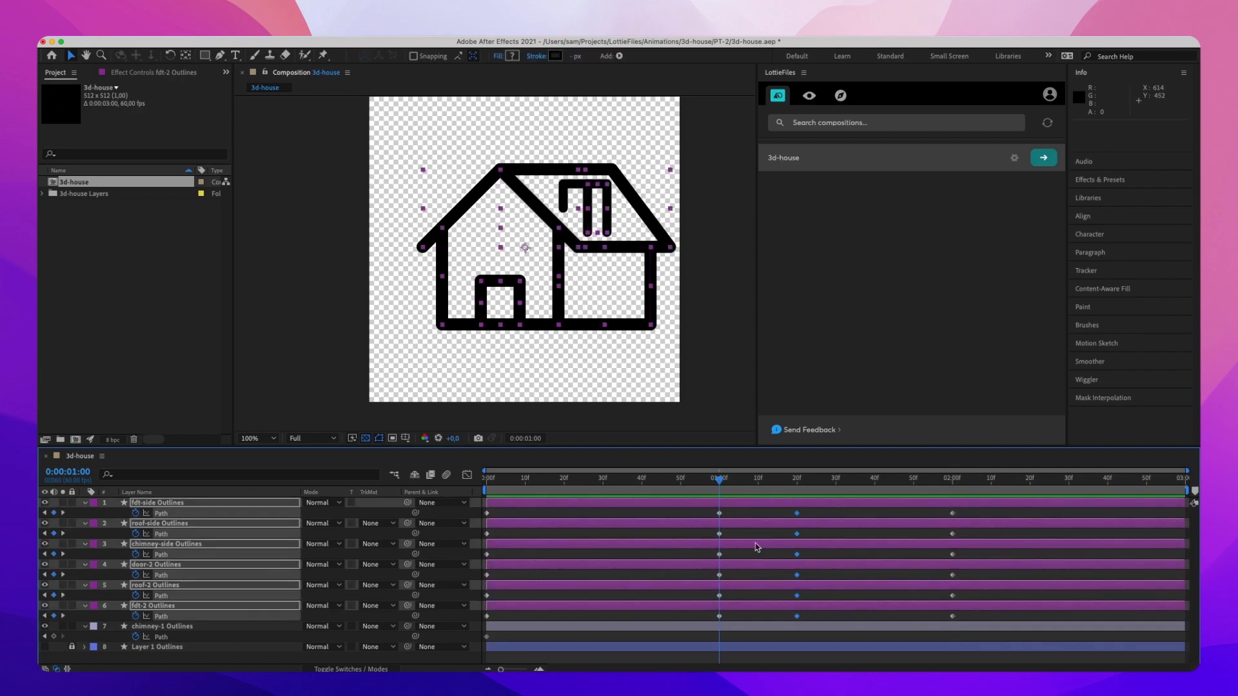
pyautogui.click(797, 478)
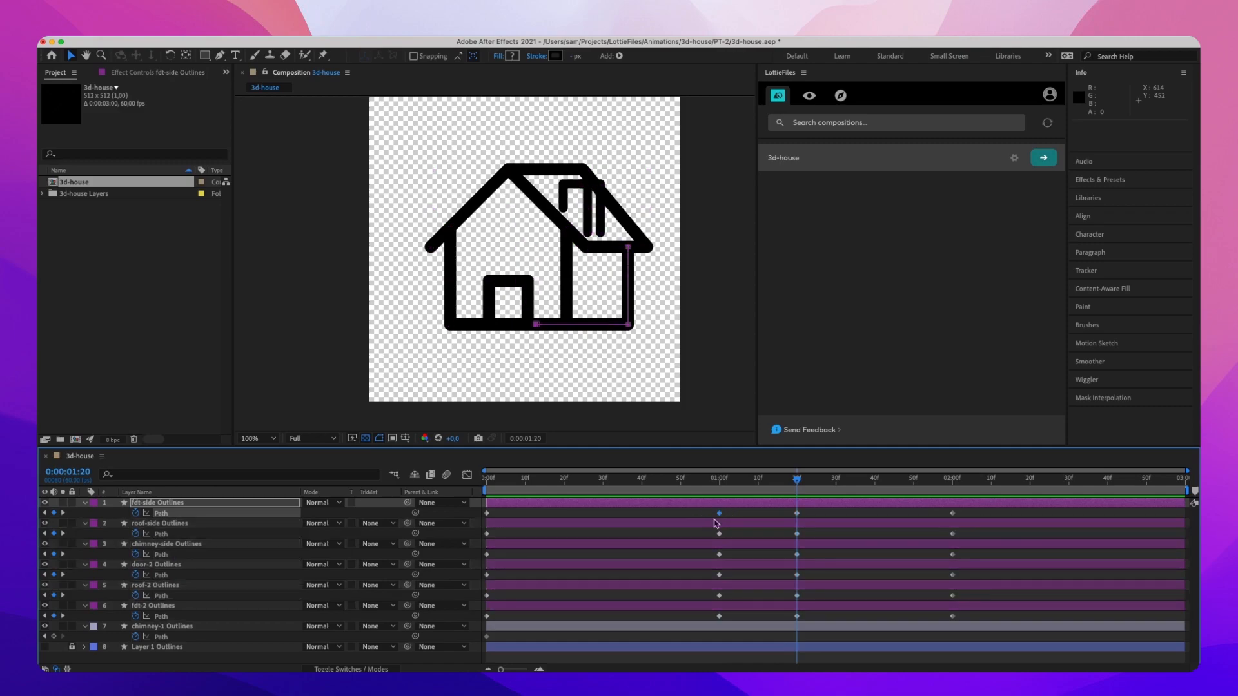
pyautogui.click(167, 543)
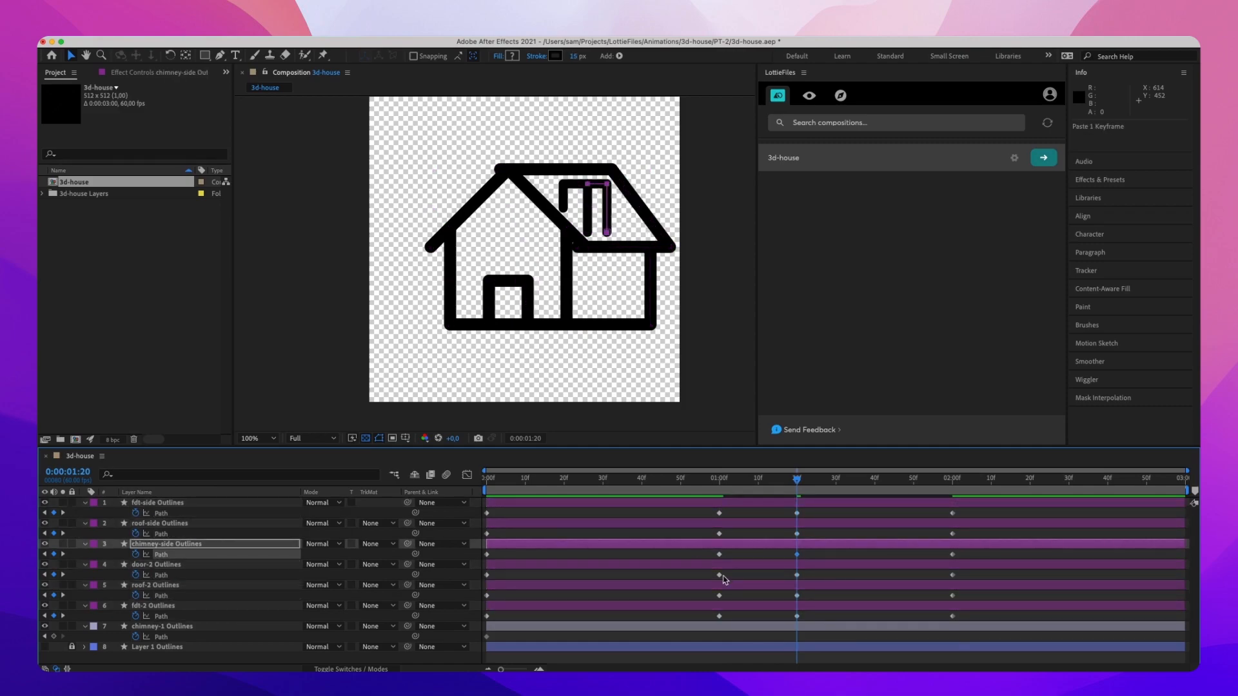
pyautogui.click(156, 586)
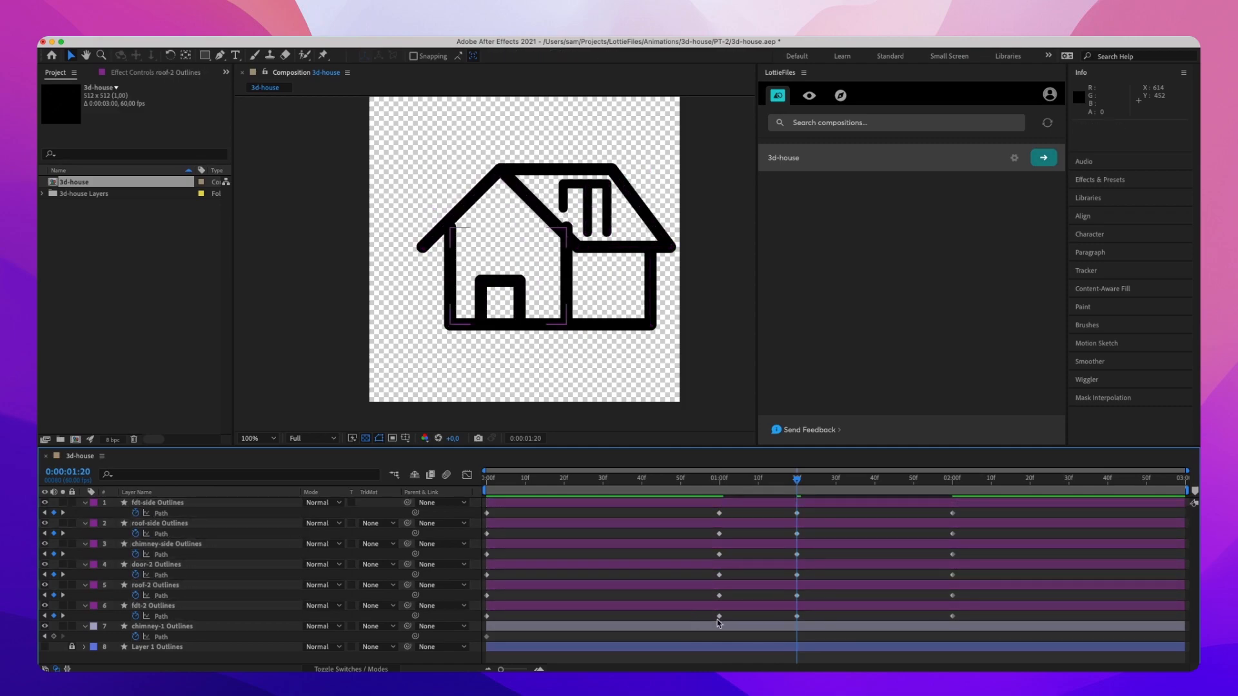
pyautogui.click(153, 606)
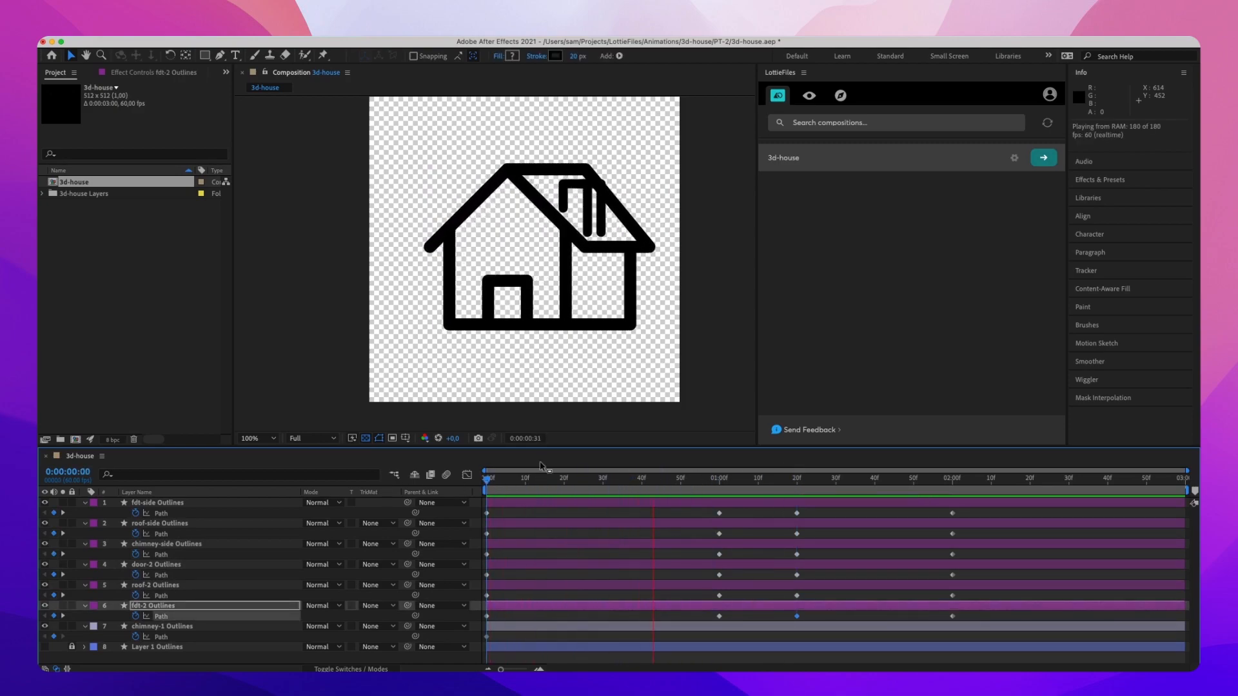
# - Set the work area to end near two seconds and preview the rotation
pyautogui.click(993, 480)
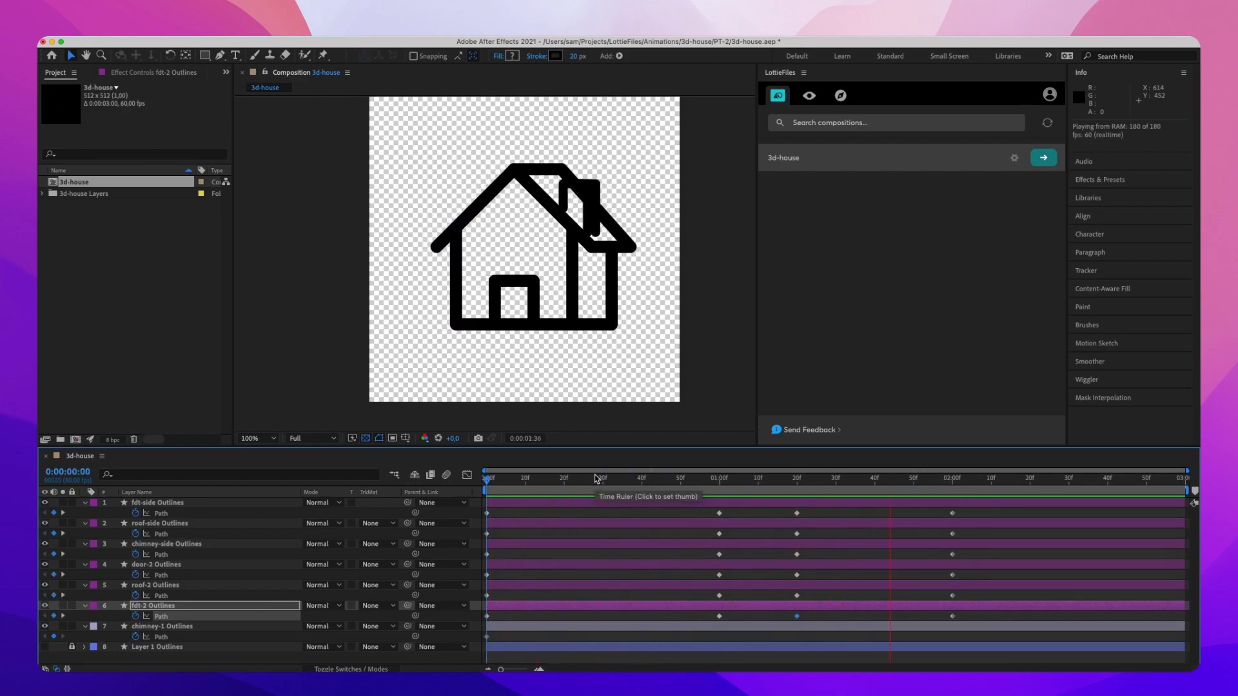
pyautogui.click(952, 492)
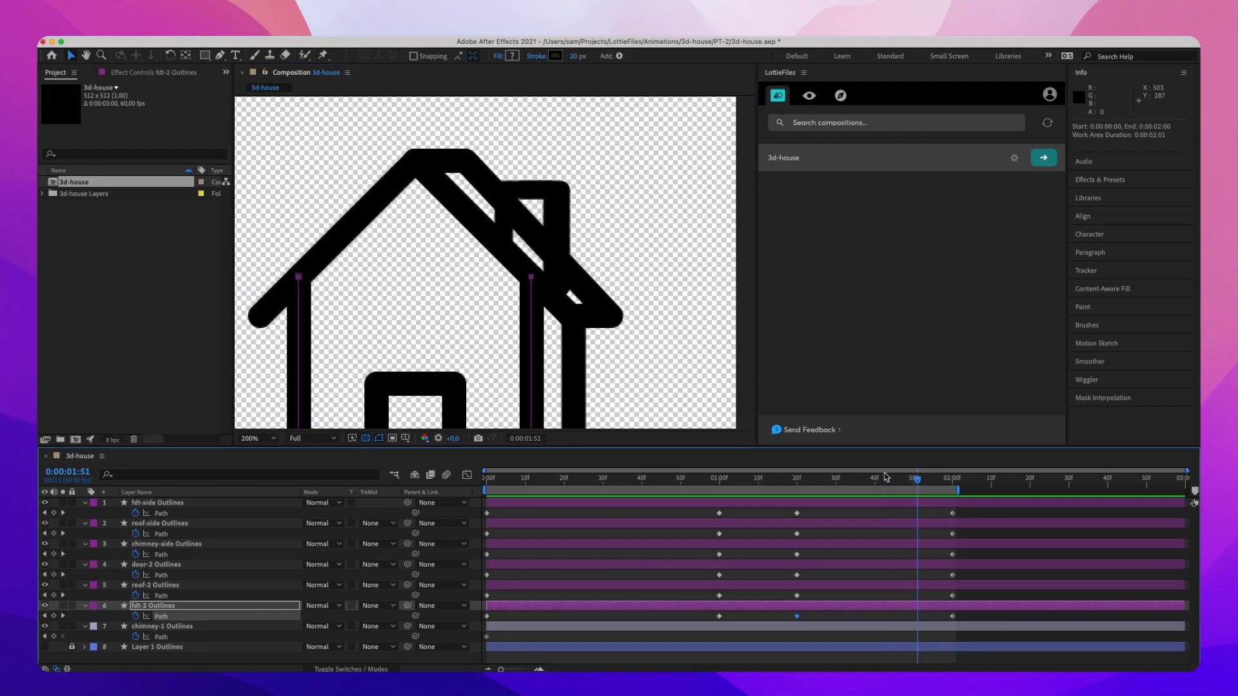
# - Duplicate chimney-1 Outlines as chimney-1-mask and reveal its Contents
pyautogui.click(755, 477)
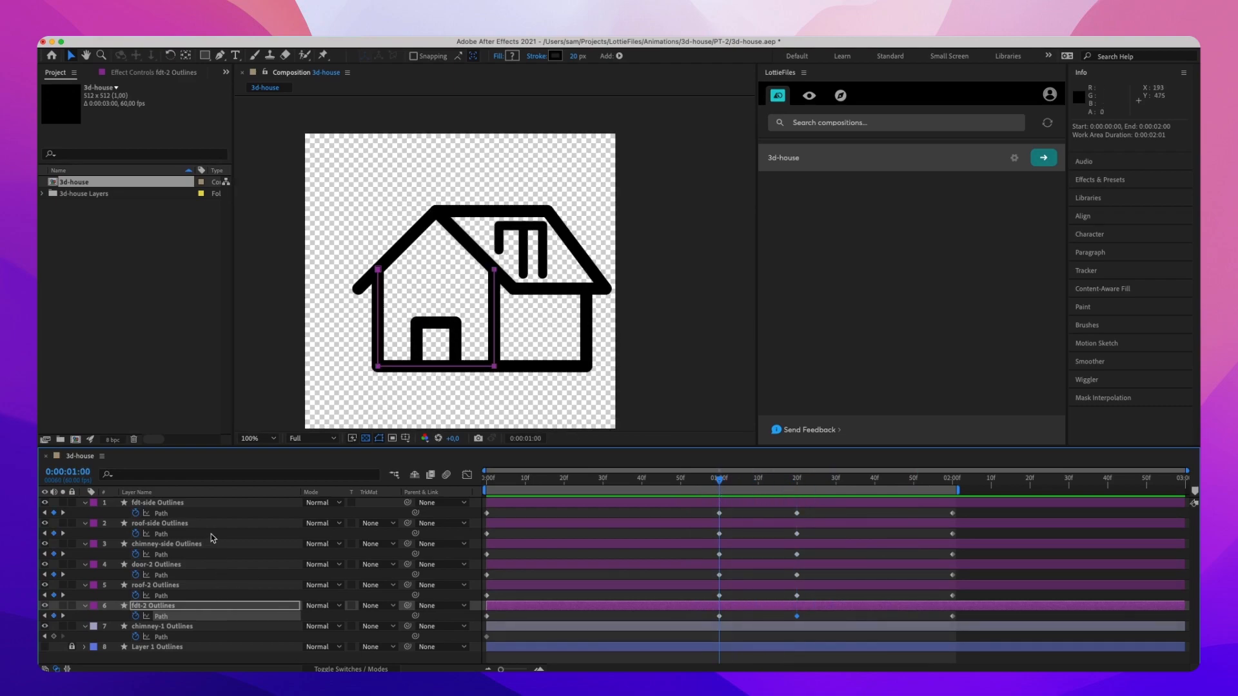
pyautogui.click(167, 543)
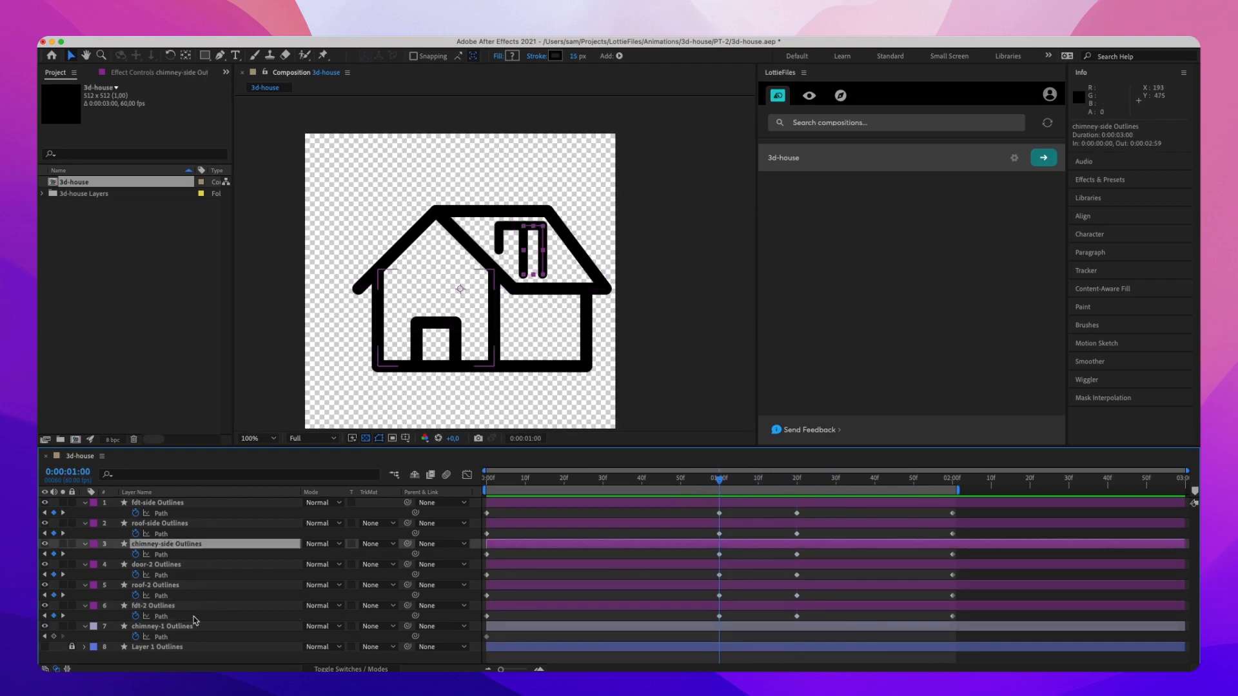
pyautogui.click(163, 627)
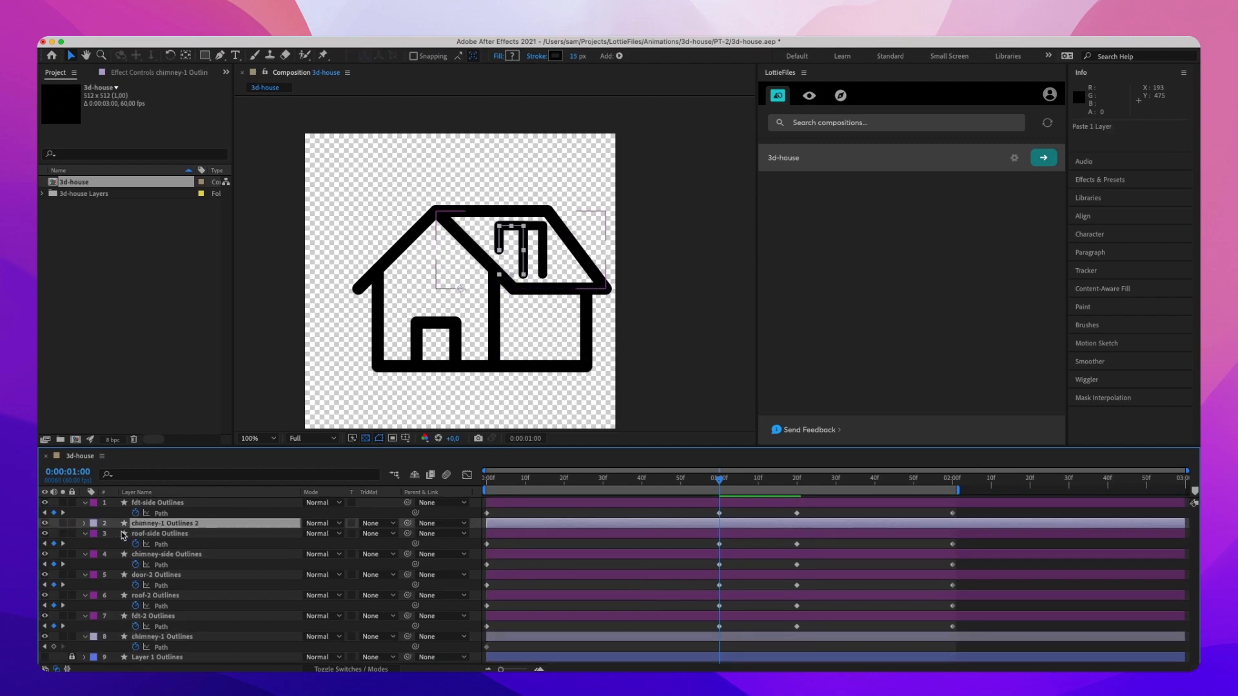
pyautogui.click(166, 523)
pyautogui.write('-mask')
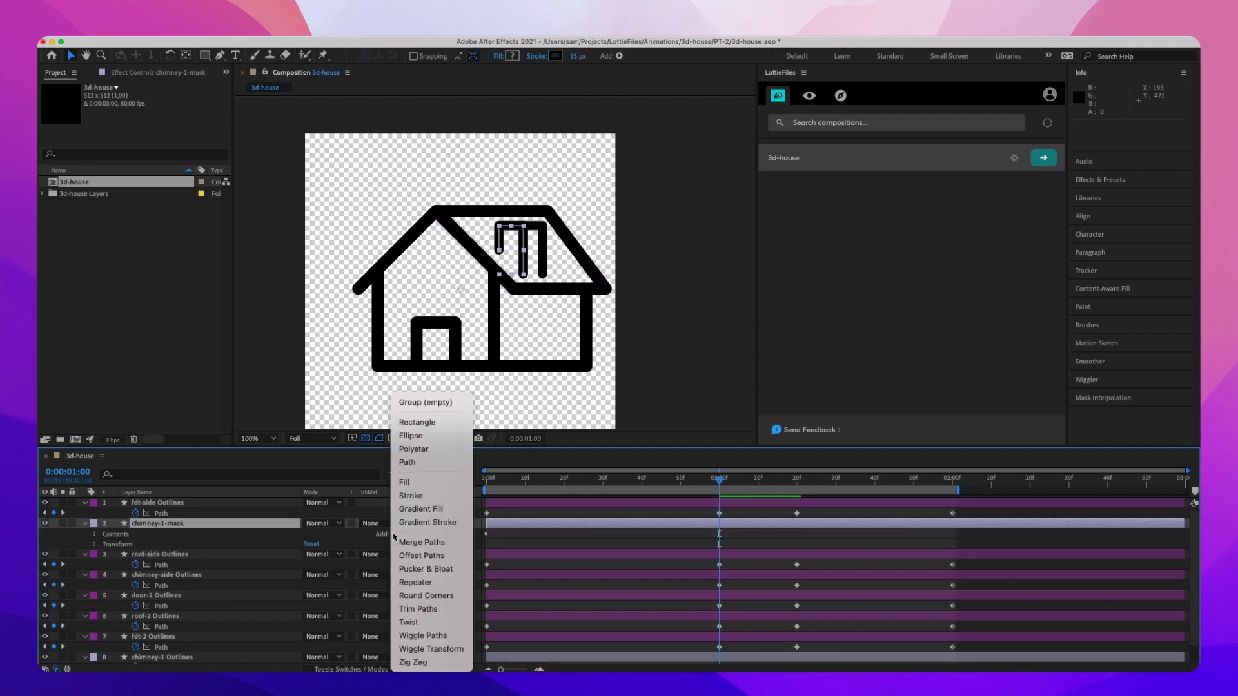
# - Fill chimney-1-mask and set roof-side Outlines to Alpha Inverted Matte 'chimney-1-mask'
pyautogui.click(403, 481)
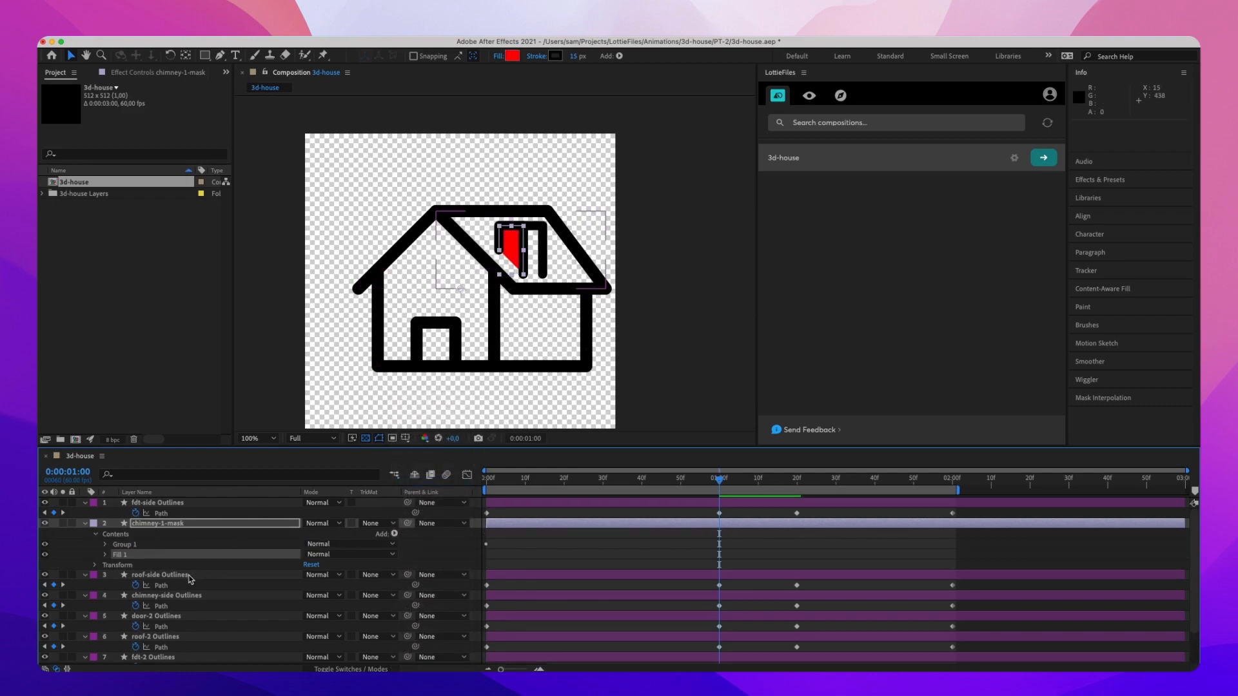
pyautogui.click(373, 575)
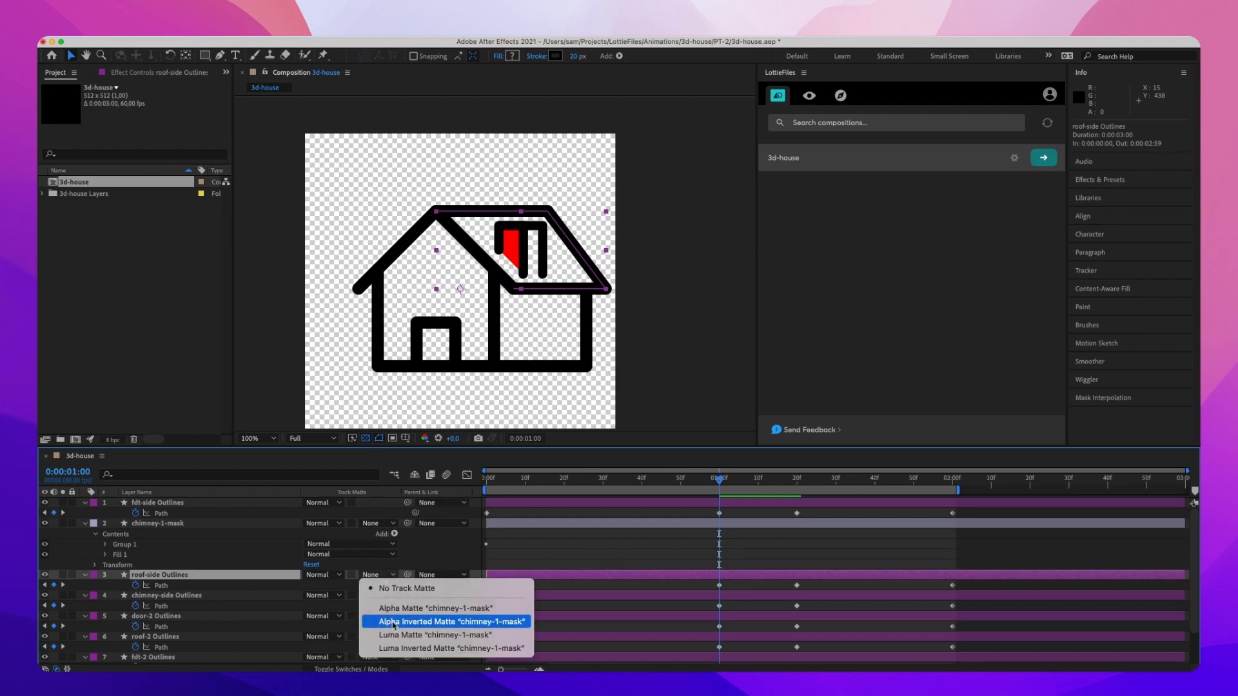
pyautogui.click(450, 622)
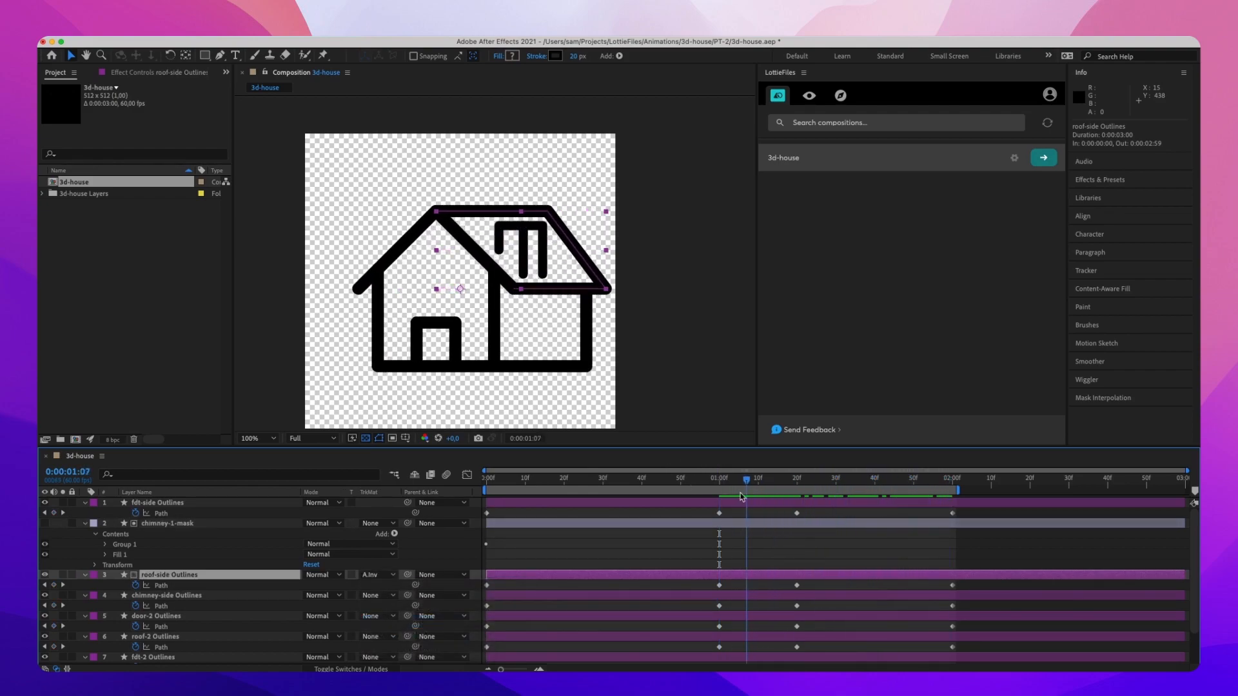
# - Collapse the mask layer and scrub to verify the chimney cut-out on the roof
pyautogui.click(168, 522)
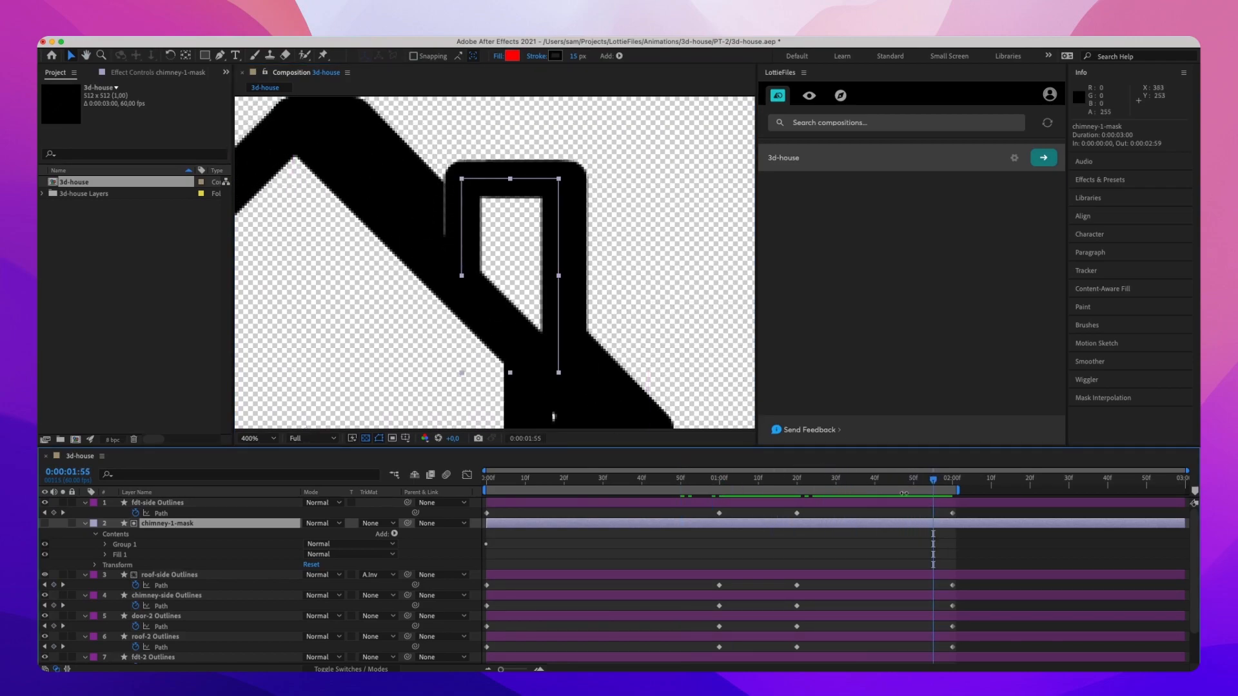
pyautogui.click(561, 56)
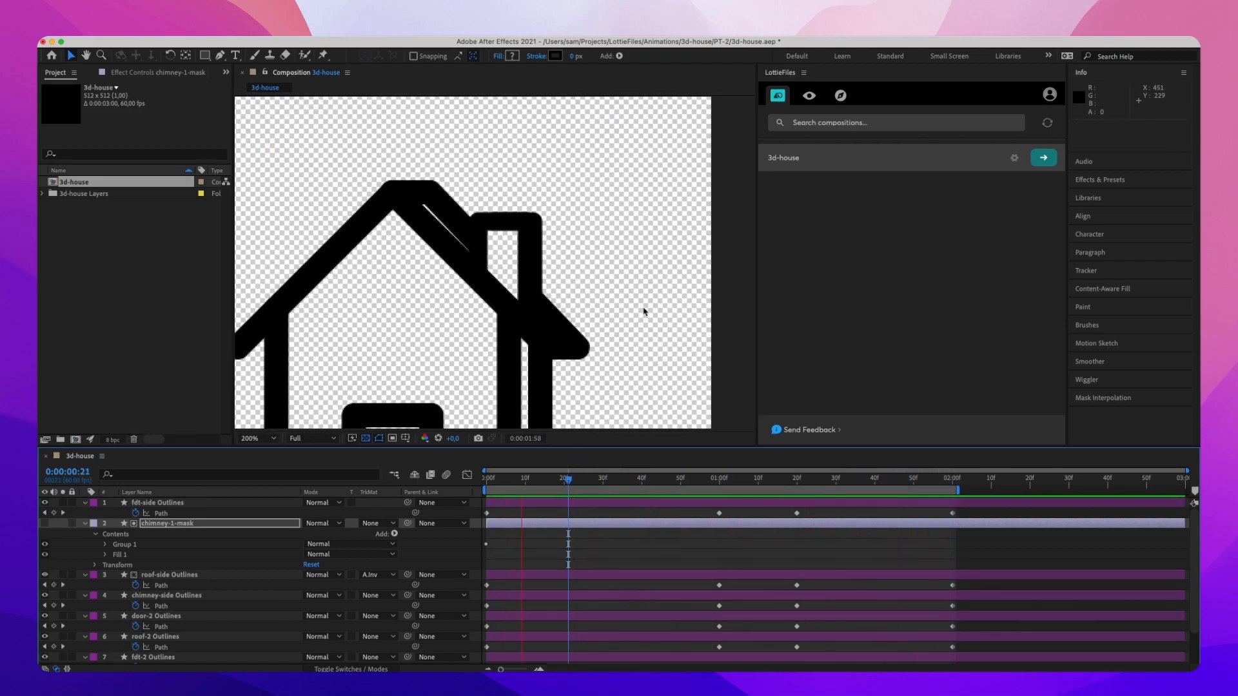
pyautogui.click(525, 477)
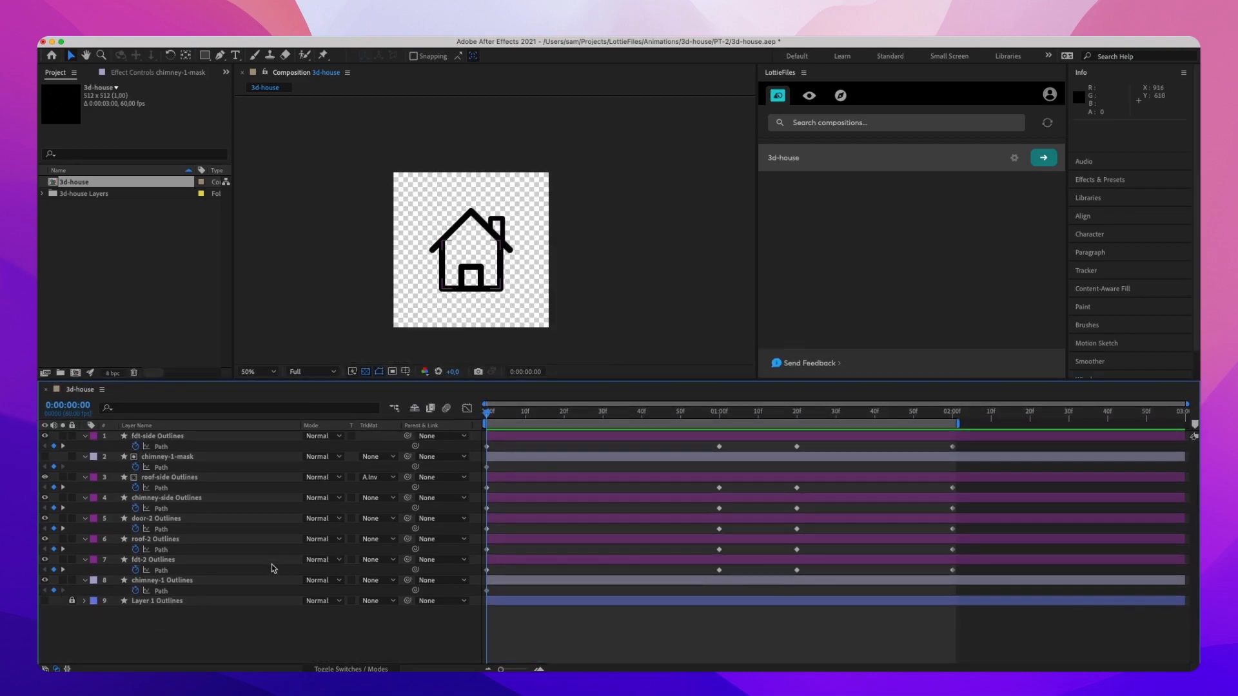
# - Easy Ease all house path keyframes in the Graph Editor and preview the smoother turn
pyautogui.click(161, 579)
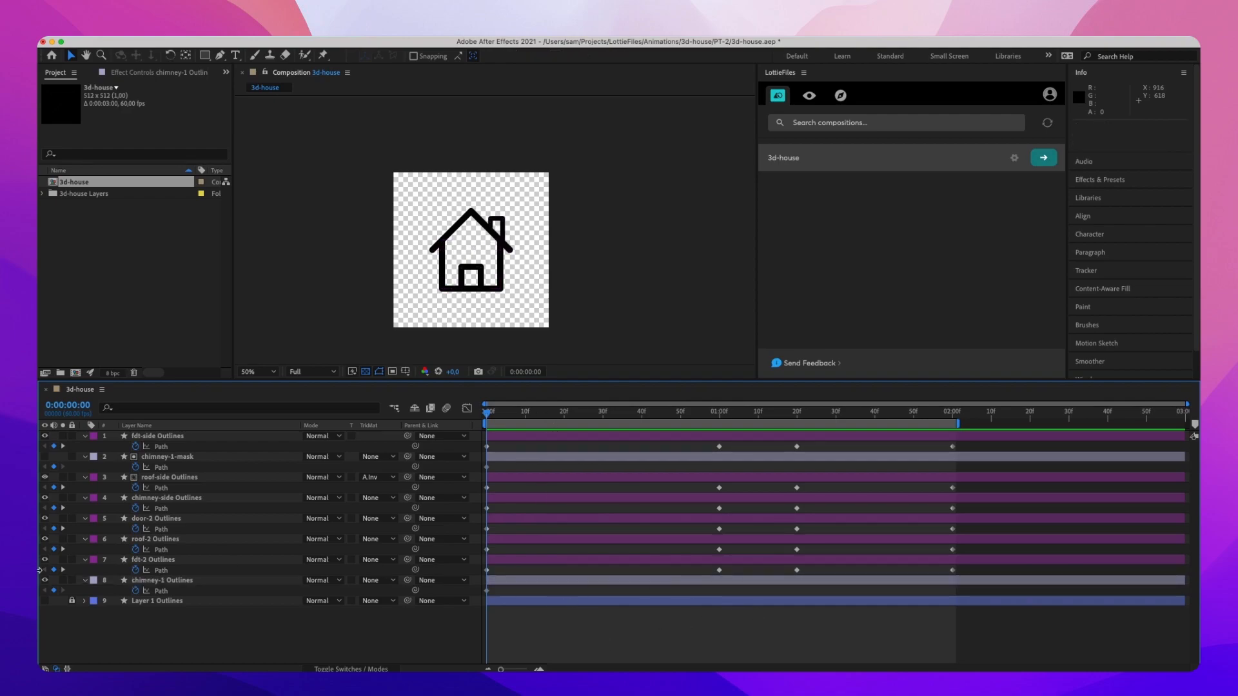
pyautogui.click(166, 558)
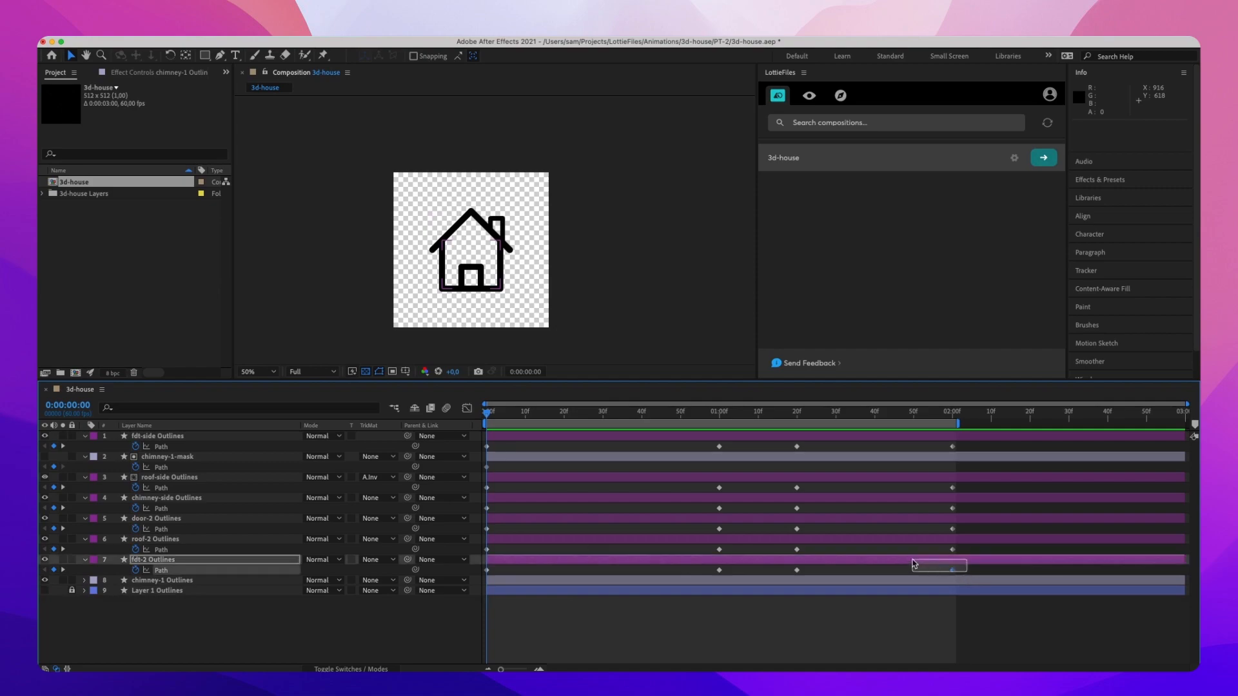
pyautogui.click(461, 409)
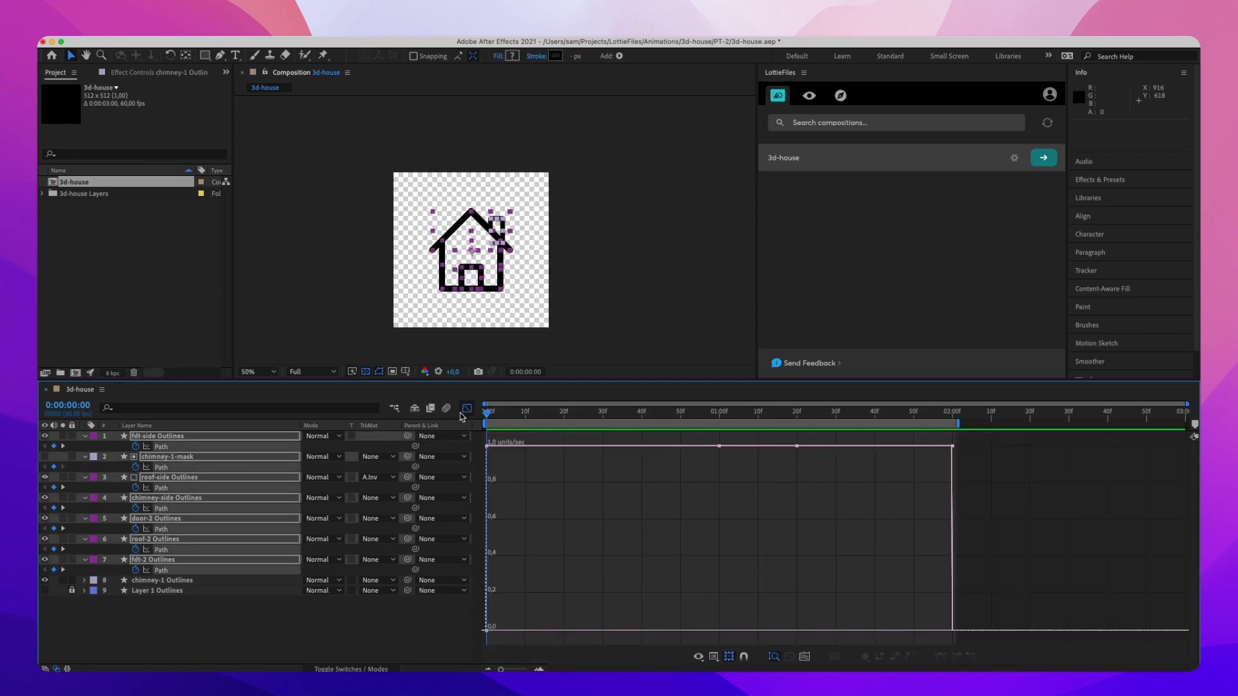
pyautogui.moveTo(655, 522)
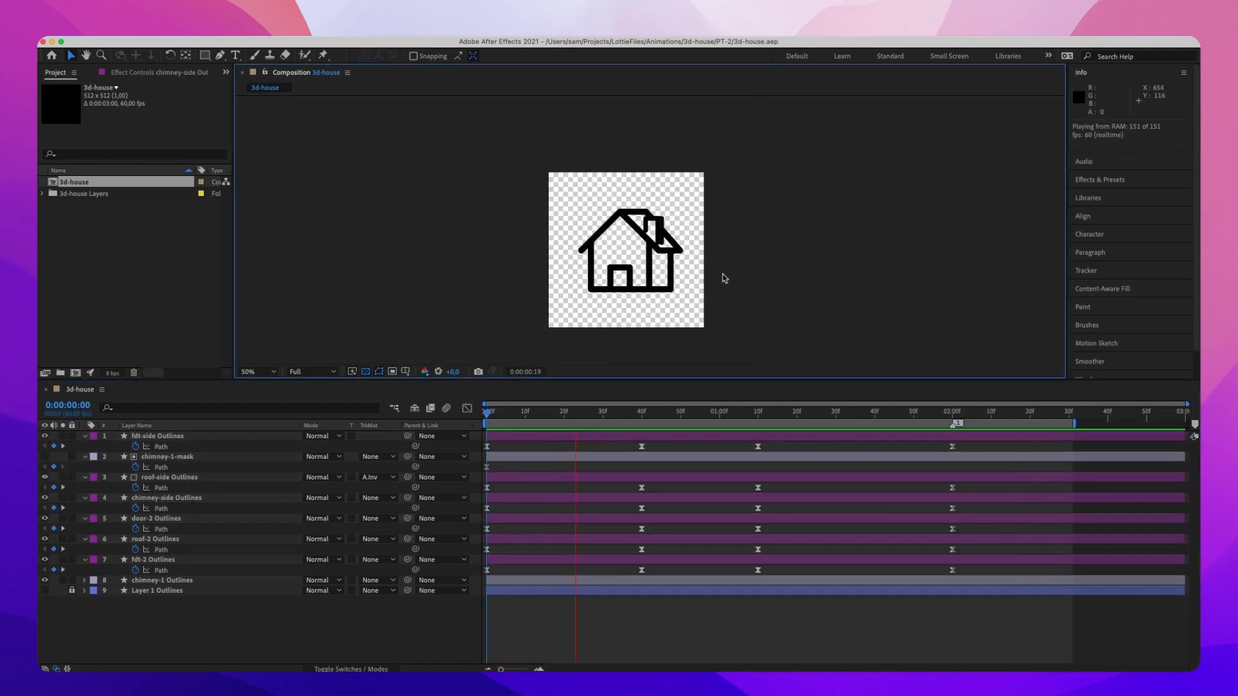
pyautogui.click(1061, 410)
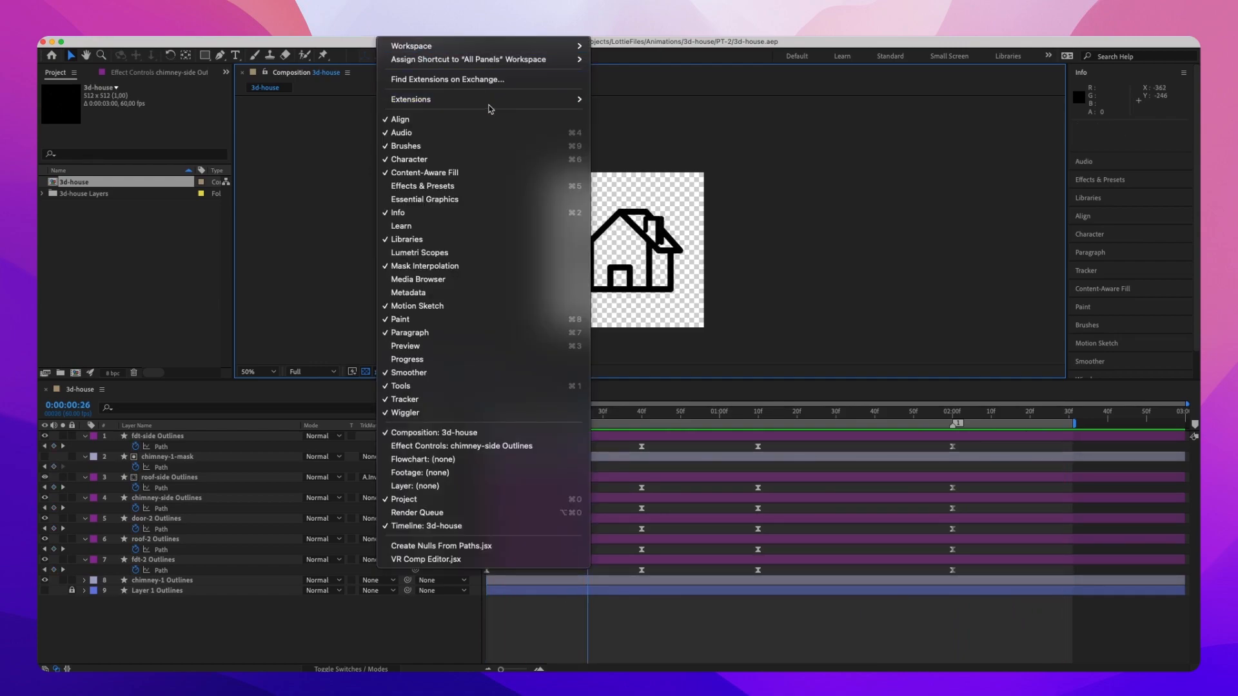
# - Preview 3d-house in the LottieFiles panel on a white background (about 12.42 KB)
pyautogui.click(747, 183)
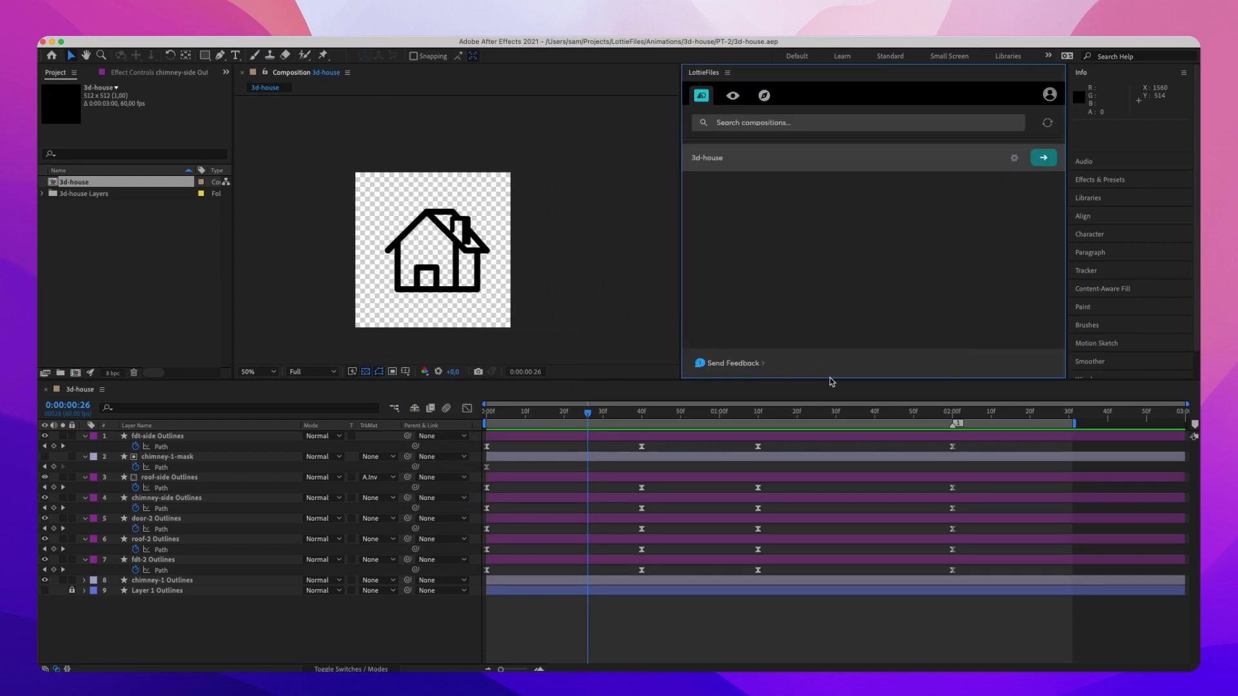
pyautogui.moveTo(786, 364)
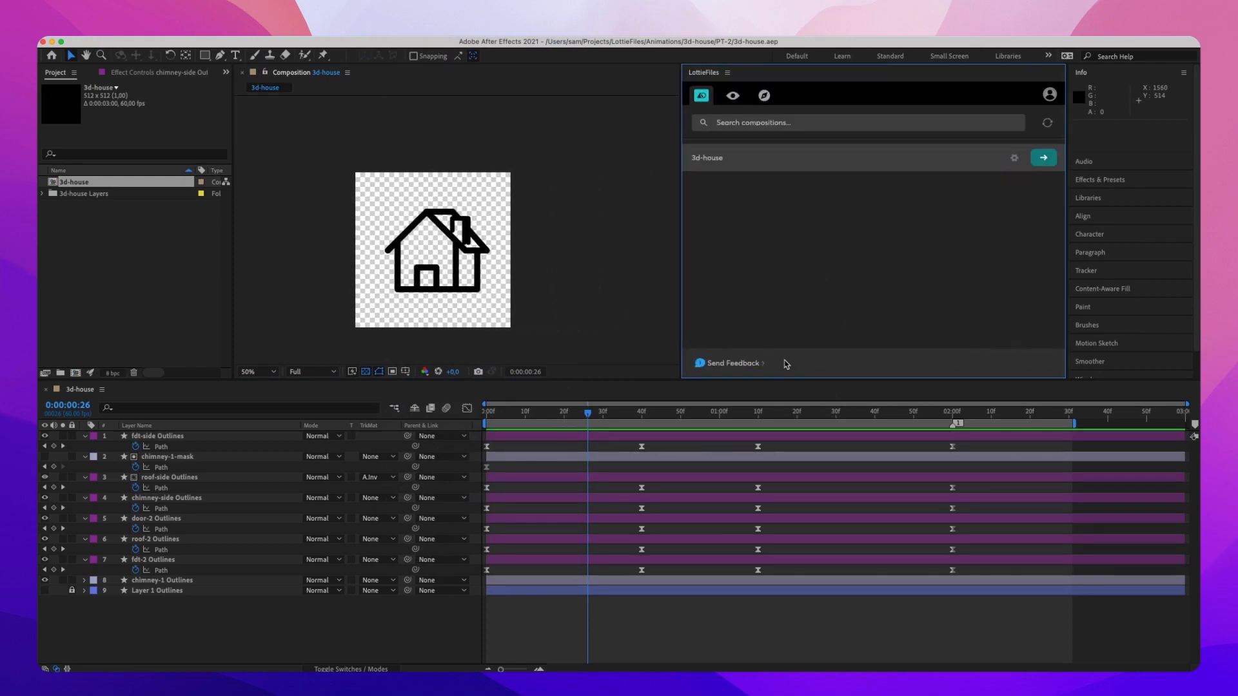
pyautogui.click(1042, 157)
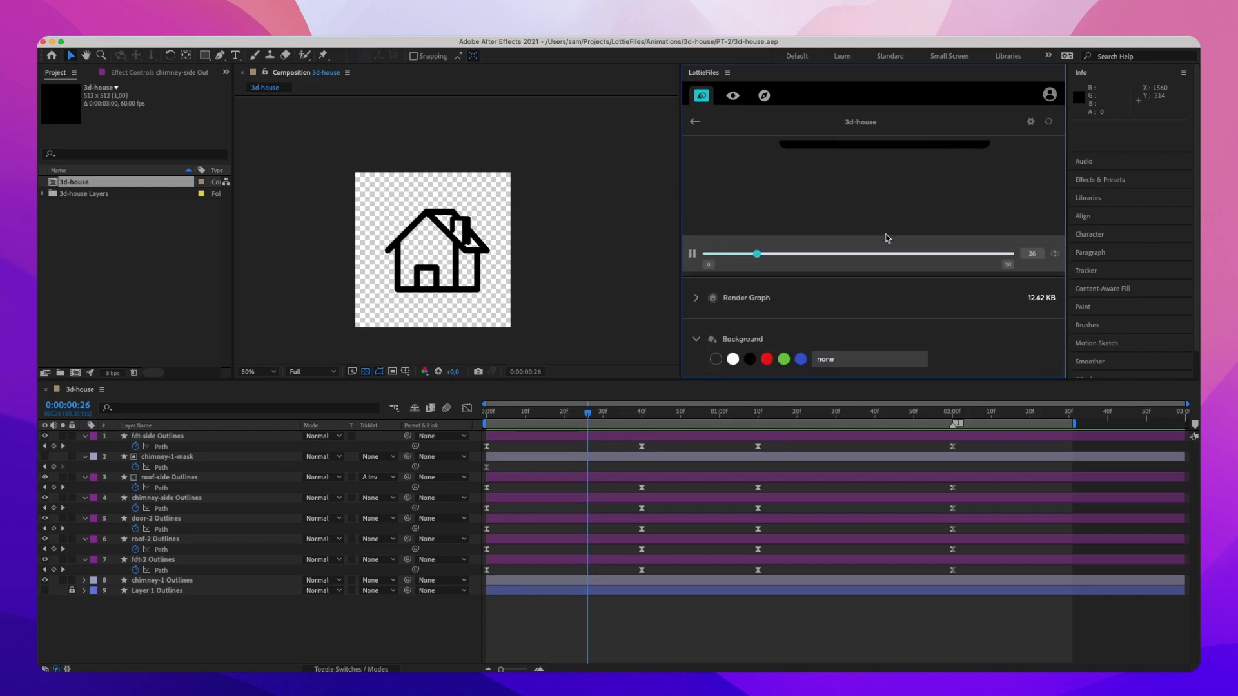
pyautogui.click(732, 358)
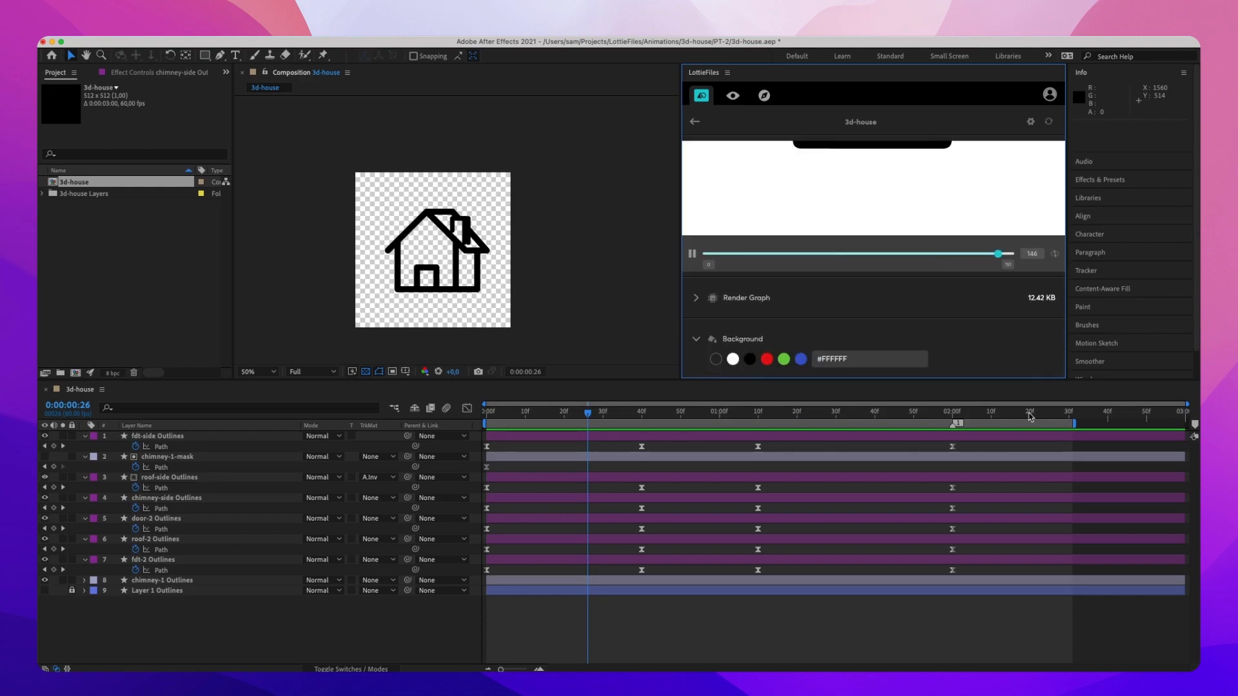